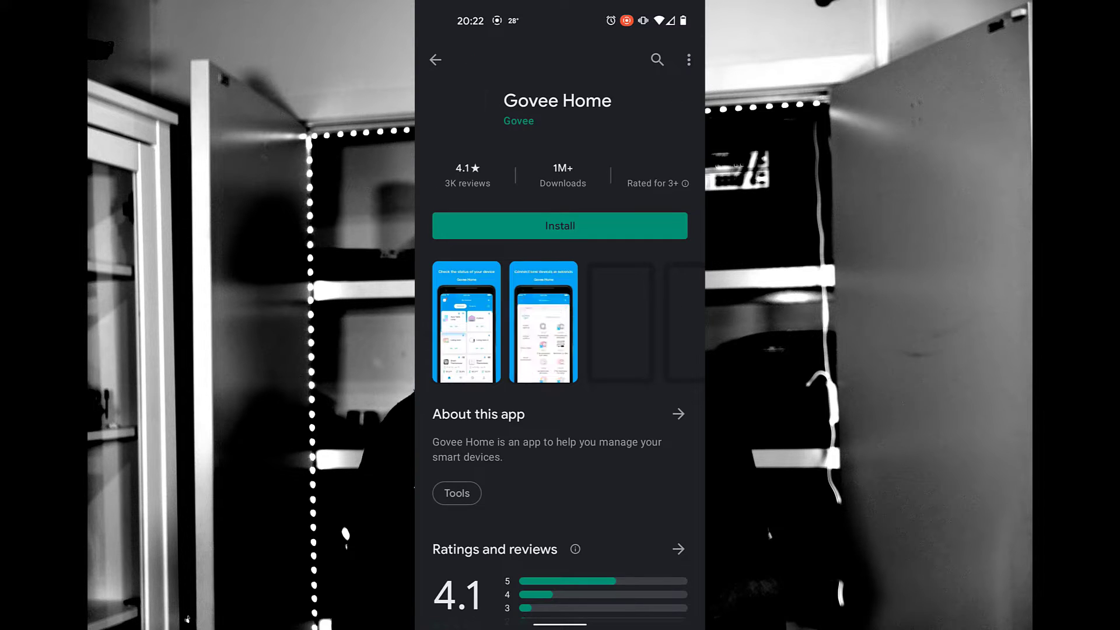
# Step: Install the Govee Home app from its Google Play Store listing
pyautogui.click(560, 225)
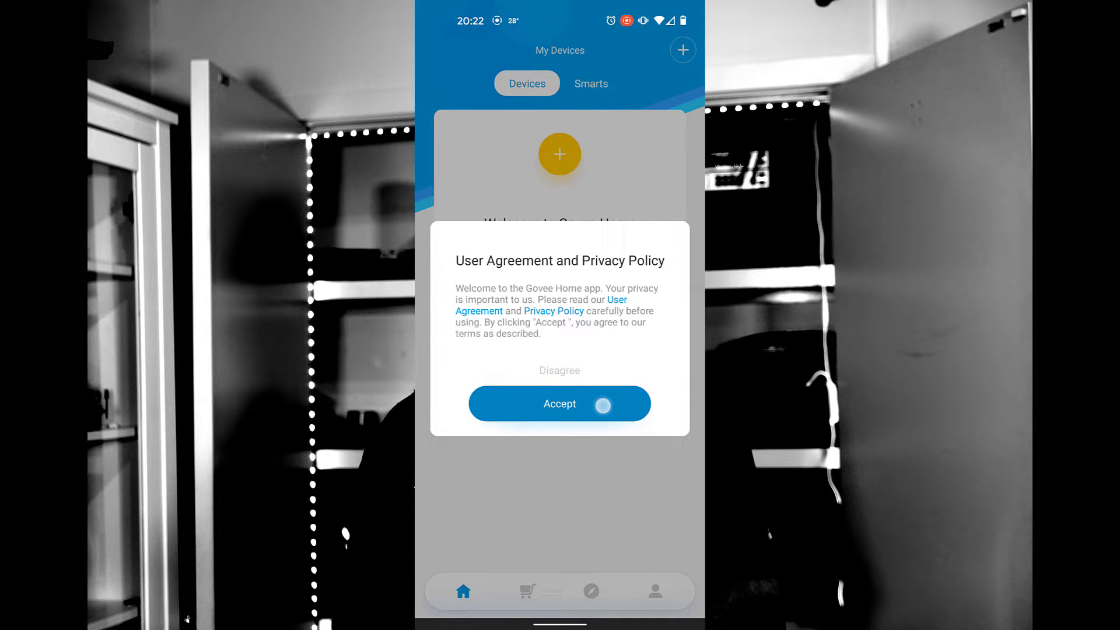
# Step: Accept the Govee Home user agreement and privacy policy
pyautogui.click(559, 404)
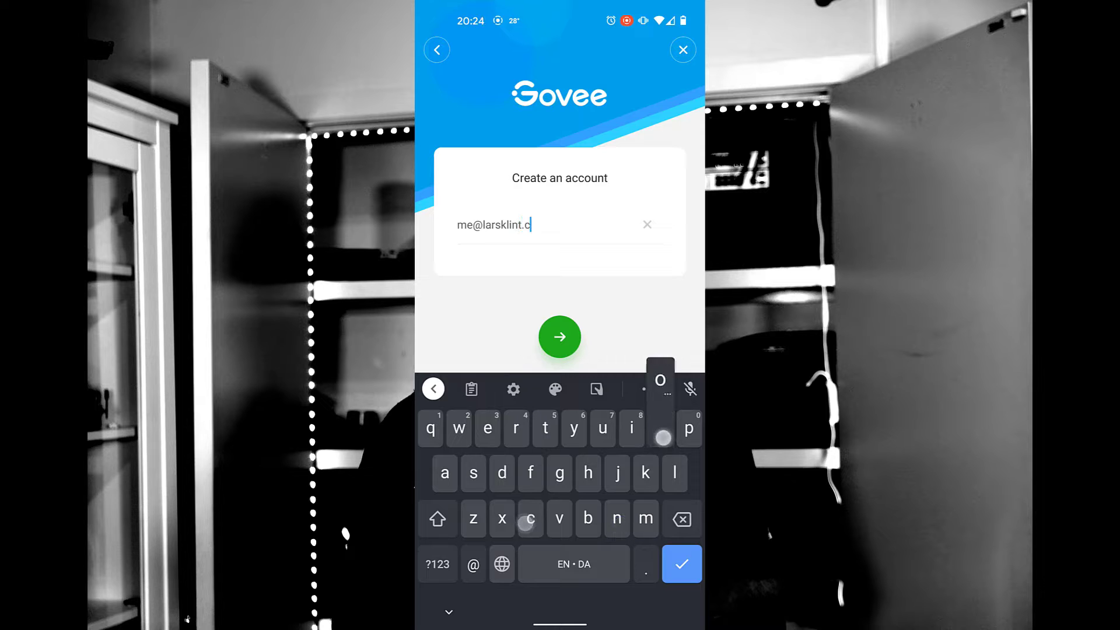
# Step: Submit the email address and set the new account password
pyautogui.click(560, 337)
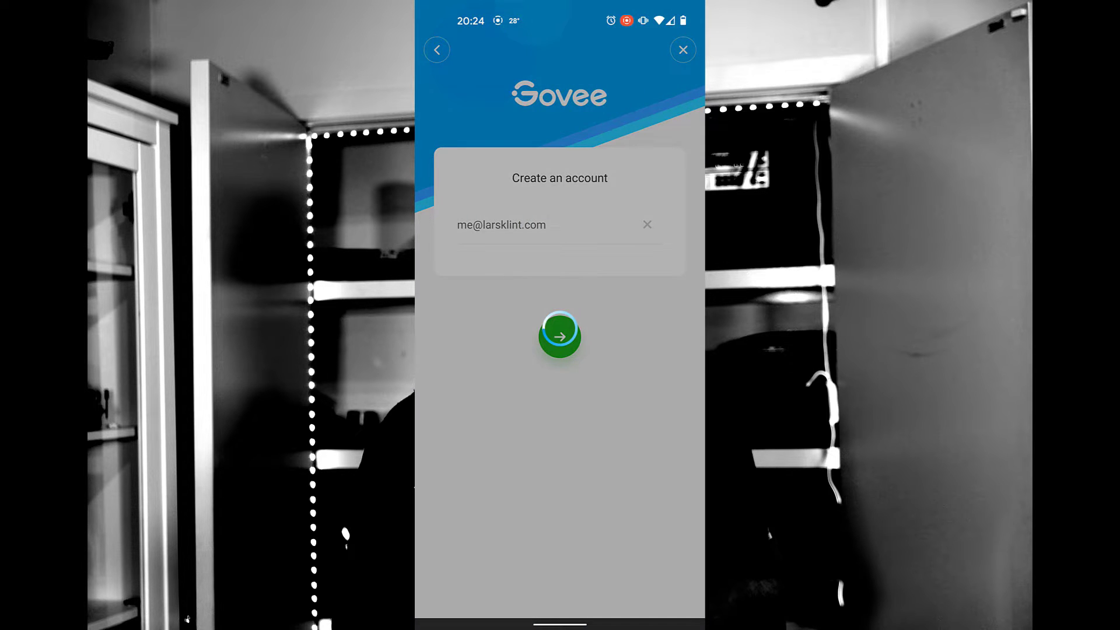
pyautogui.click(560, 335)
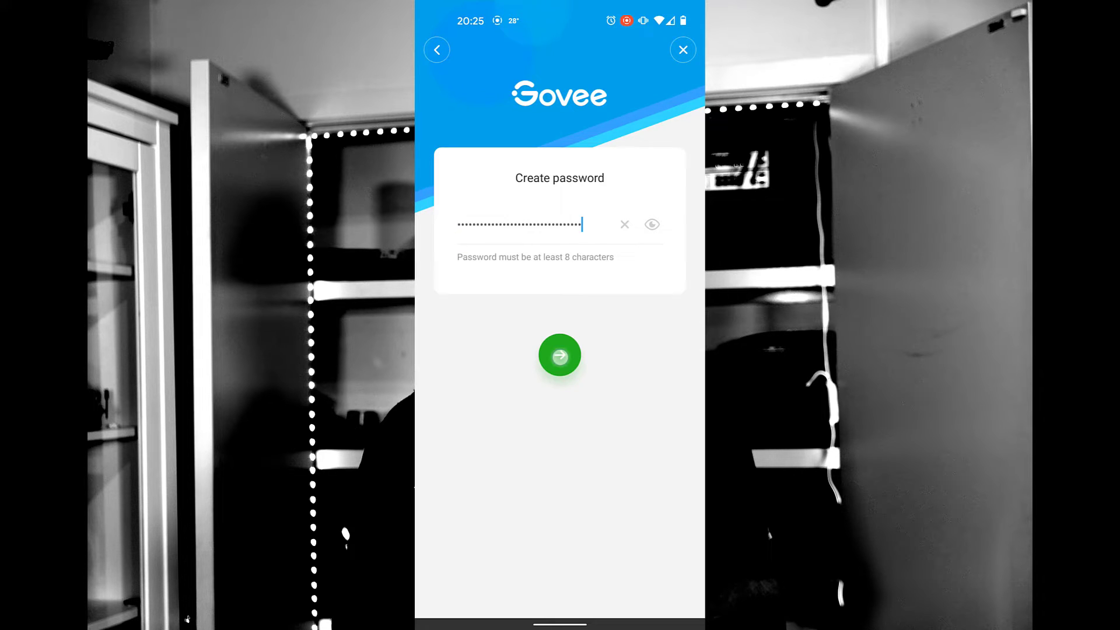
pyautogui.click(560, 355)
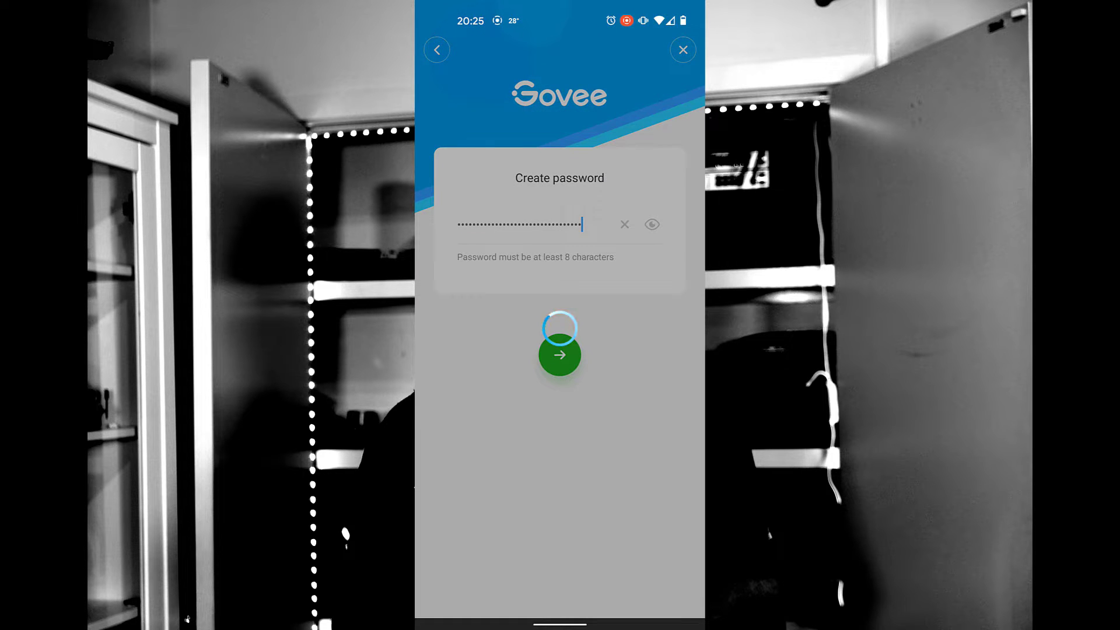
pyautogui.click(559, 355)
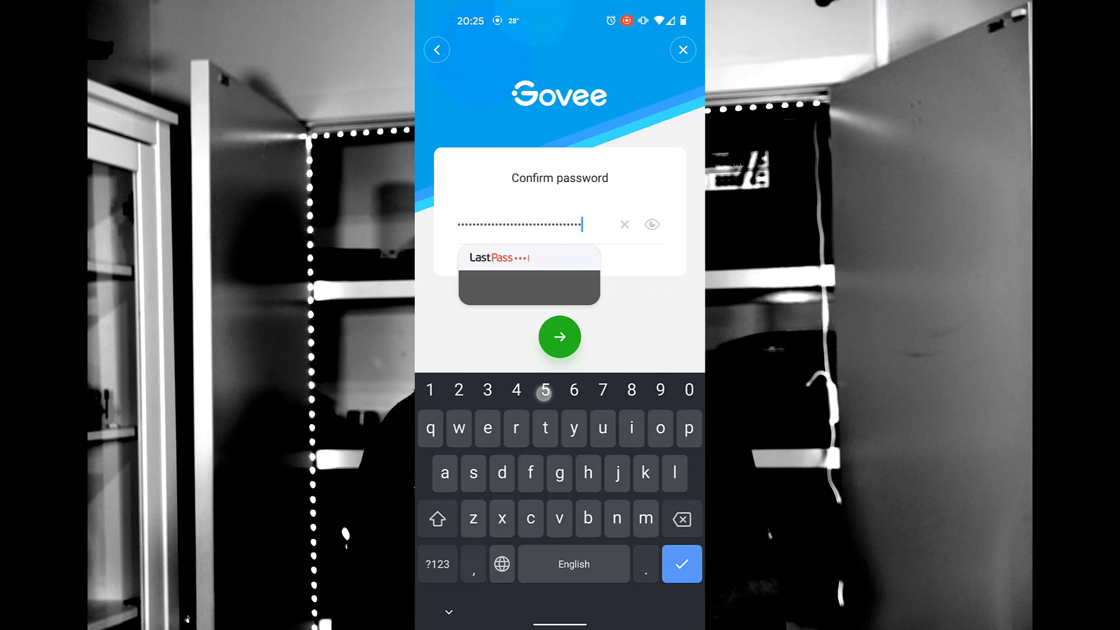
# Step: Confirm the password and finish creating the Govee account
pyautogui.click(559, 337)
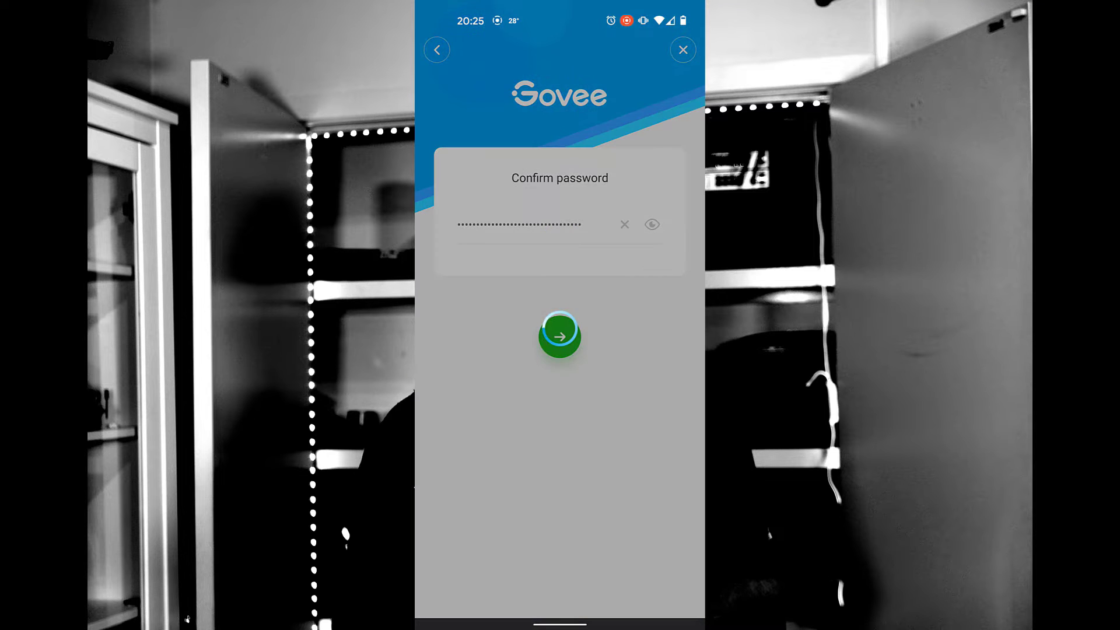
pyautogui.click(559, 337)
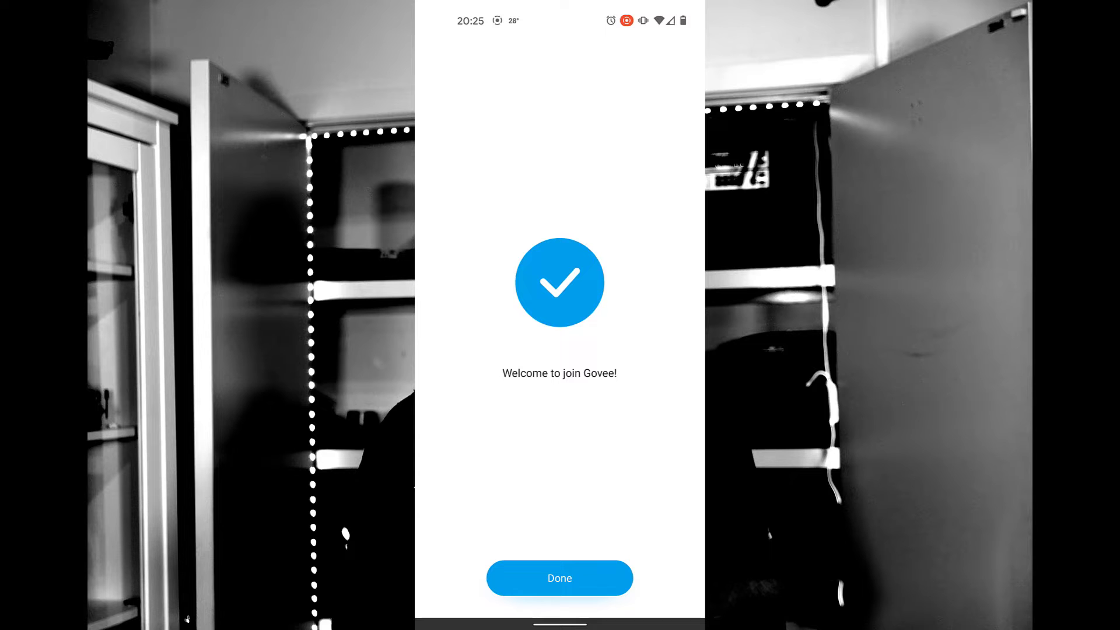
pyautogui.click(560, 578)
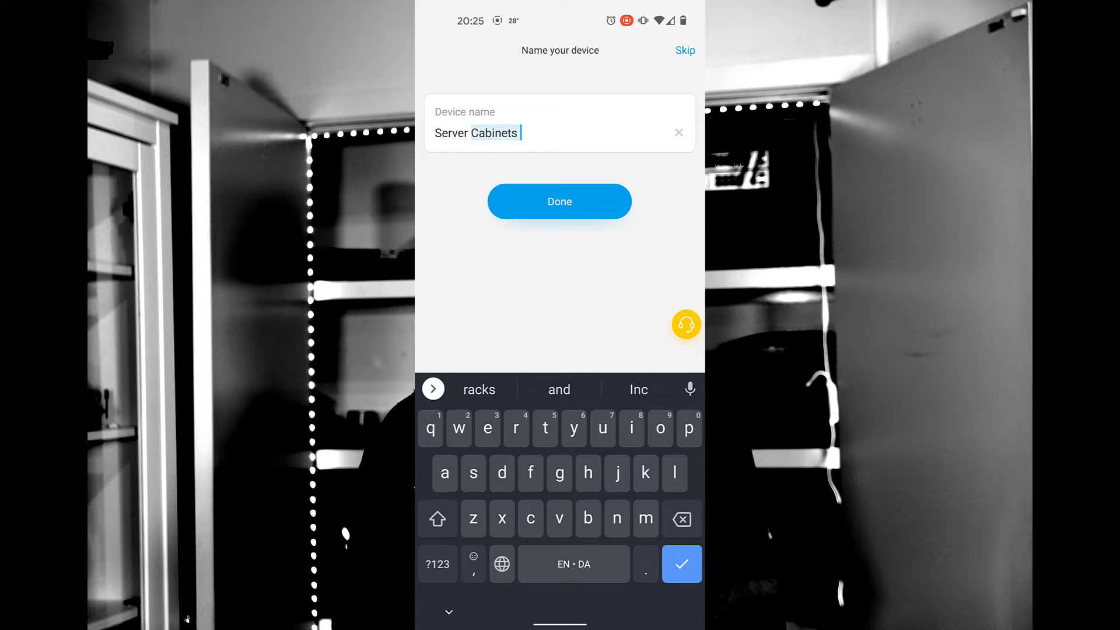
# Step: Save 'Server Cabinets' as the device name
pyautogui.click(684, 519)
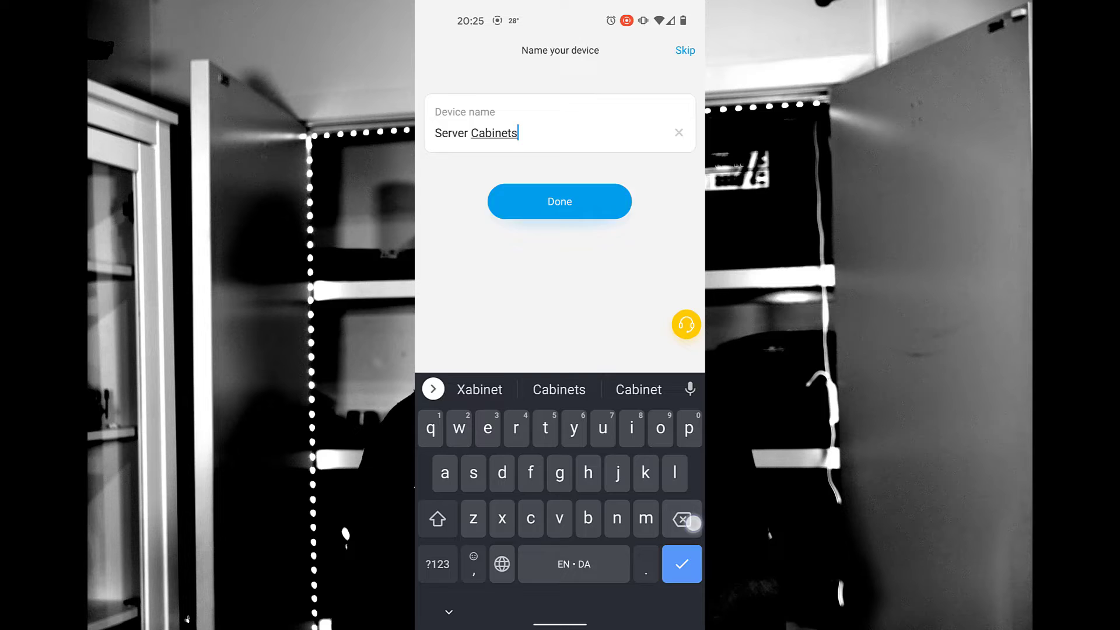
pyautogui.click(560, 201)
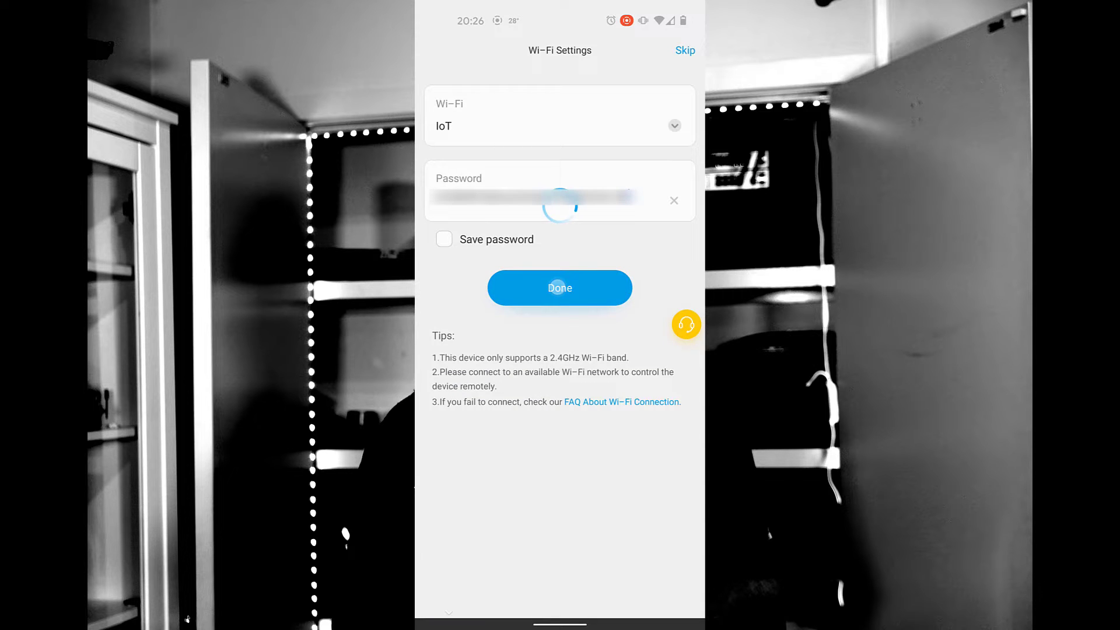
# Step: Connect the light to the IoT Wi-Fi network and choose Upgrade now for its firmware
pyautogui.click(559, 288)
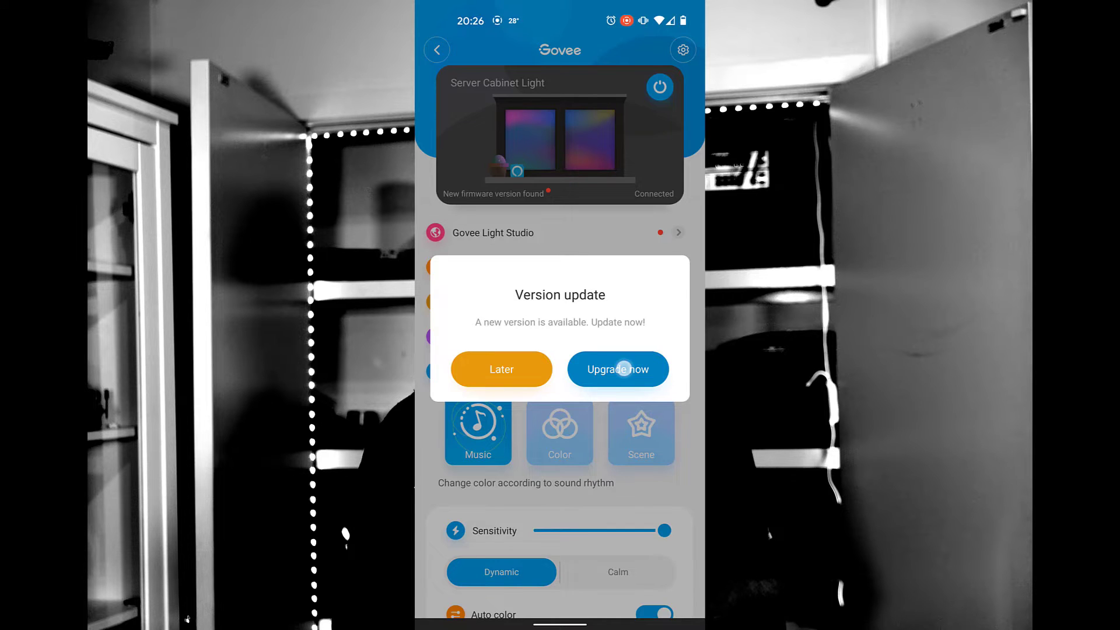
pyautogui.click(617, 369)
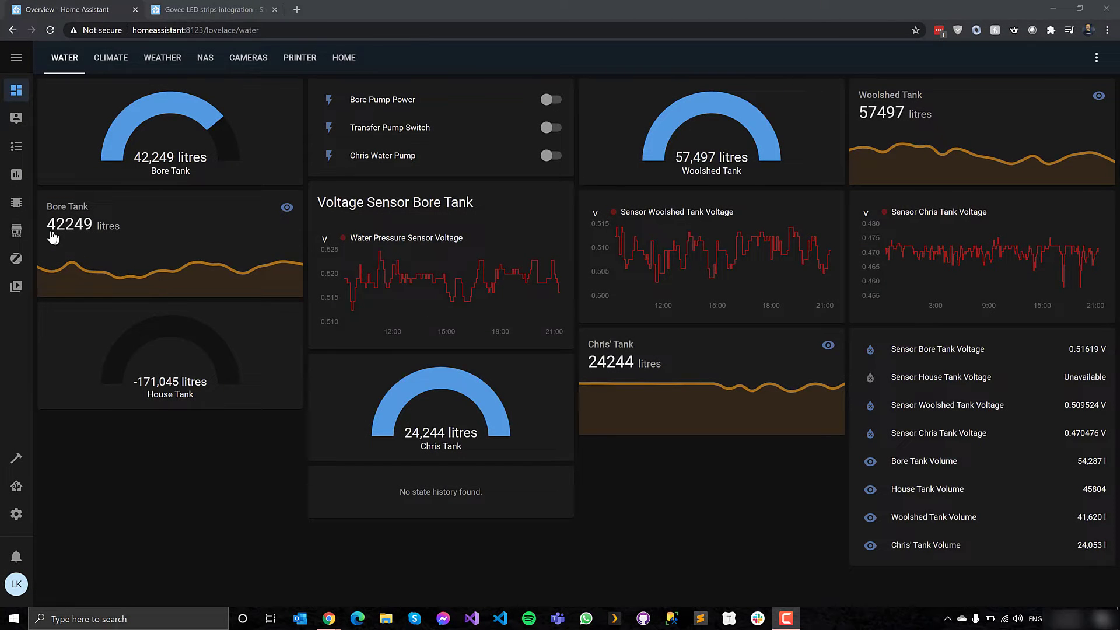
# Step: Open HACS integrations' options menu, then switch to the Govee forum post
pyautogui.click(16, 231)
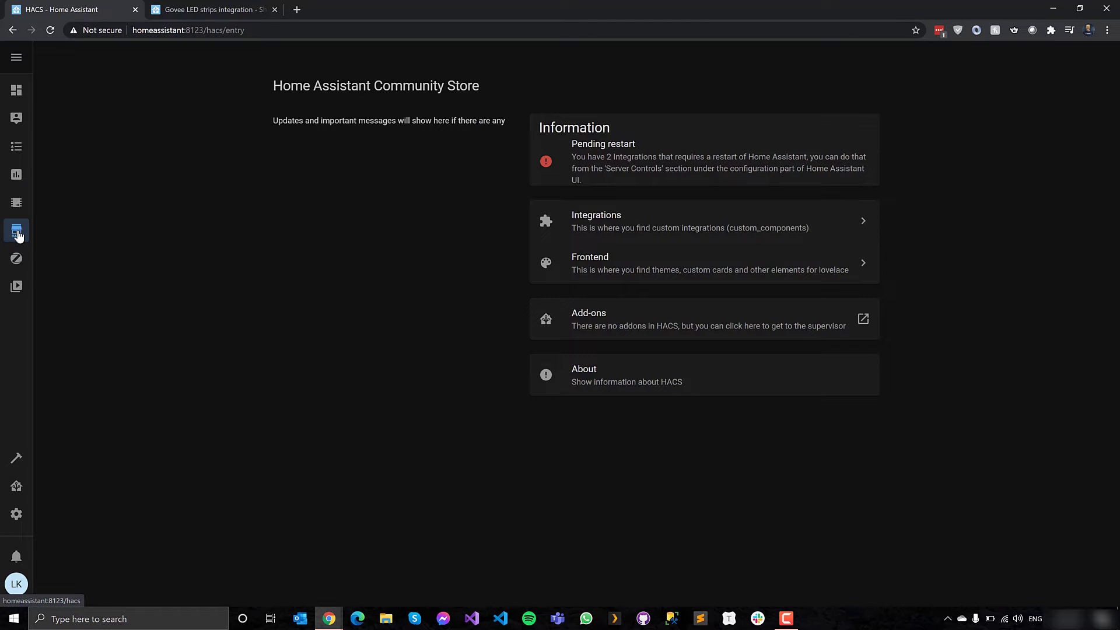
pyautogui.moveTo(689, 224)
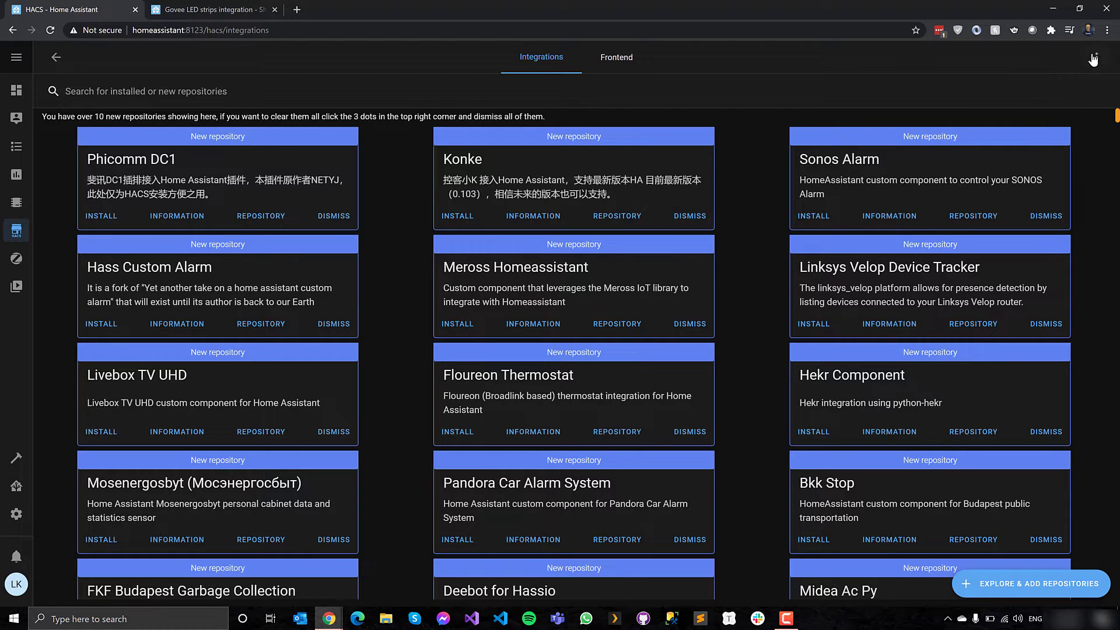
pyautogui.click(1095, 57)
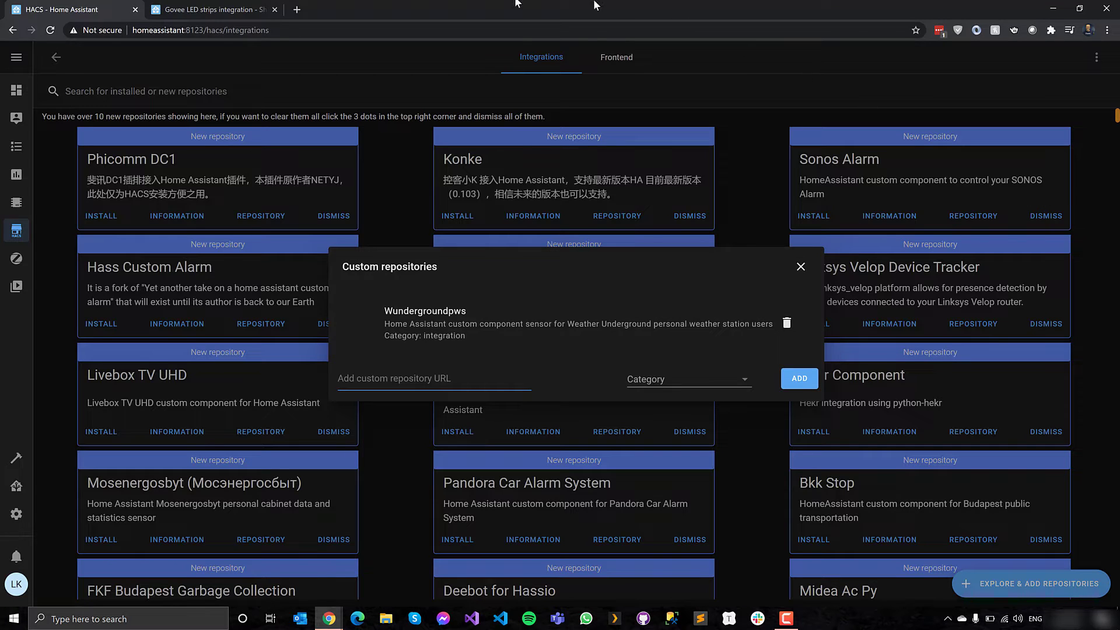
pyautogui.click(211, 9)
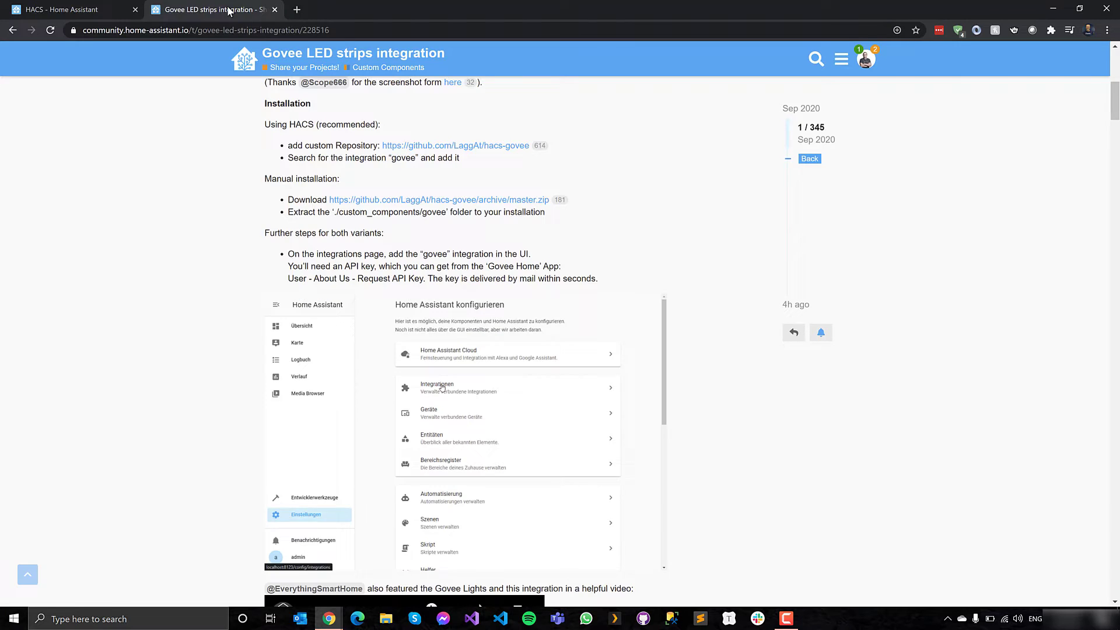
# Step: Copy the hacs-govee repository link from the Govee integration forum post
pyautogui.click(437, 388)
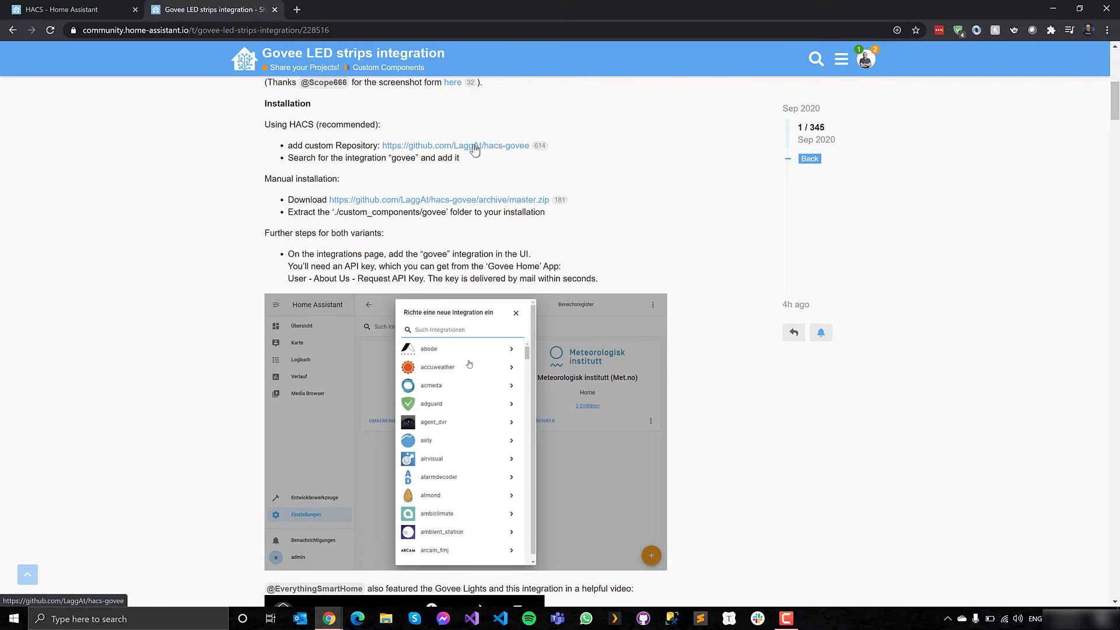
pyautogui.rightClick(472, 145)
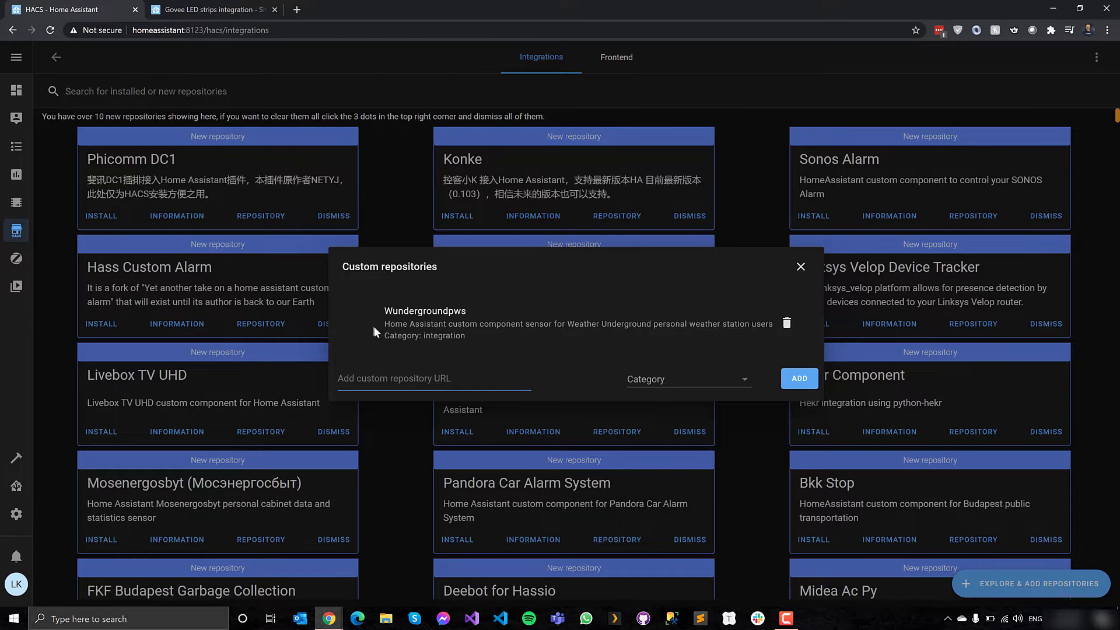
pyautogui.click(429, 378)
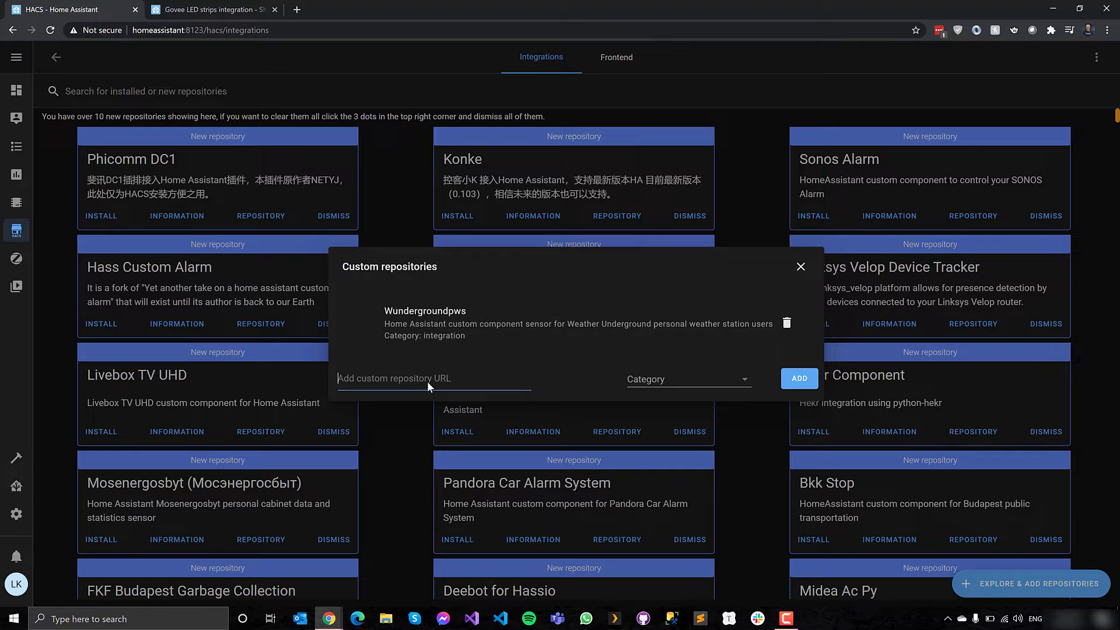
pyautogui.write('https://github.com/LageAt/hacs-govee')
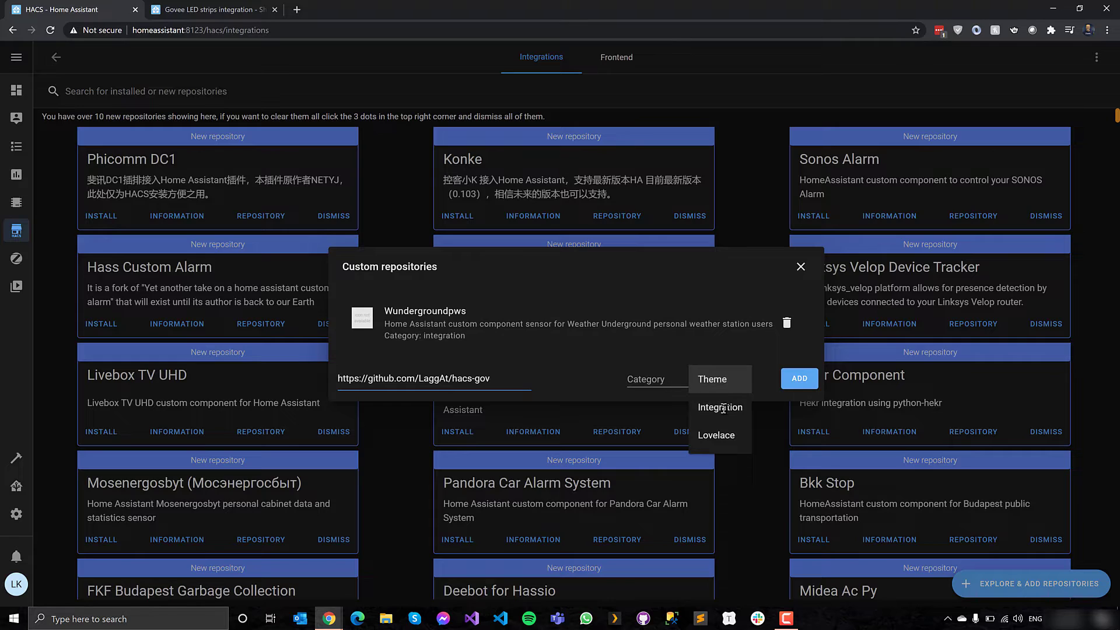
pyautogui.click(720, 407)
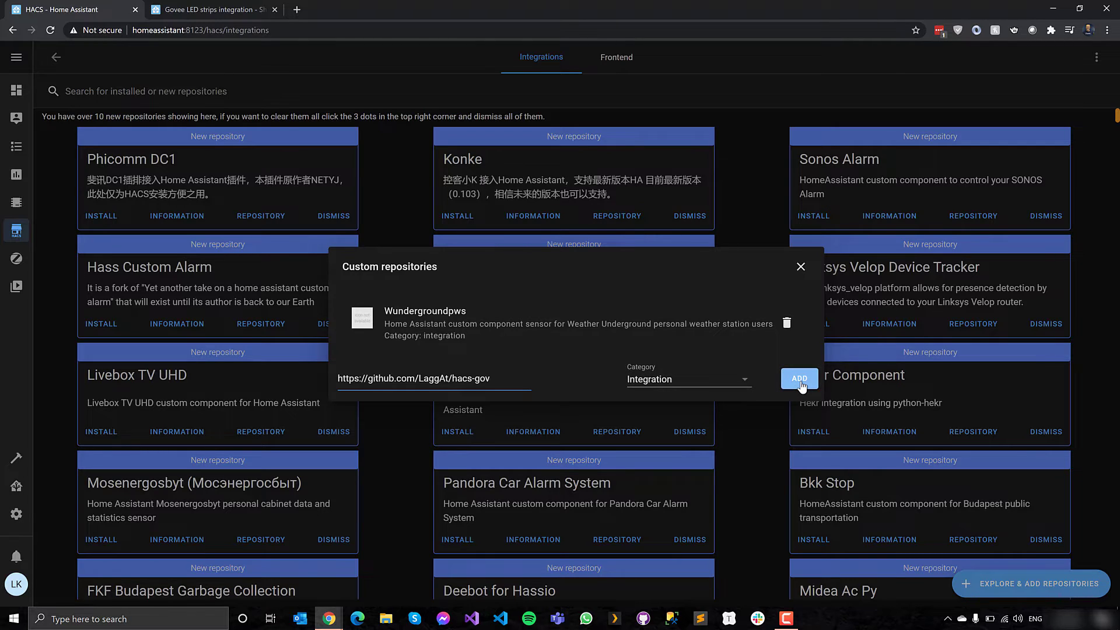
pyautogui.click(800, 378)
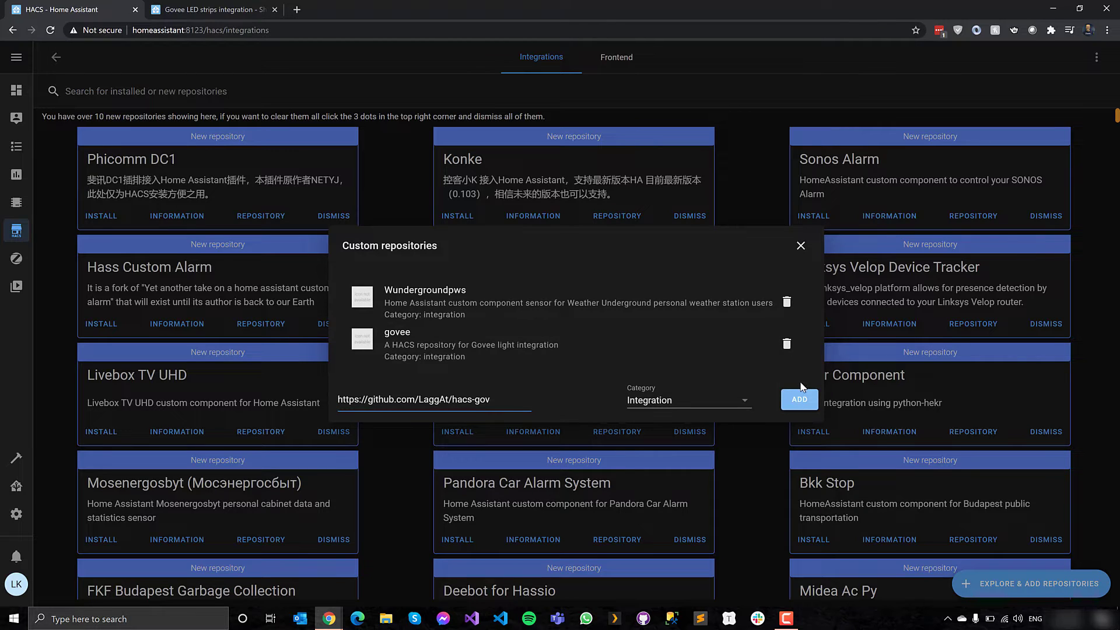
pyautogui.moveTo(799, 258)
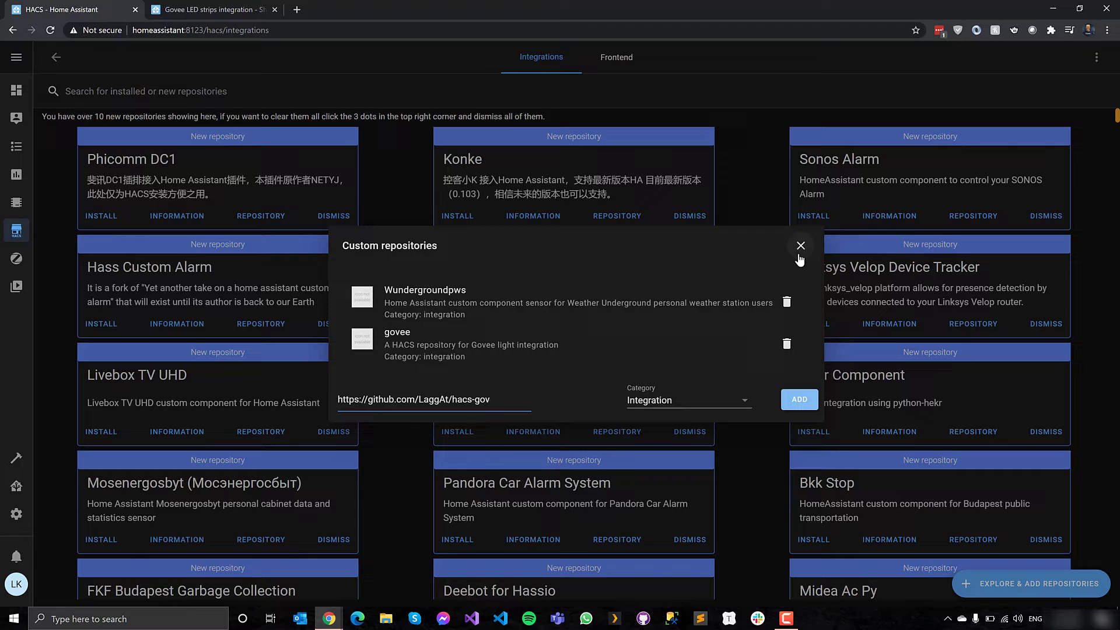
pyautogui.moveTo(803, 254)
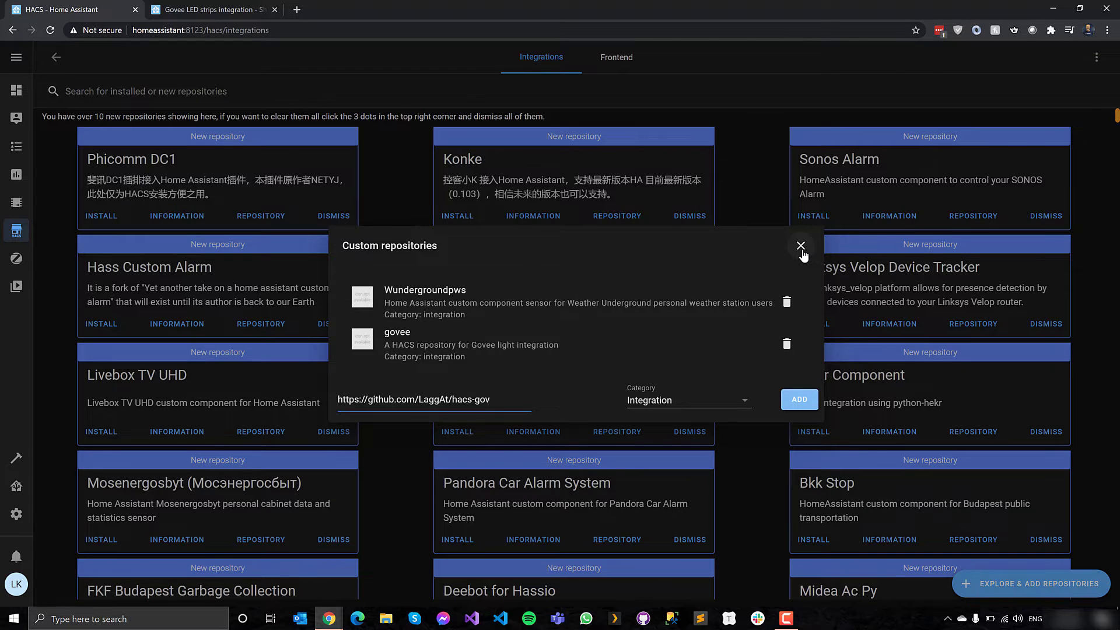
pyautogui.click(801, 246)
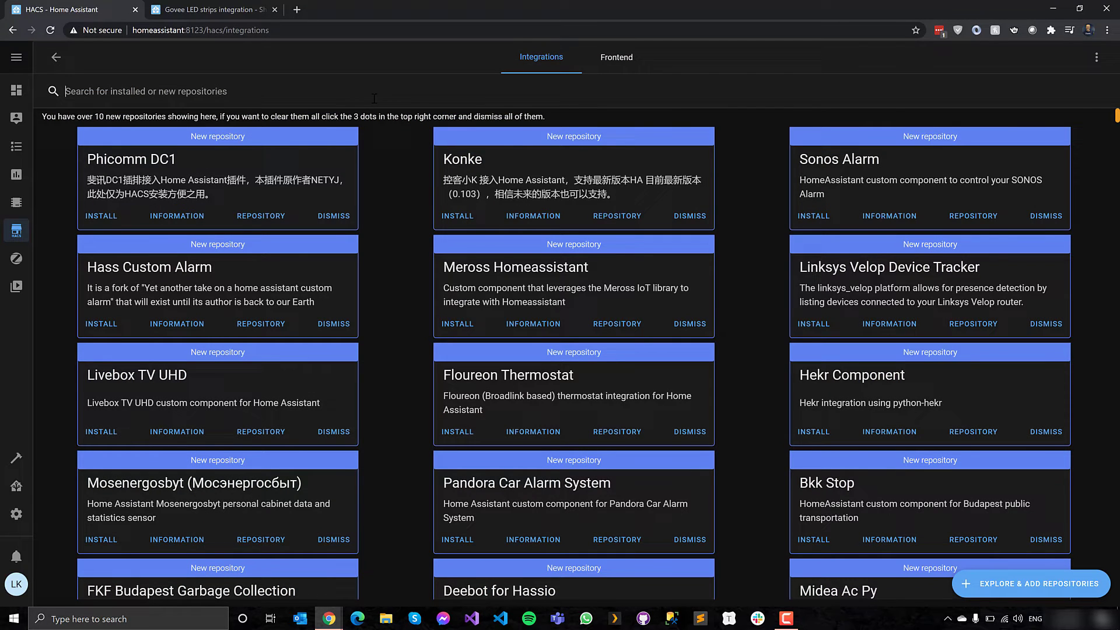
# Step: Search HACS for 'go' and install govee integration version v0.1.5
pyautogui.write('gov')
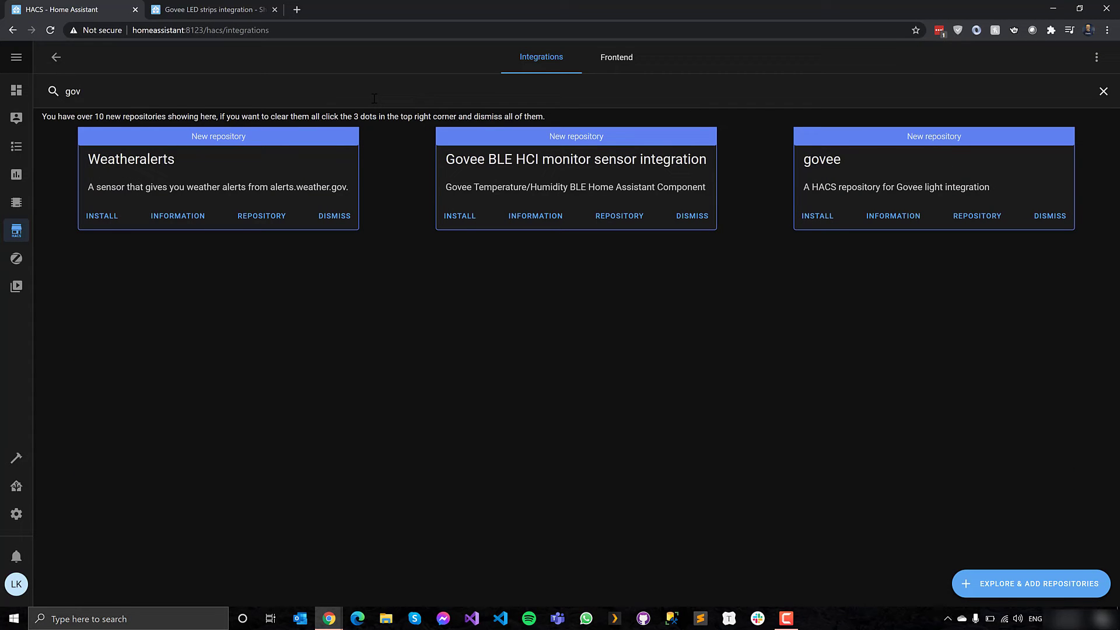
pyautogui.moveTo(861, 176)
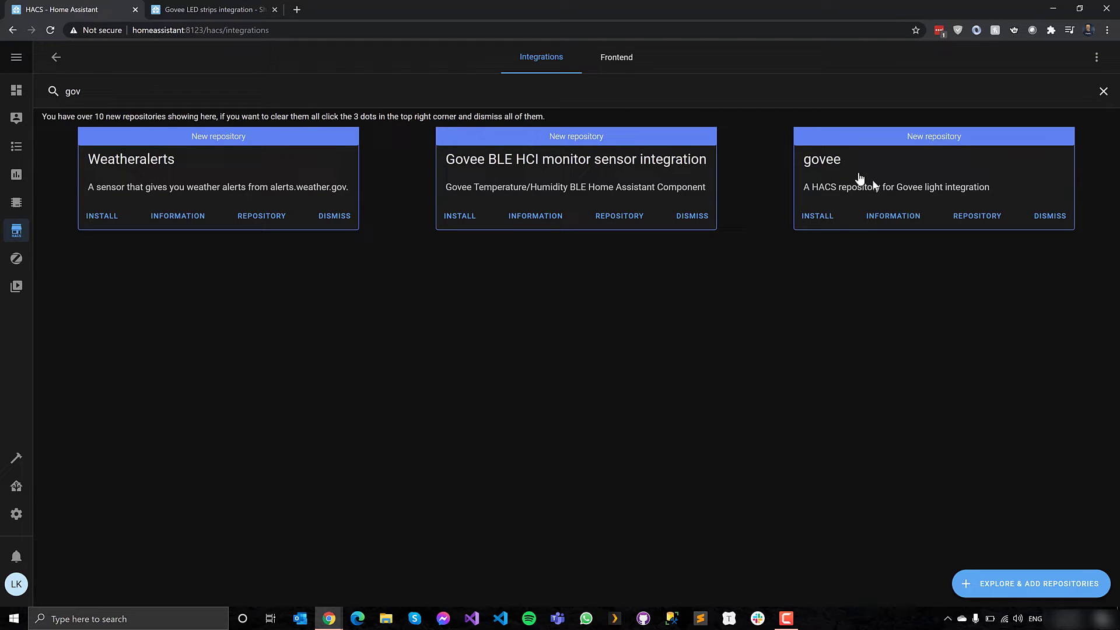
pyautogui.moveTo(818, 221)
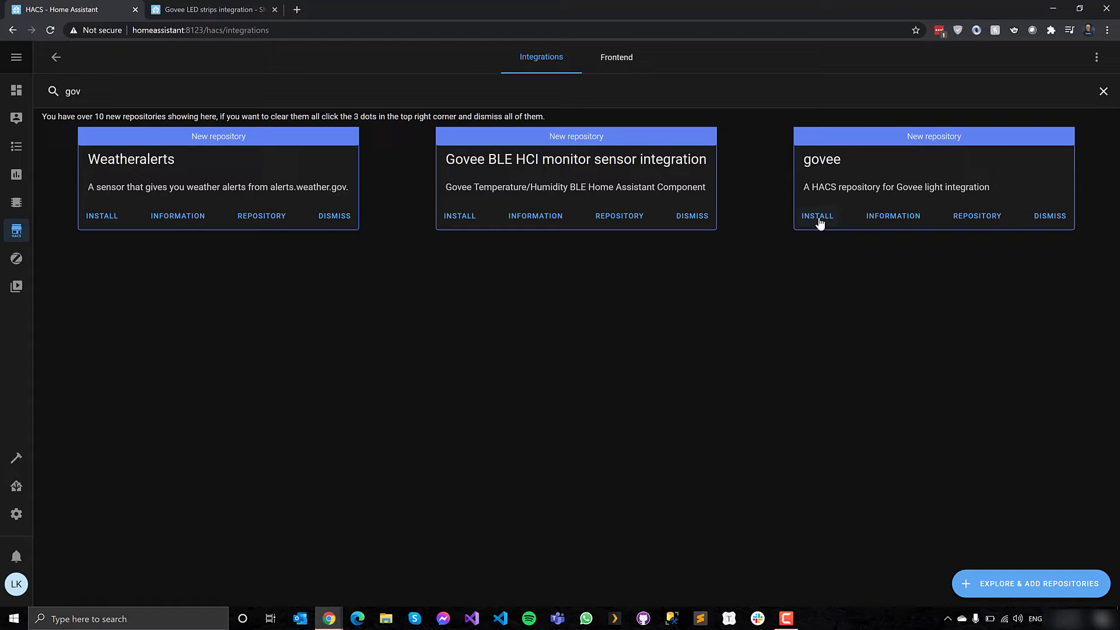
pyautogui.click(817, 215)
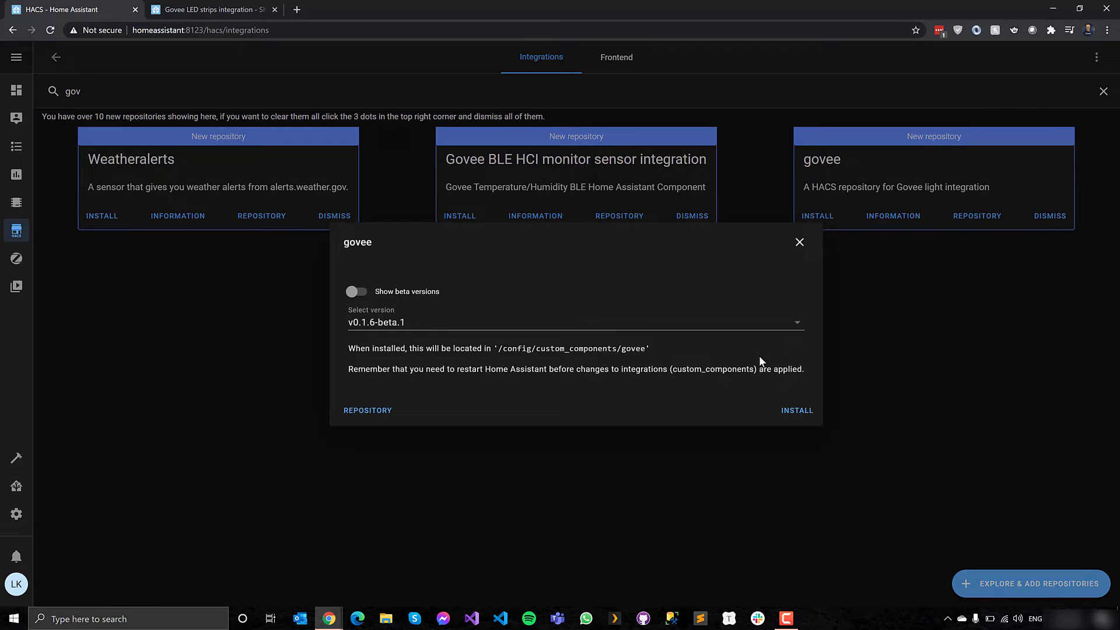
pyautogui.moveTo(785, 409)
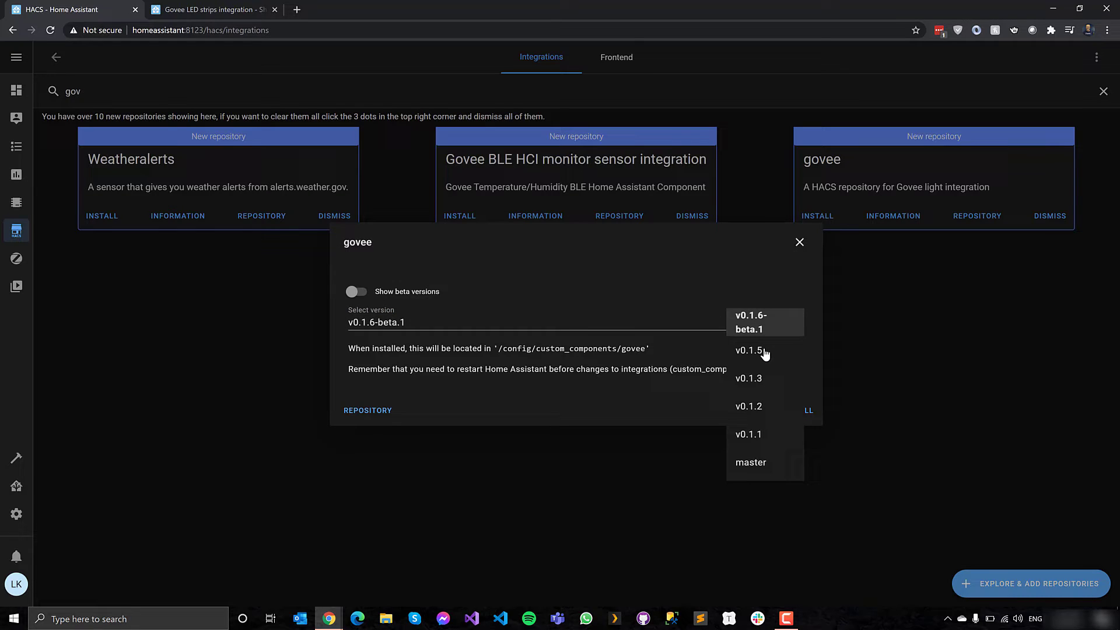
pyautogui.click(749, 351)
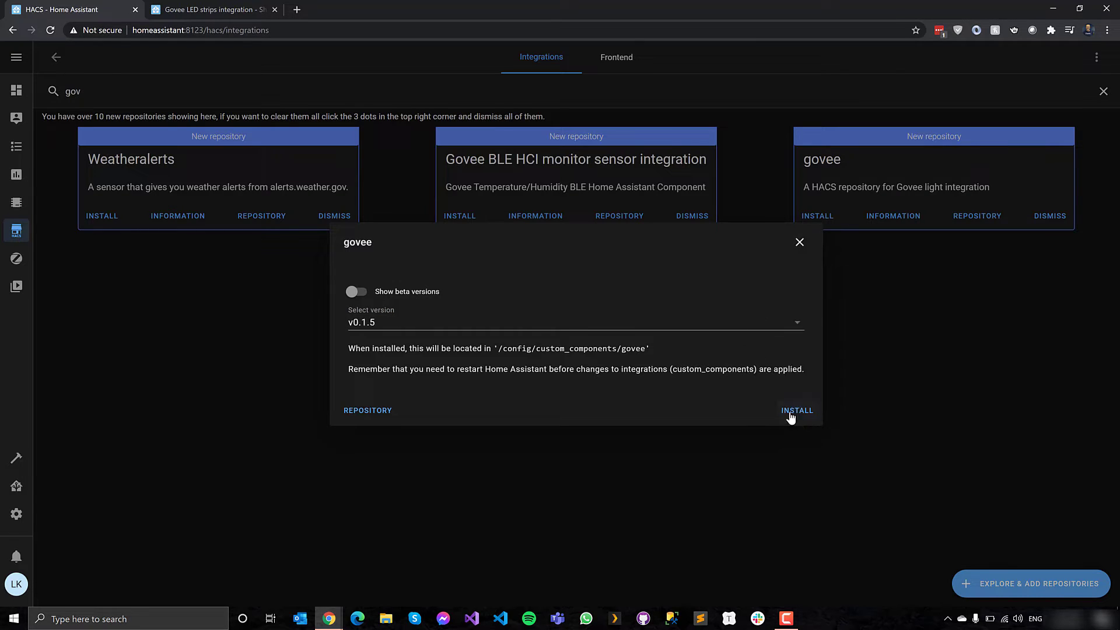
pyautogui.click(797, 410)
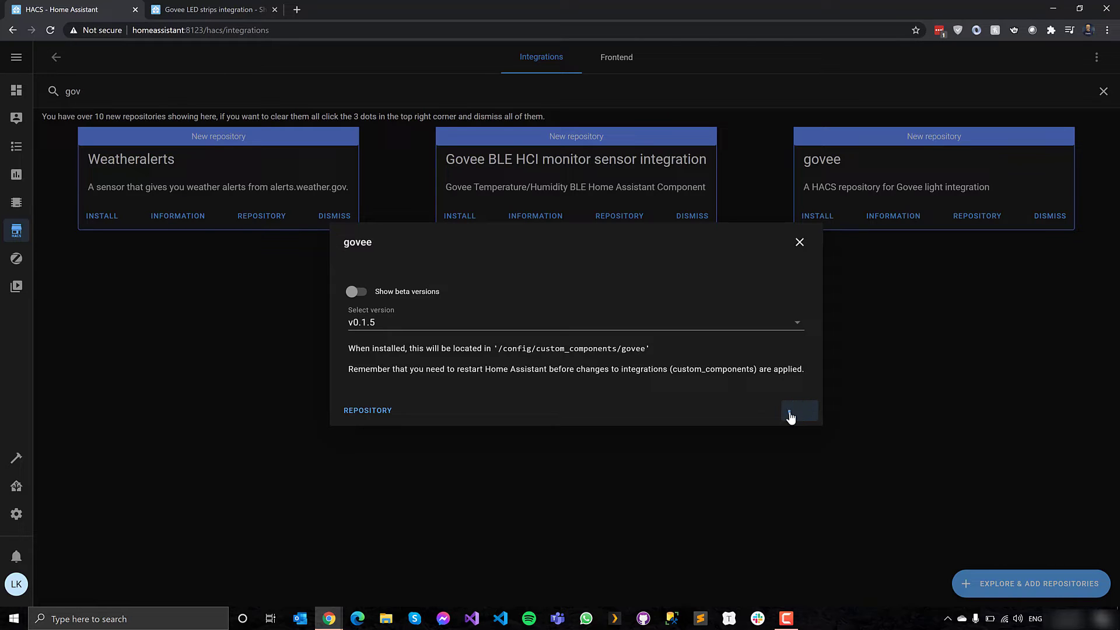
pyautogui.click(798, 412)
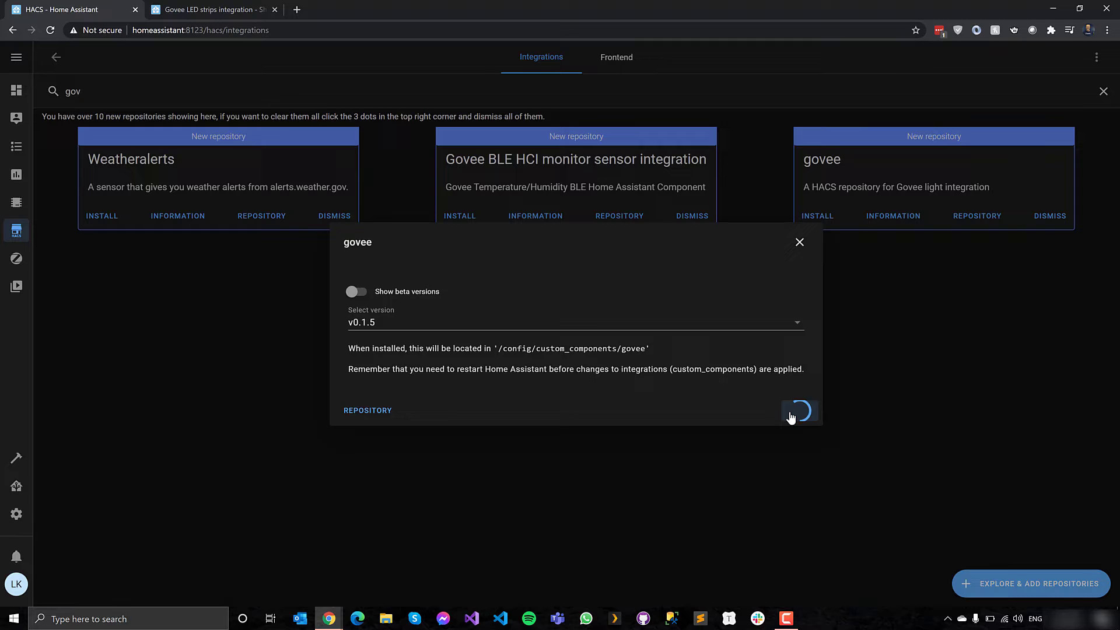
pyautogui.click(800, 412)
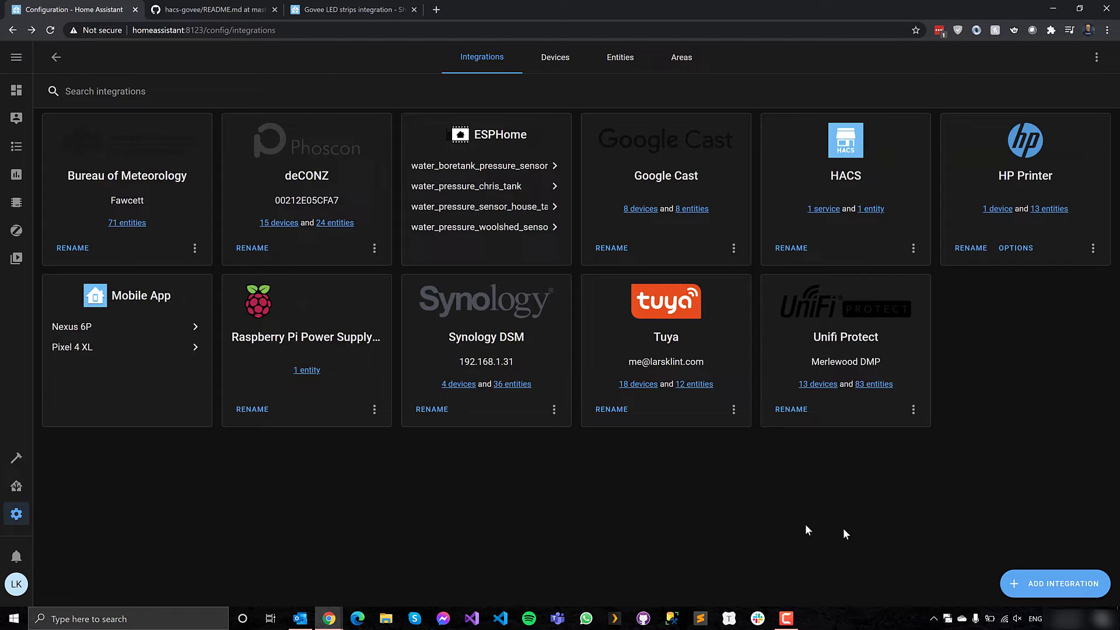
pyautogui.moveTo(1071, 600)
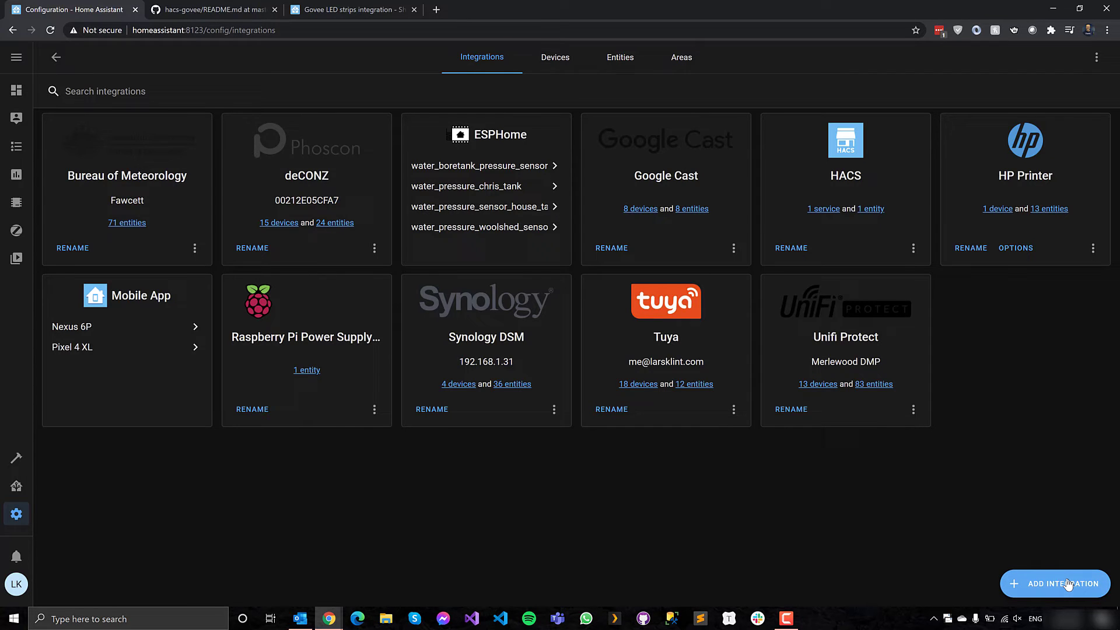
# Step: Start adding a new integration and search for 'gov'
pyautogui.click(1063, 584)
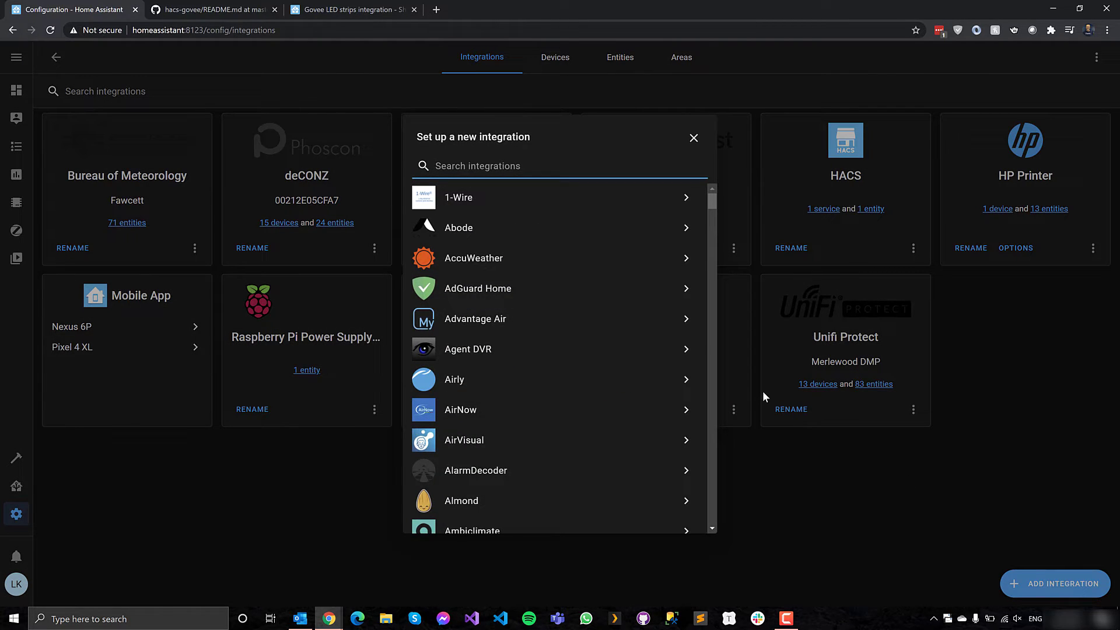
pyautogui.write('gov')
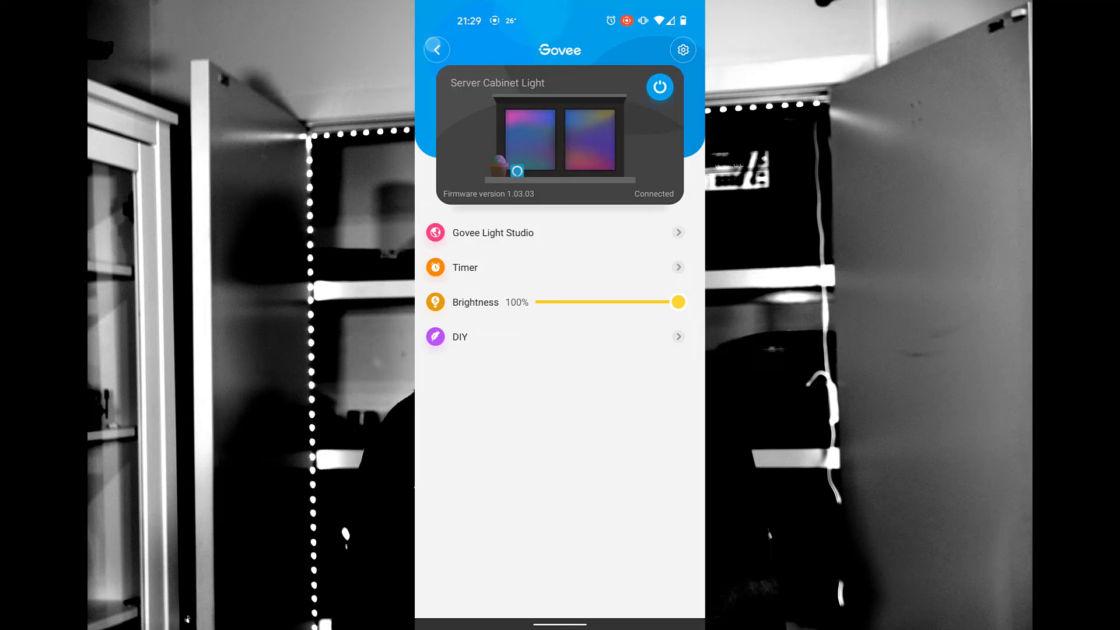
# Step: Go from the light's page to the Govee profile's API key application form
pyautogui.click(438, 49)
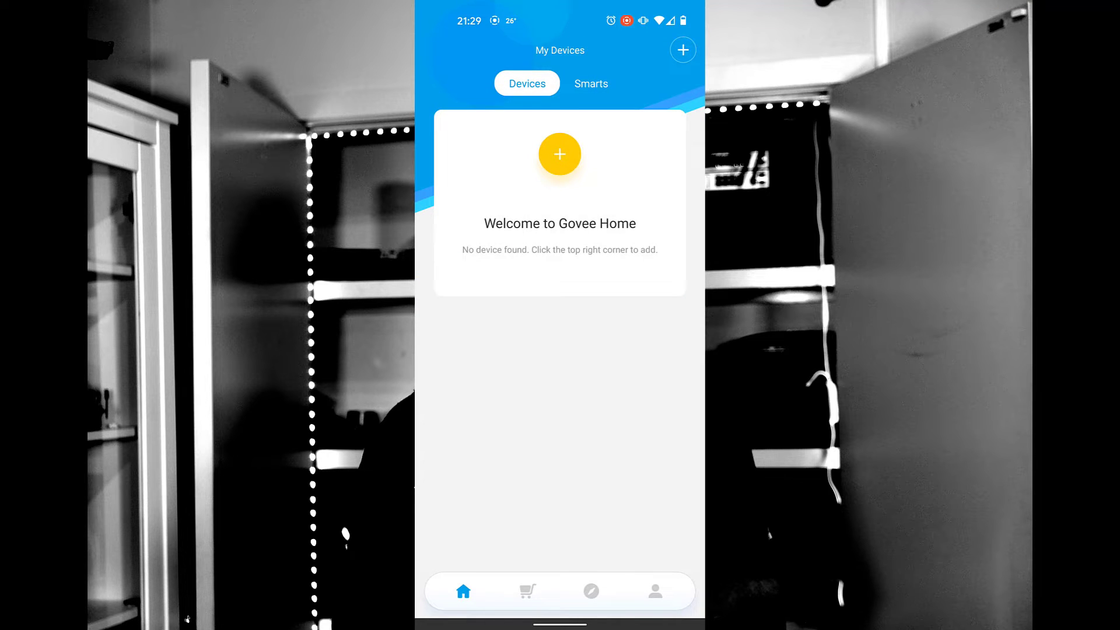
pyautogui.click(655, 591)
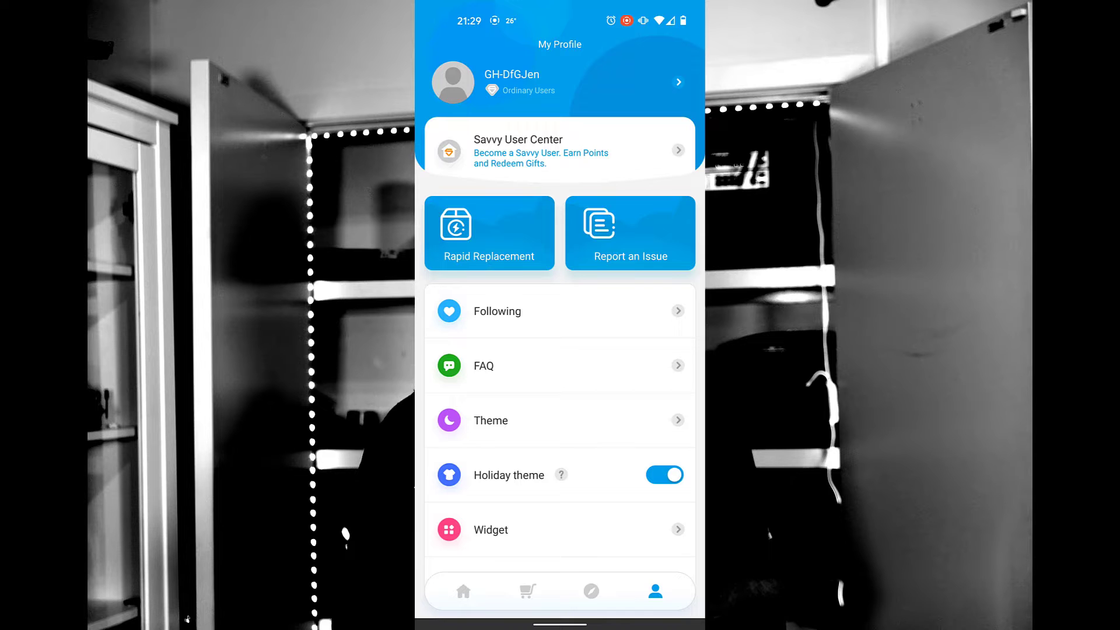
pyautogui.scroll(-3)
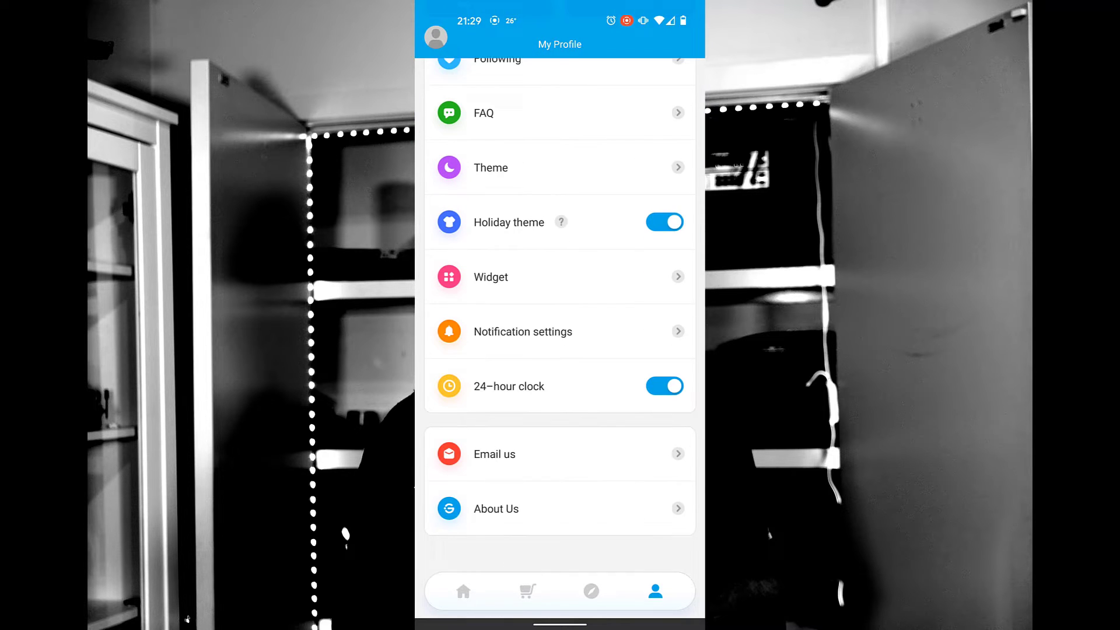
pyautogui.click(496, 508)
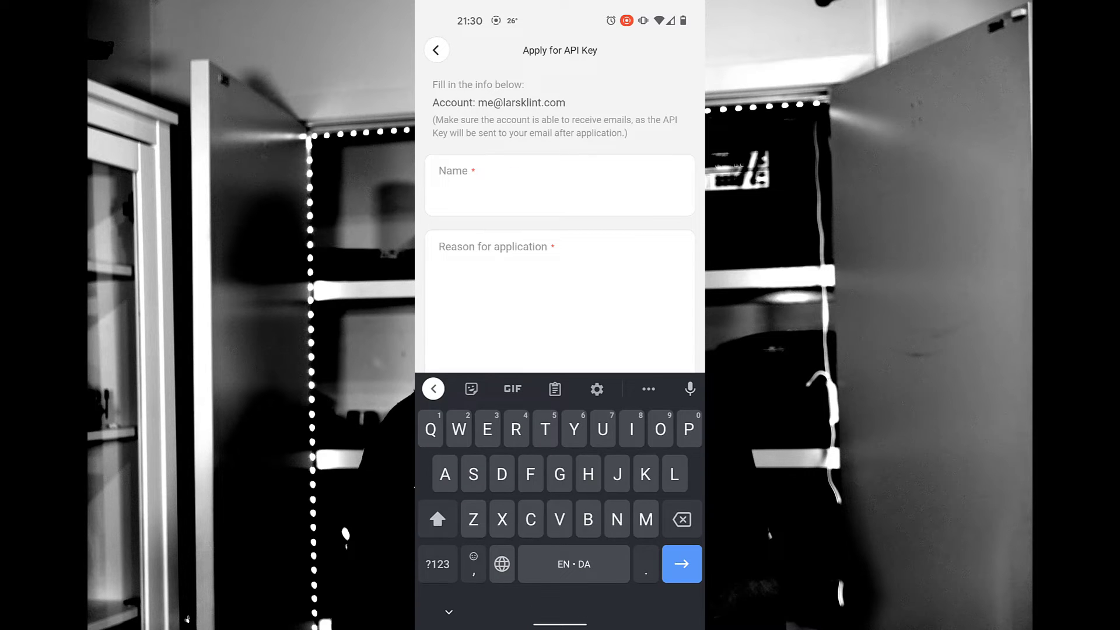
# Step: Submit the API key application with name 'Lars' and reason 'Integrate lights with Home Assistant'
pyautogui.write('Lars Klint')
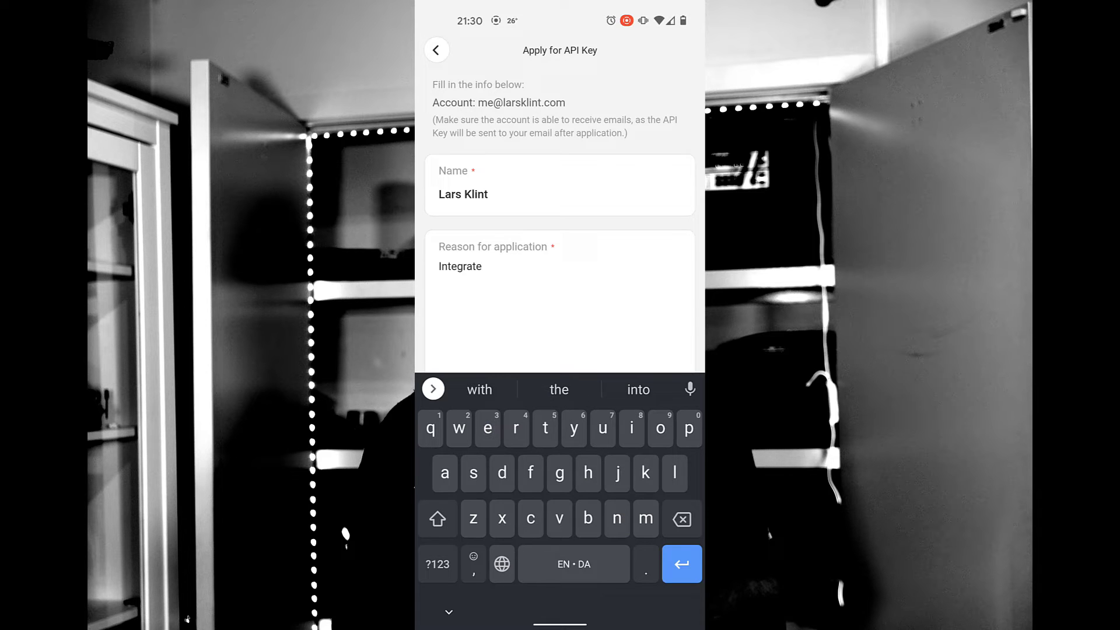
pyautogui.write('lights with')
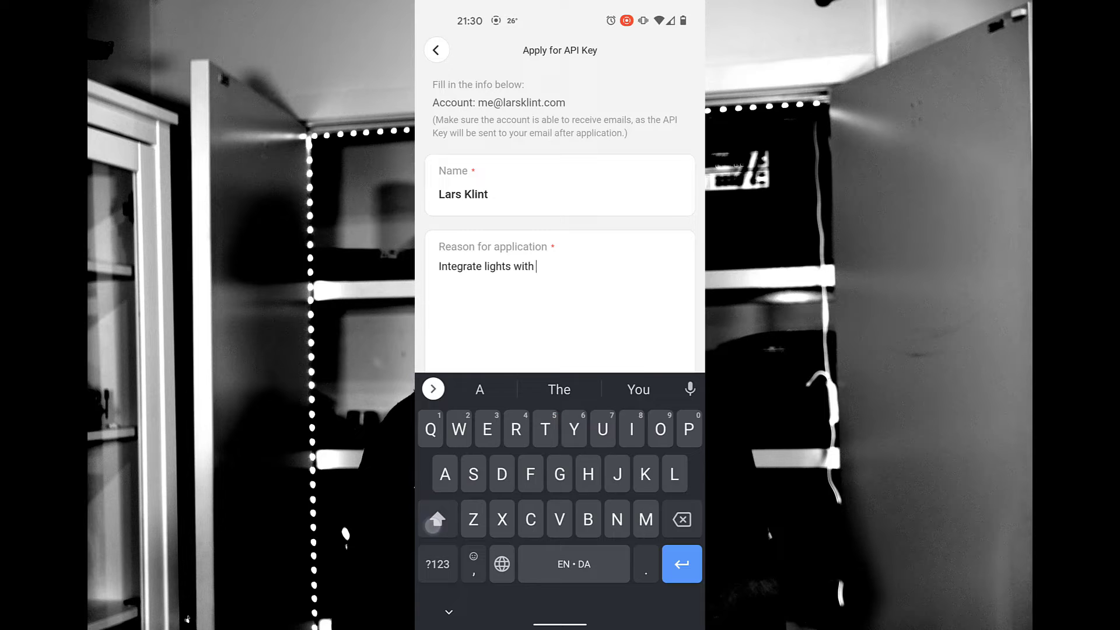
pyautogui.write('Home Assistant')
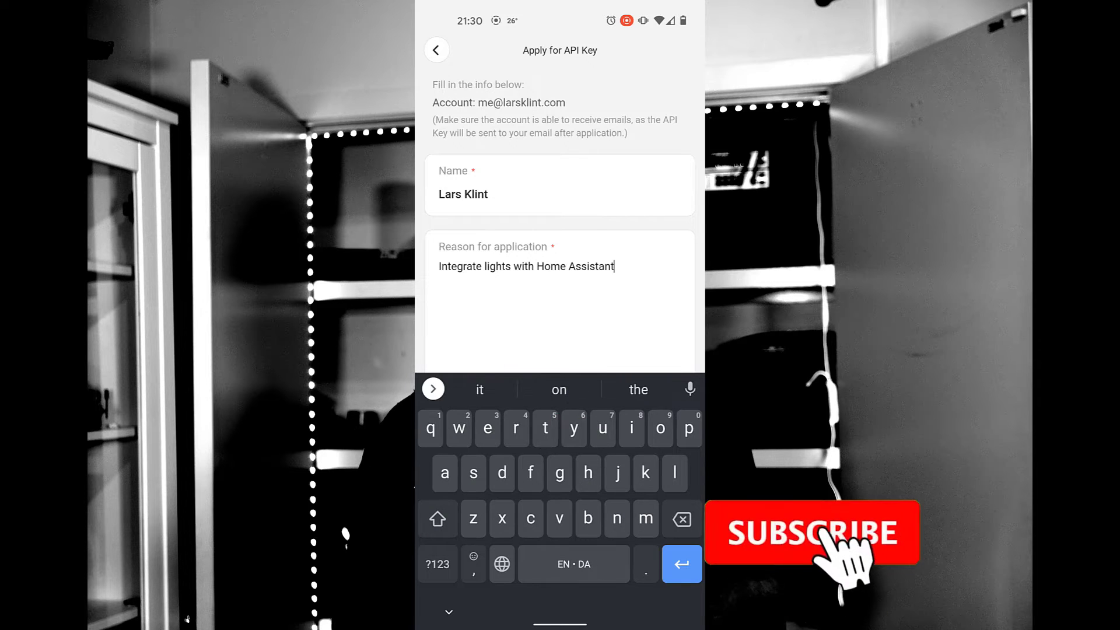
pyautogui.click(816, 533)
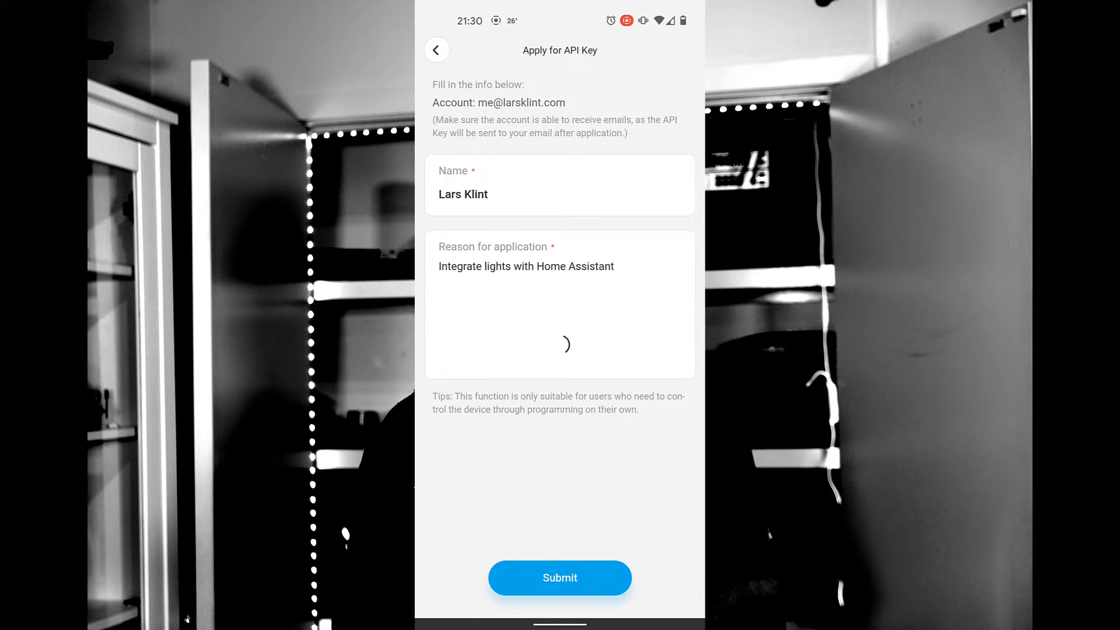
pyautogui.click(560, 578)
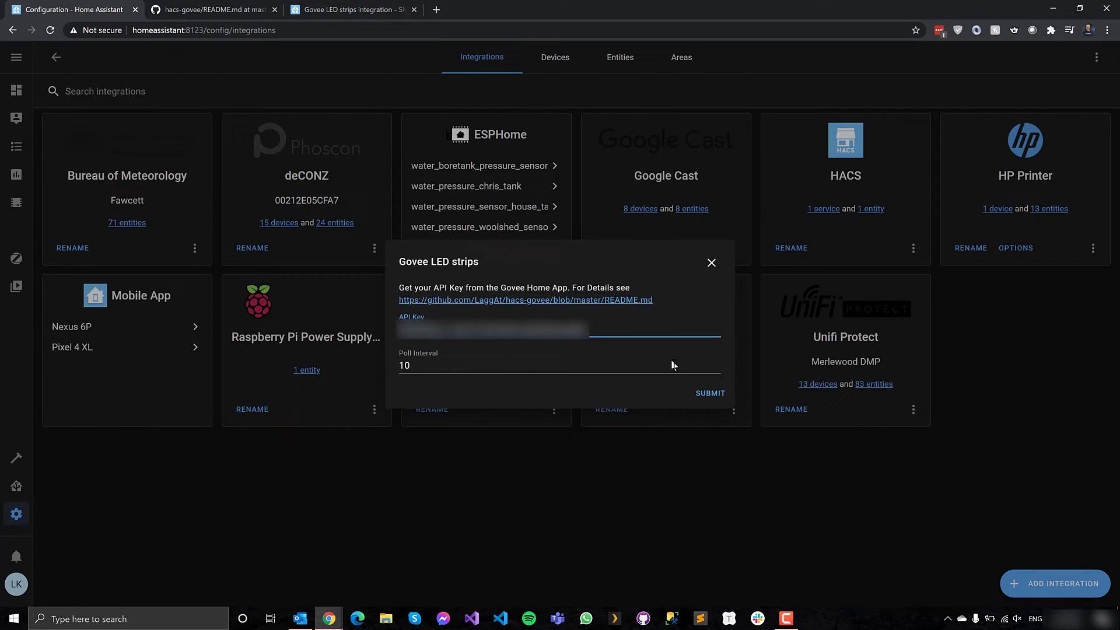
# Step: Submit the Govee API key, finish setup, and open the Server Cabinet Light device
pyautogui.click(710, 393)
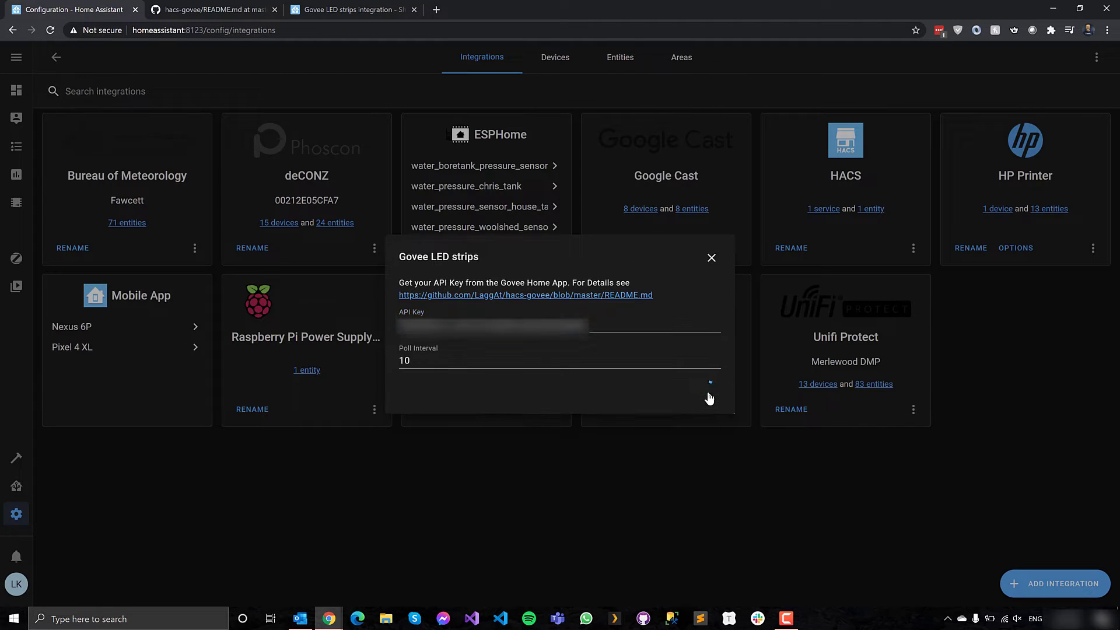
pyautogui.click(708, 392)
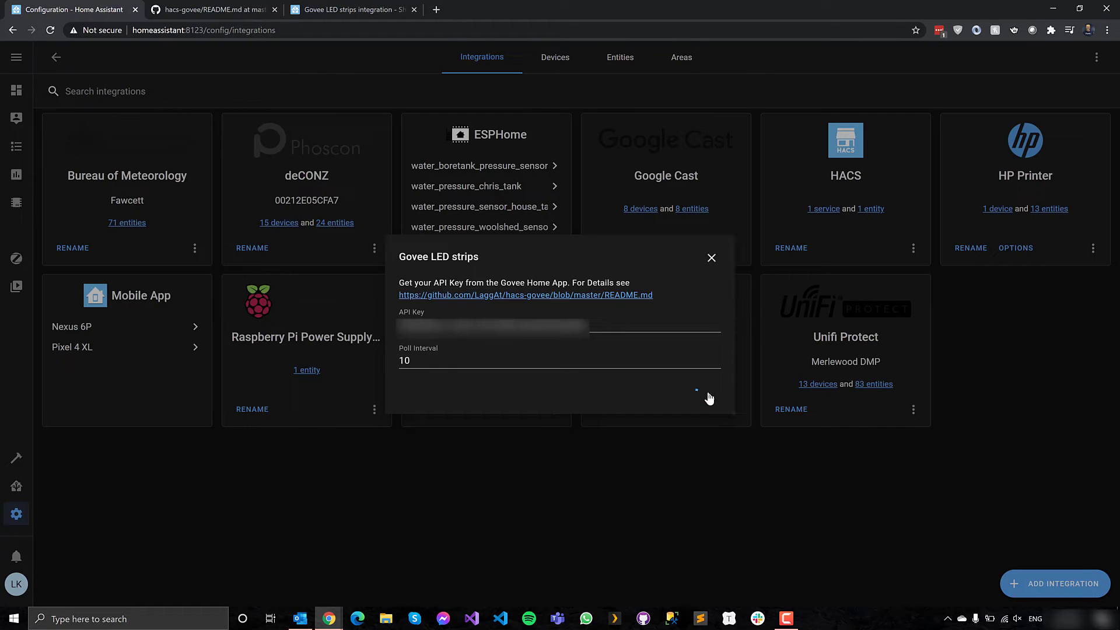
pyautogui.click(698, 391)
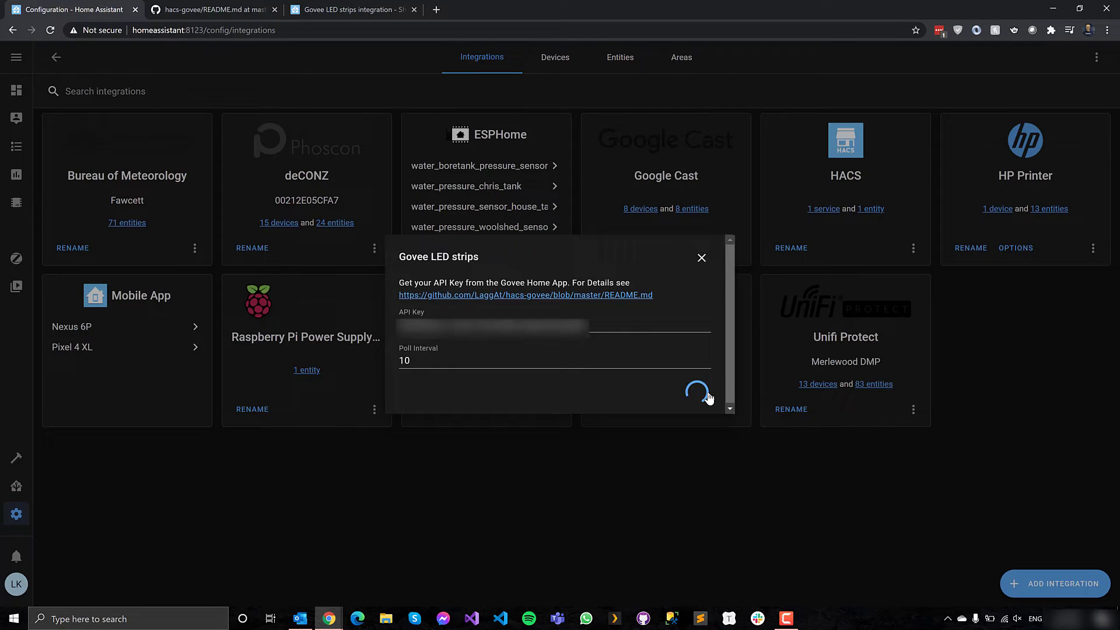
pyautogui.click(698, 391)
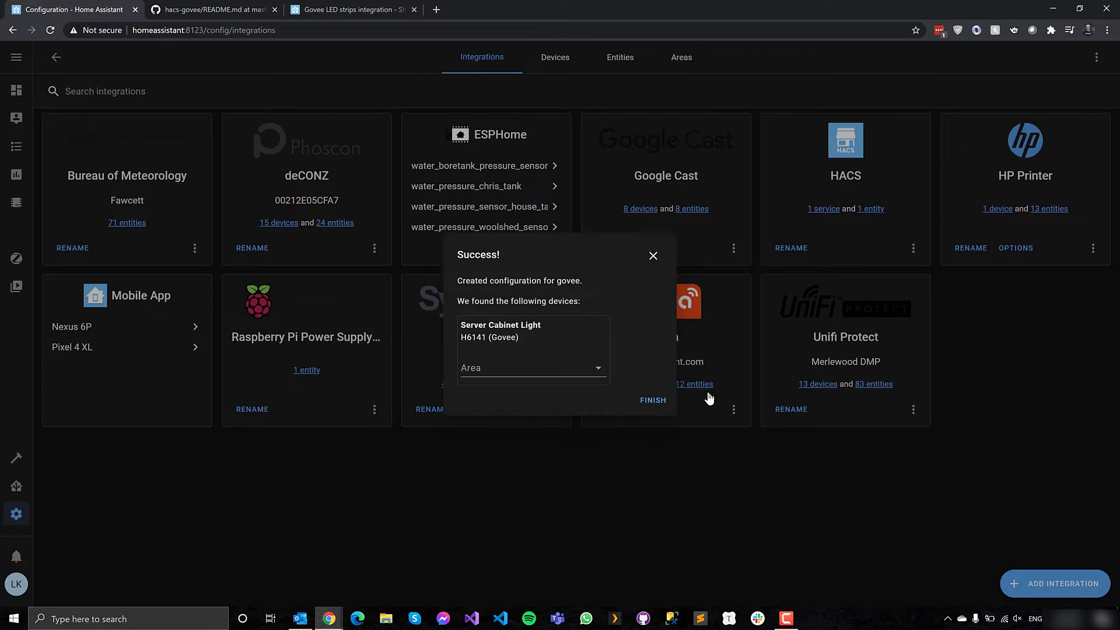
pyautogui.moveTo(619, 381)
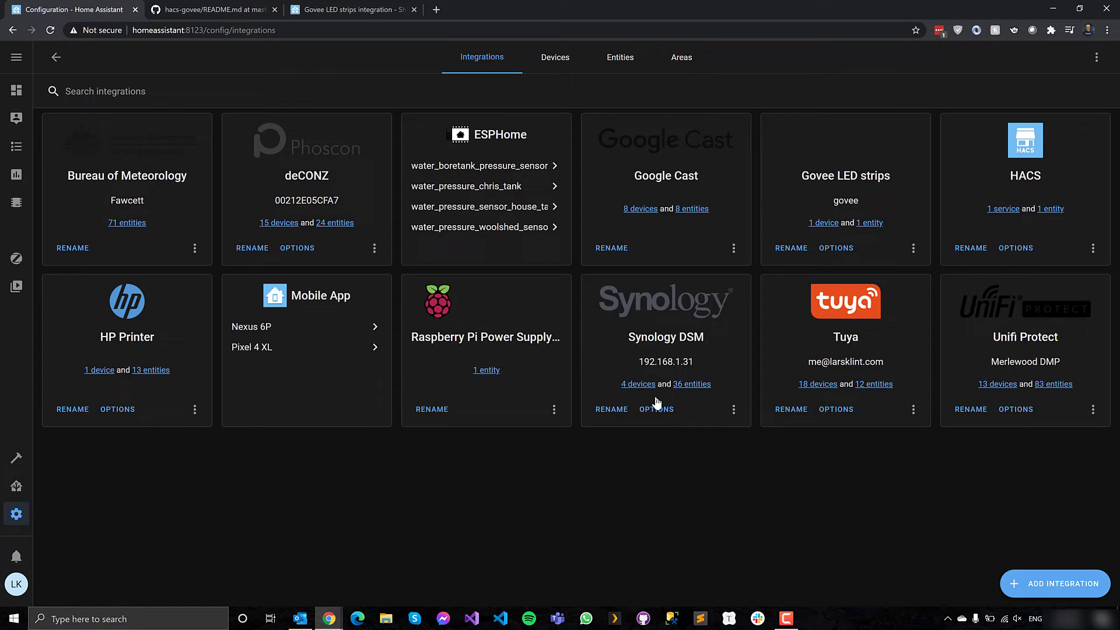
pyautogui.moveTo(821, 221)
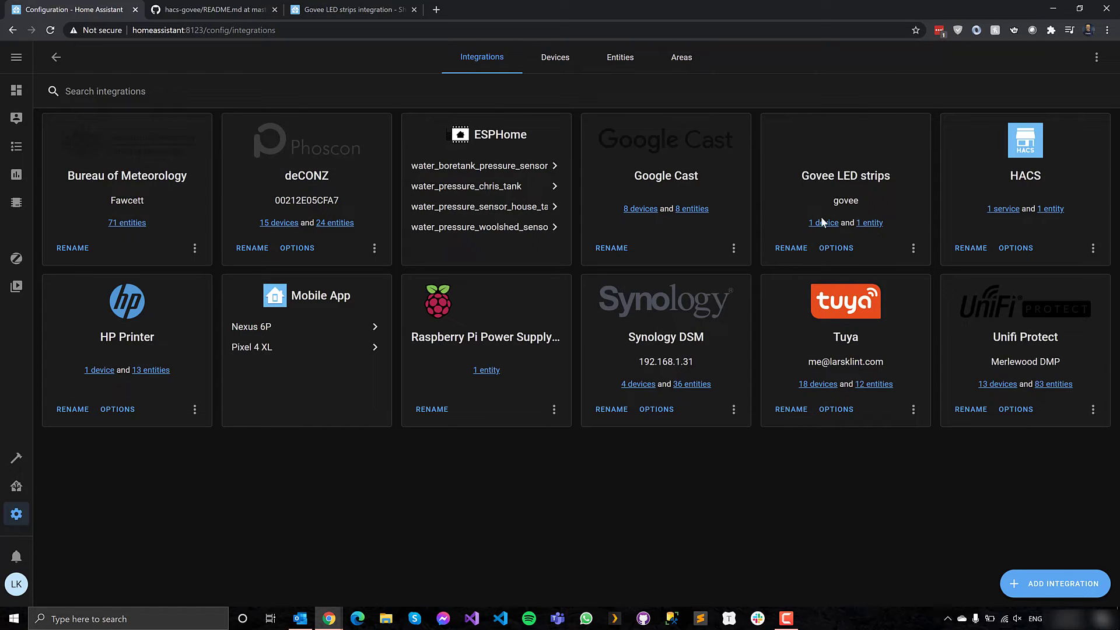
pyautogui.click(823, 223)
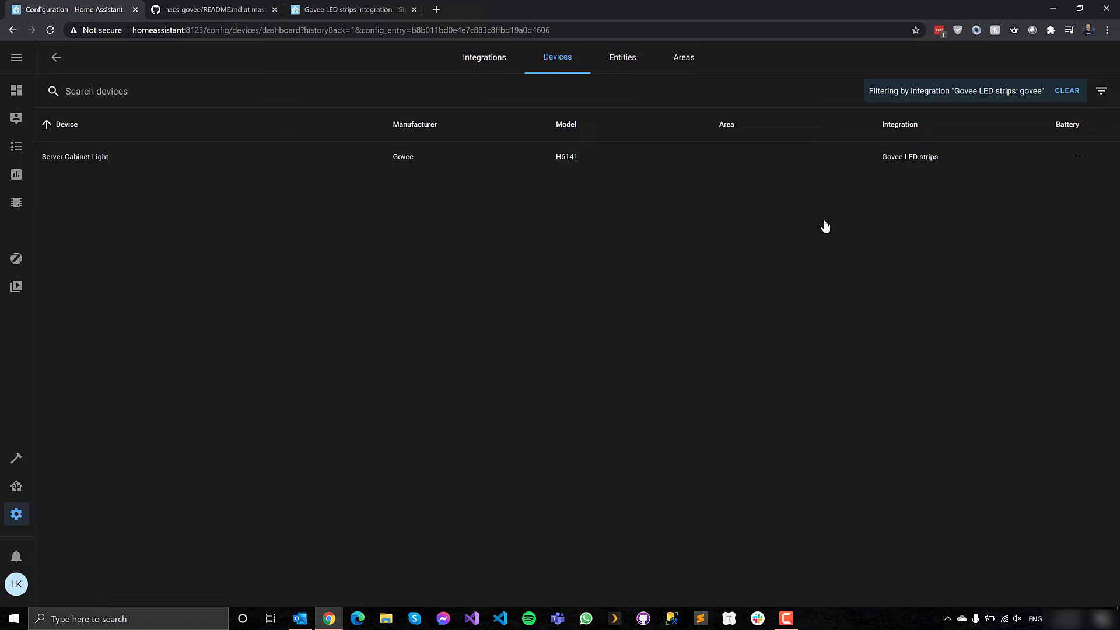
pyautogui.moveTo(242, 160)
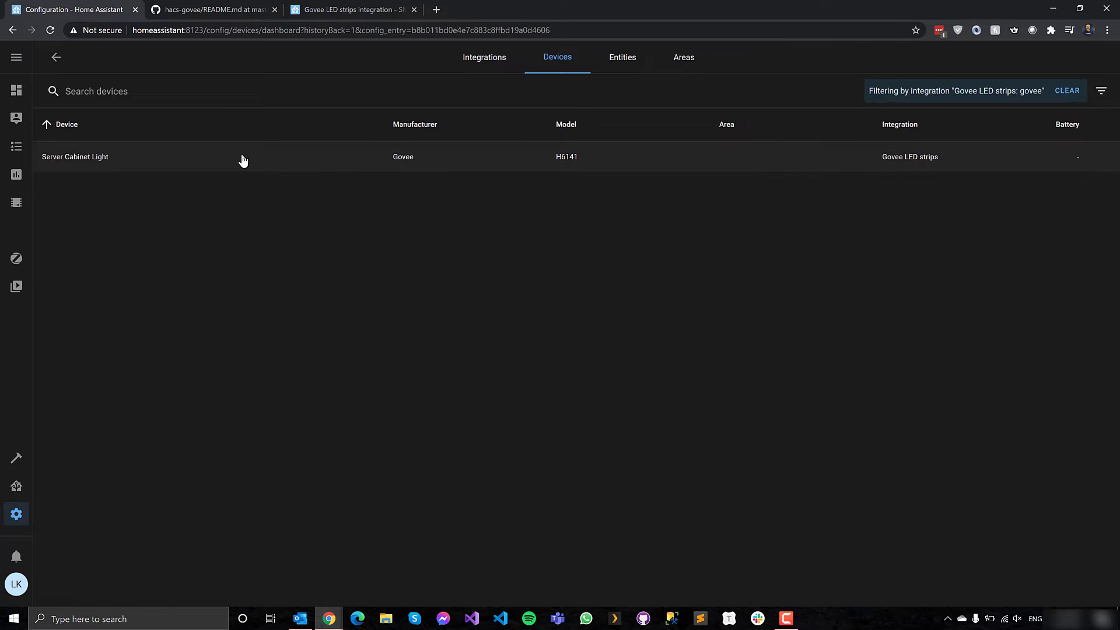
pyautogui.click(75, 156)
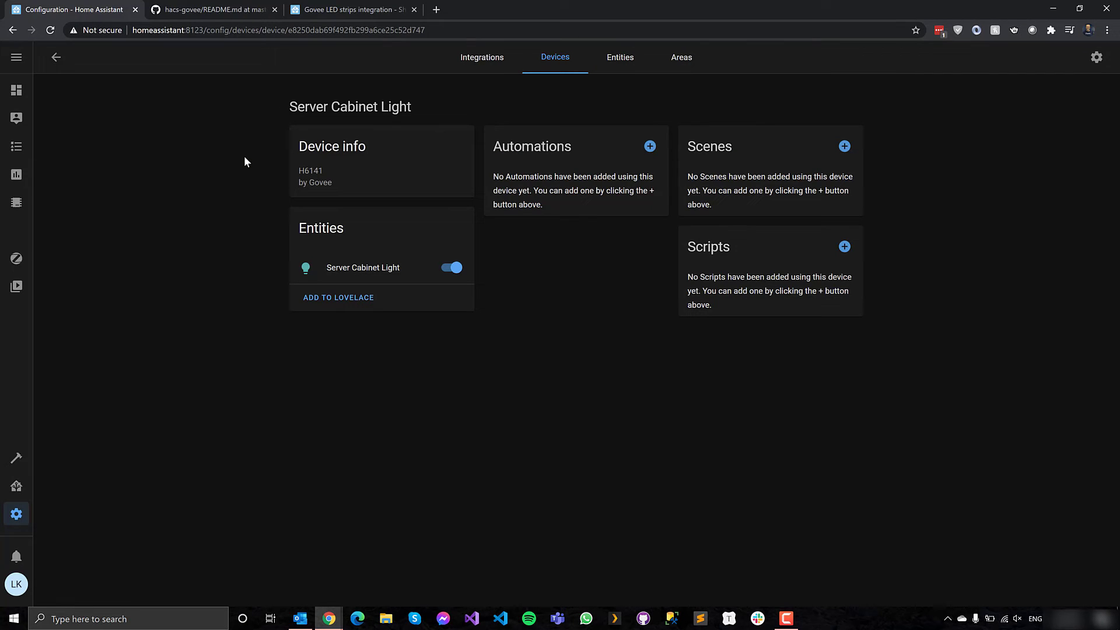
pyautogui.moveTo(260, 167)
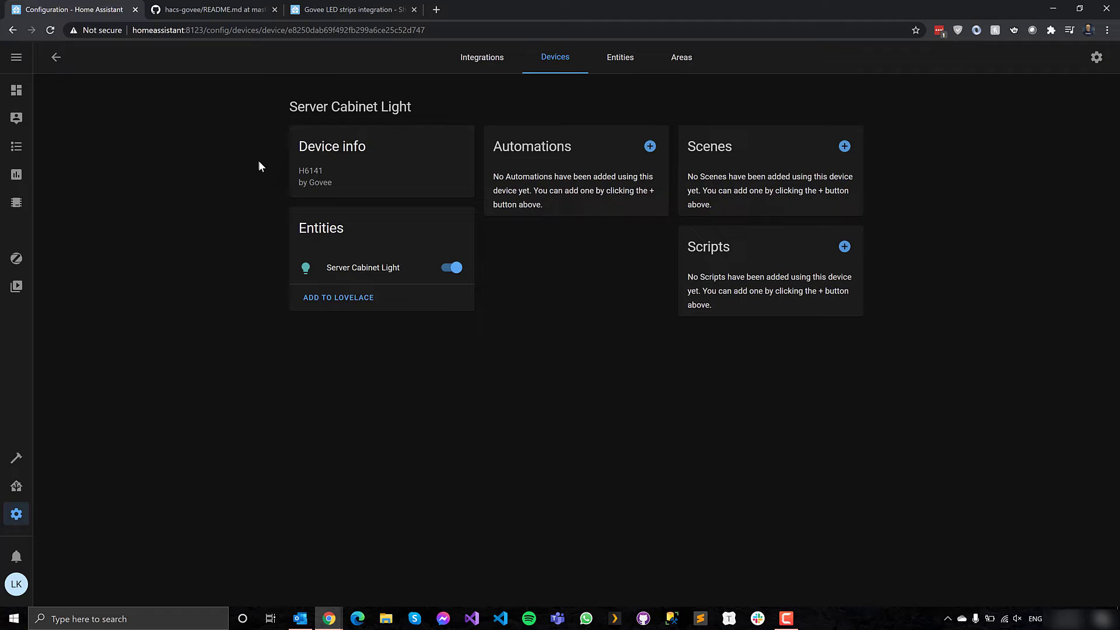
pyautogui.moveTo(388, 203)
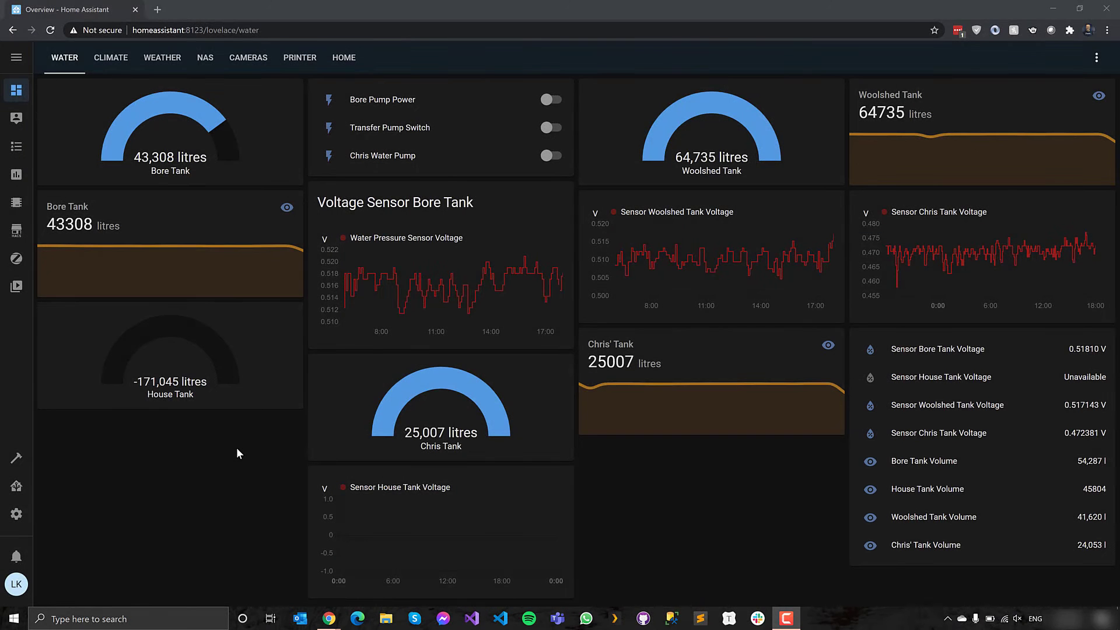
pyautogui.moveTo(123, 493)
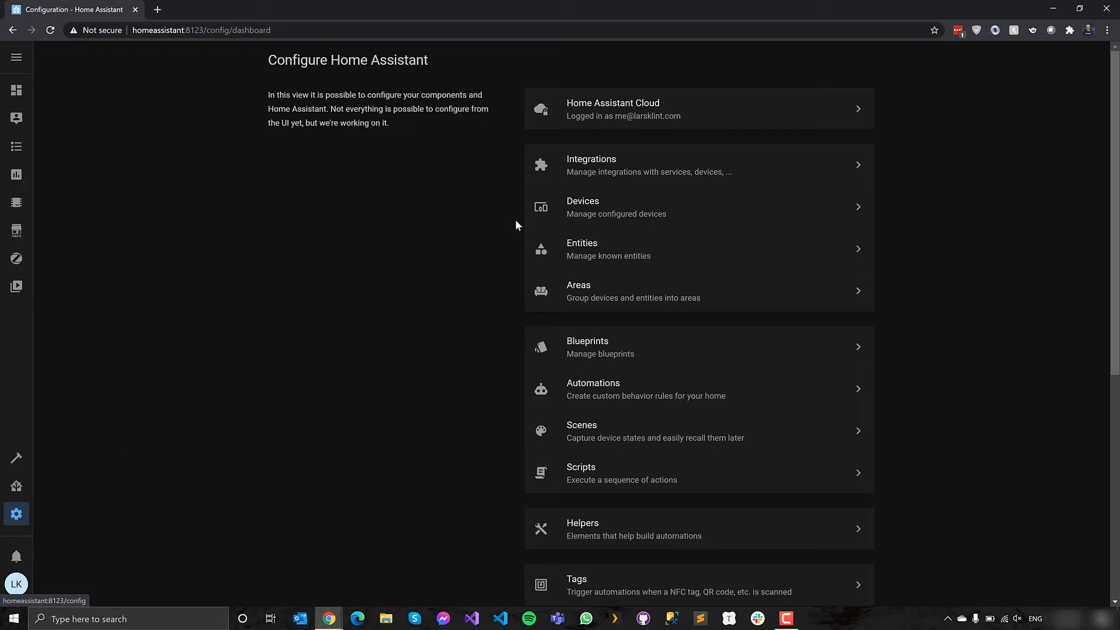
pyautogui.moveTo(635, 394)
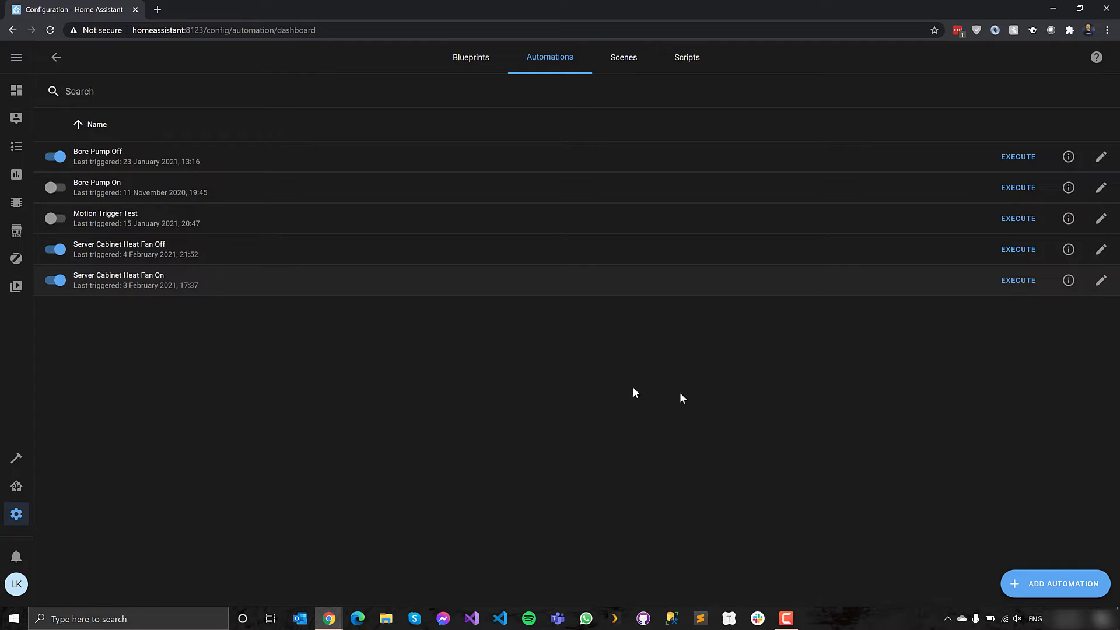
pyautogui.moveTo(1048, 587)
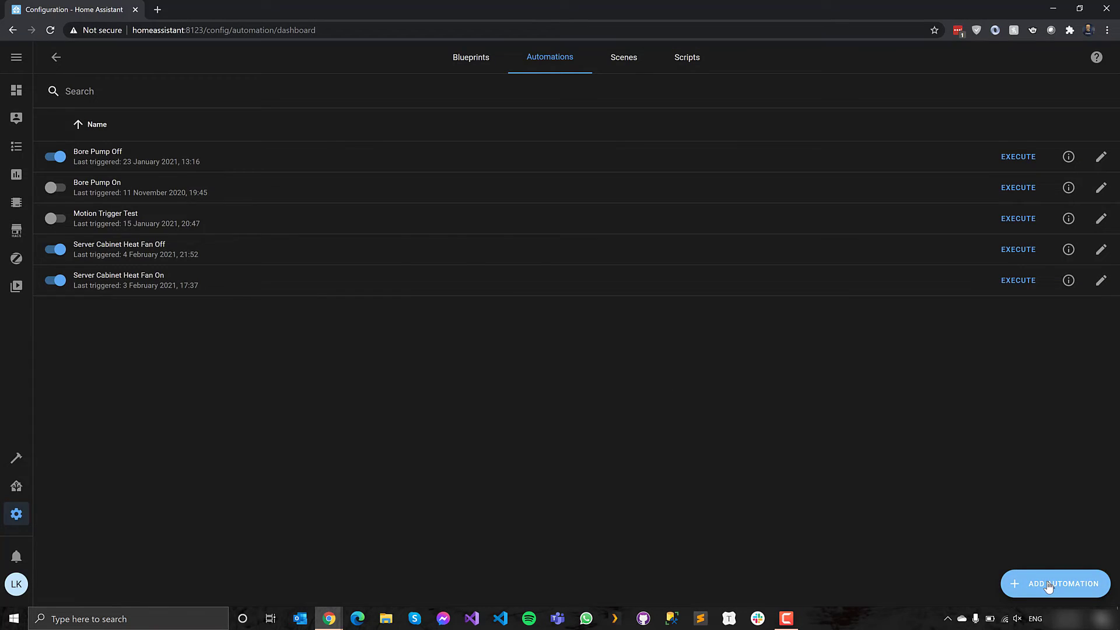
# Step: Add a new automation starting from an empty template
pyautogui.click(1049, 586)
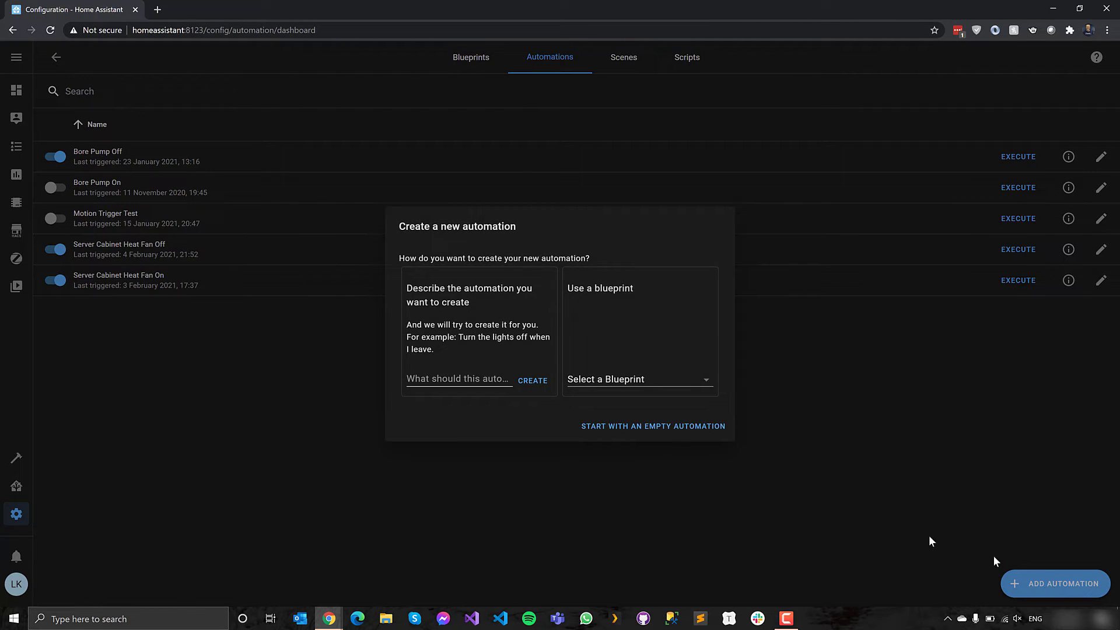
pyautogui.click(652, 426)
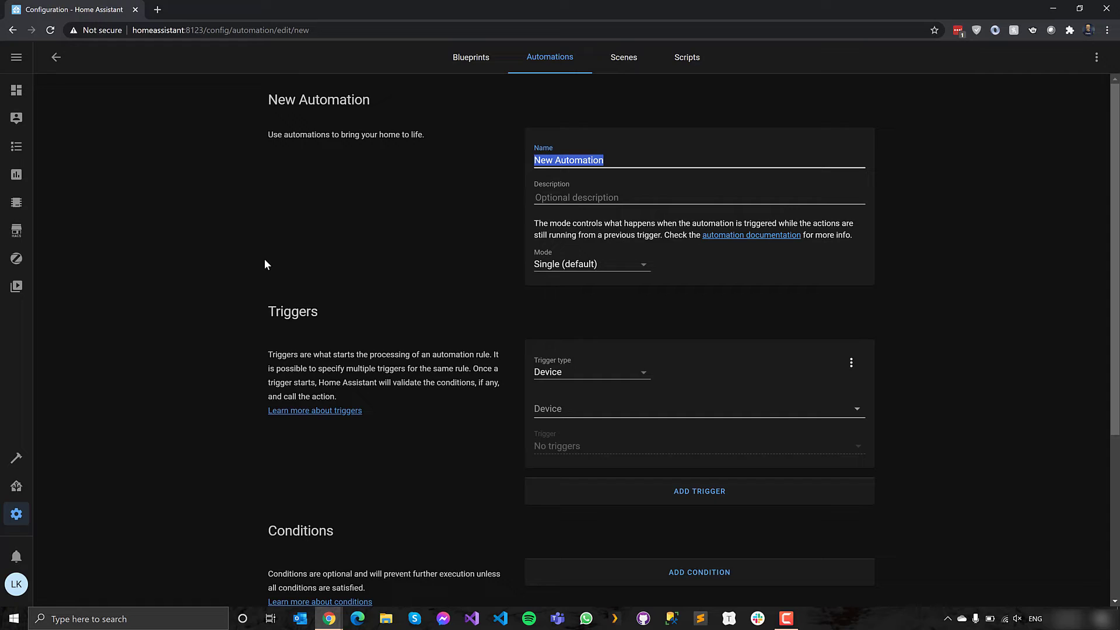
# Step: Name it 'Server Cabinet Light On White' with a Server Cabinet Door Sensor opened trigger
pyautogui.write('Server Cabinet Light On')
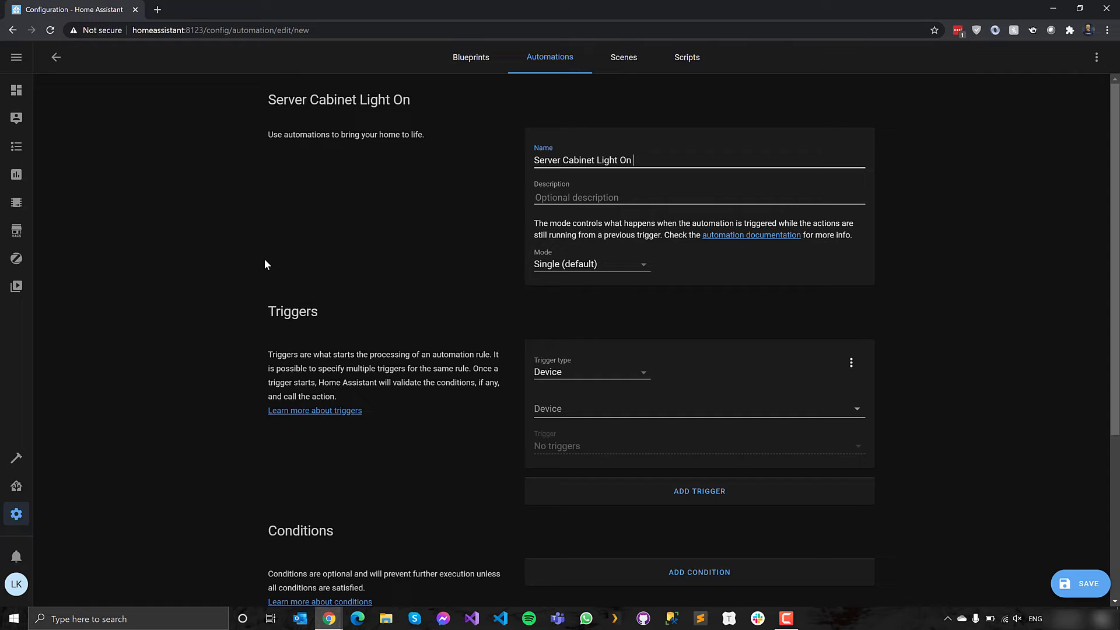
pyautogui.write('White')
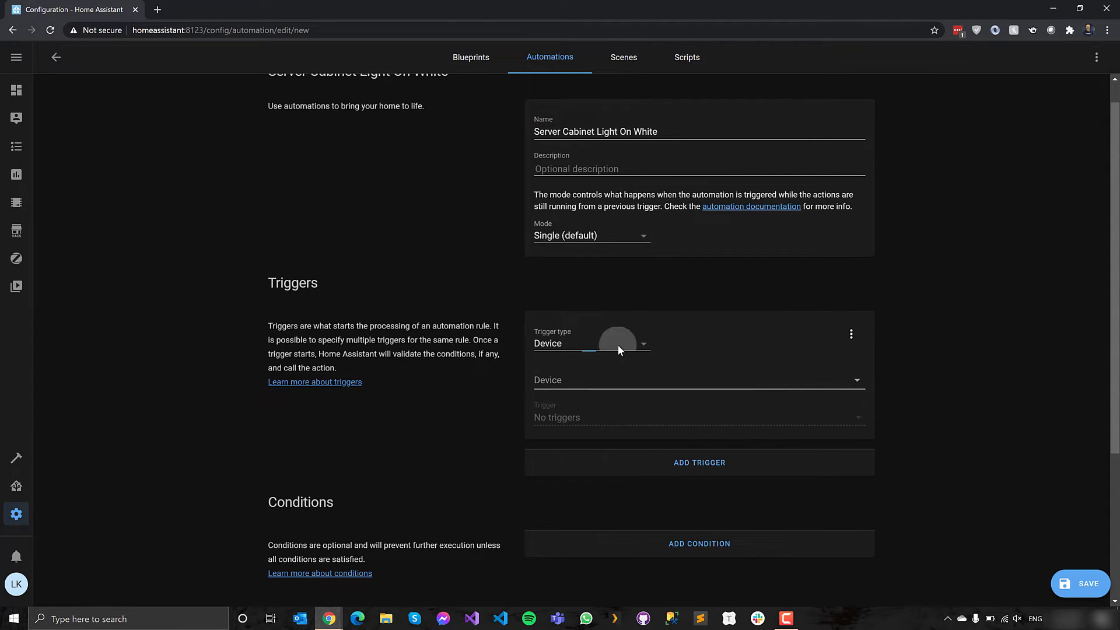
pyautogui.click(591, 343)
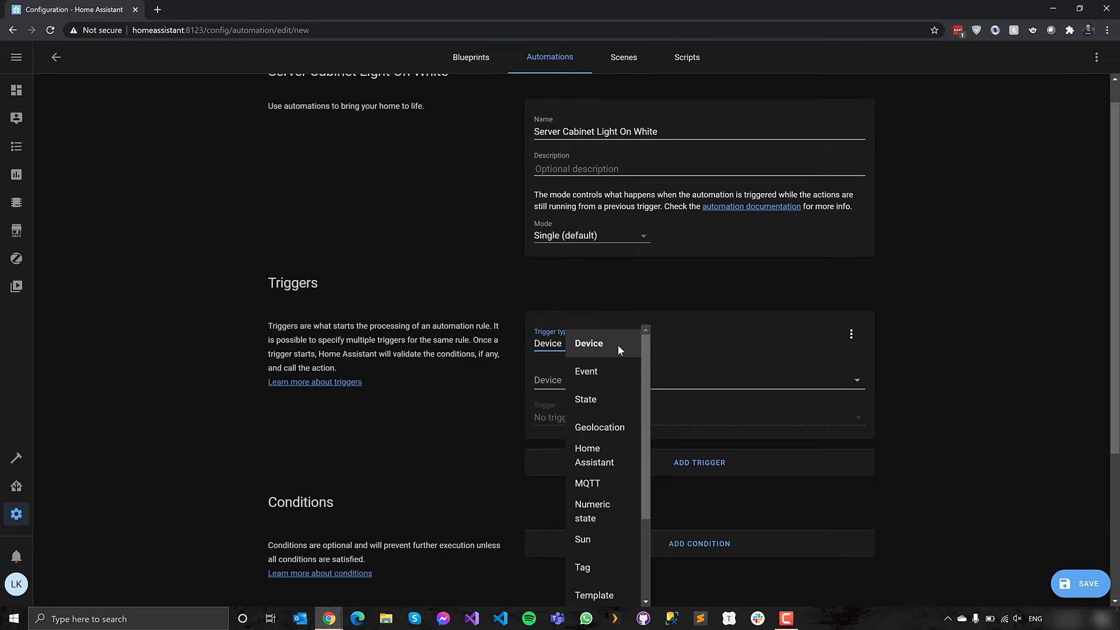
pyautogui.click(589, 343)
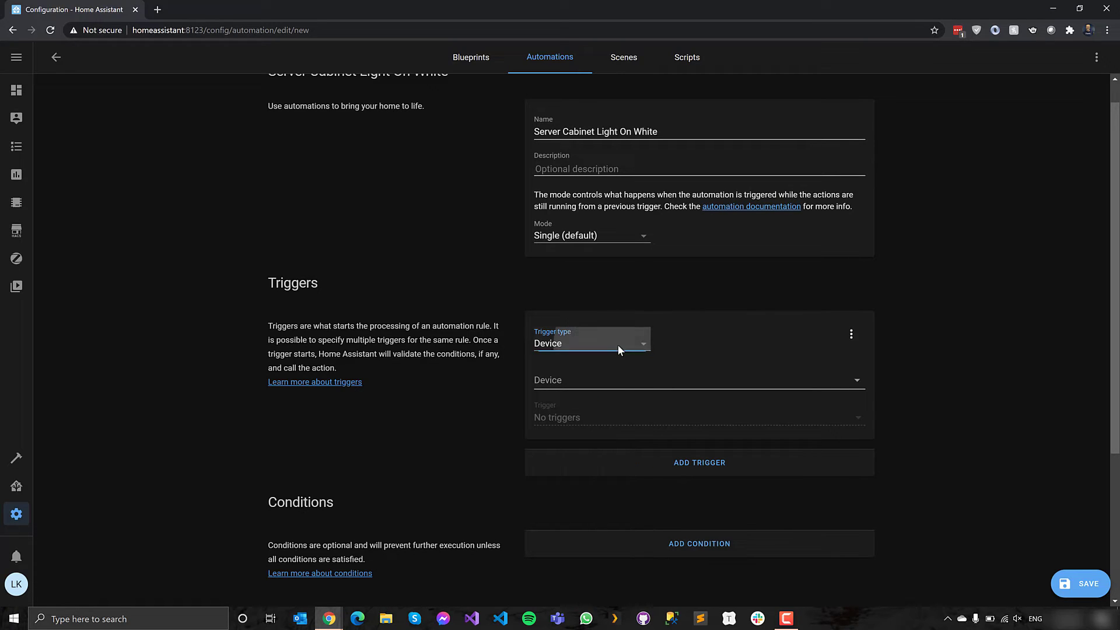
pyautogui.write('senso')
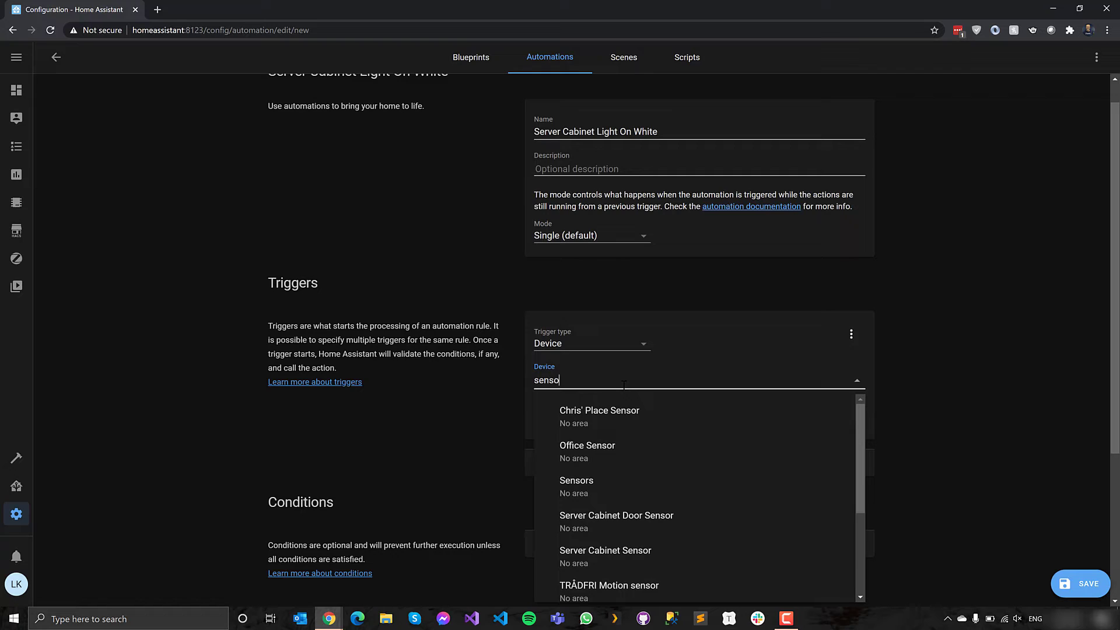
pyautogui.write('r')
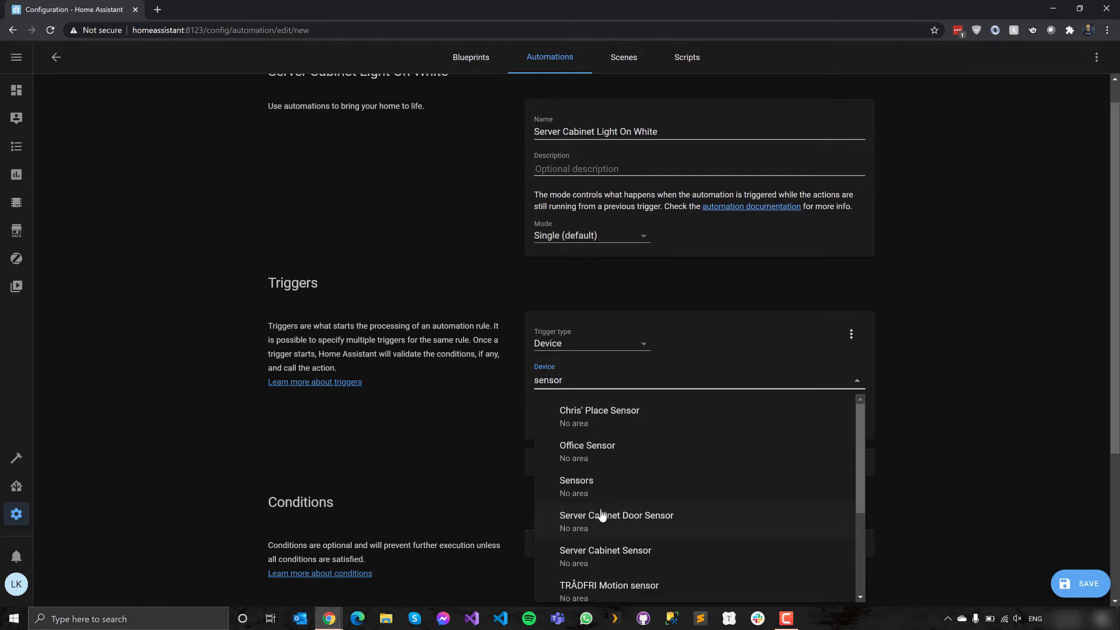
pyautogui.click(617, 515)
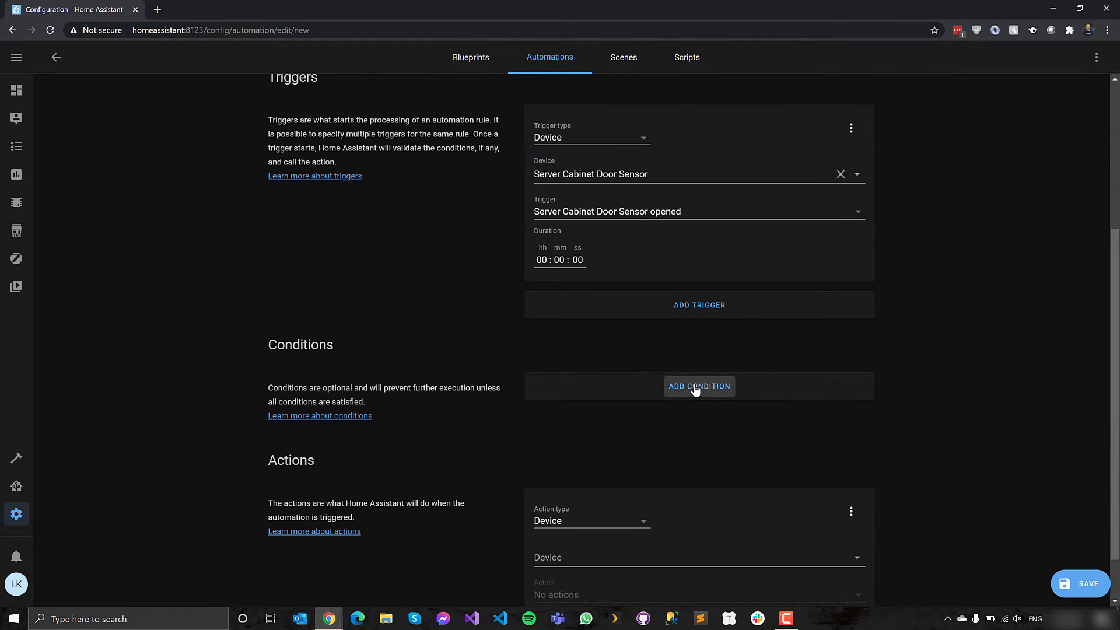
# Step: Add a Server Cabinet Sensor temperature condition with an upper bound of 30°C
pyautogui.click(699, 387)
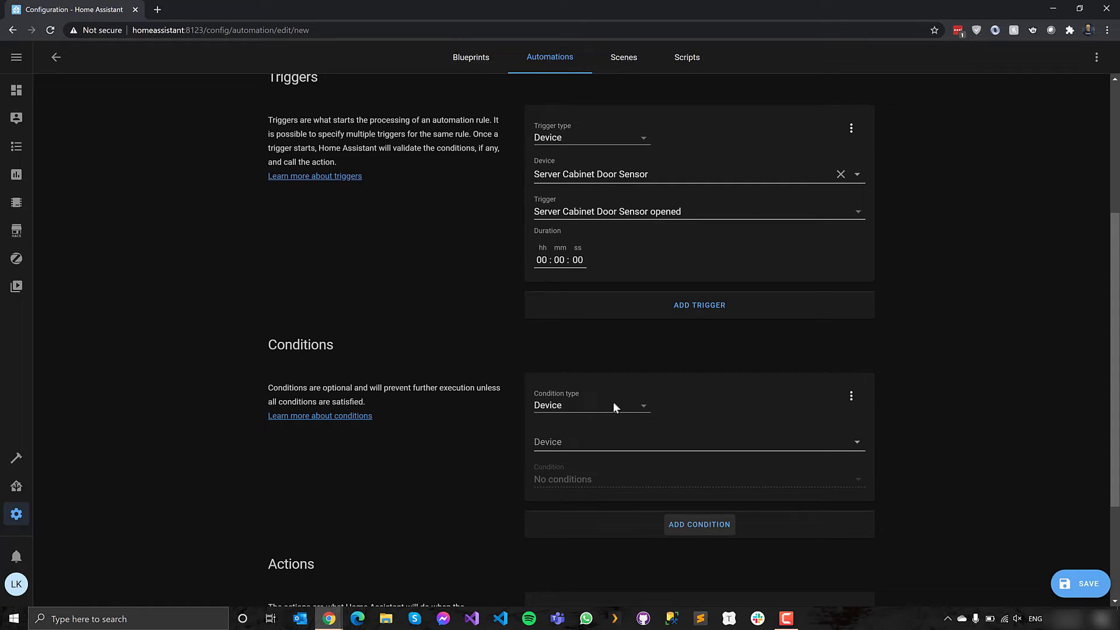
pyautogui.click(592, 406)
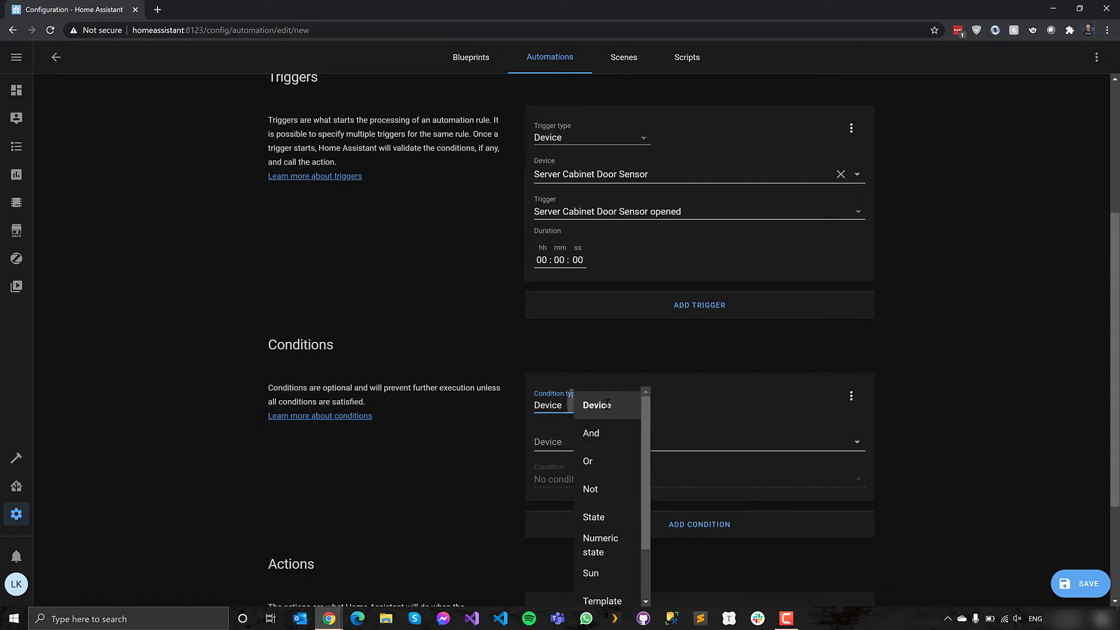
pyautogui.write('sen')
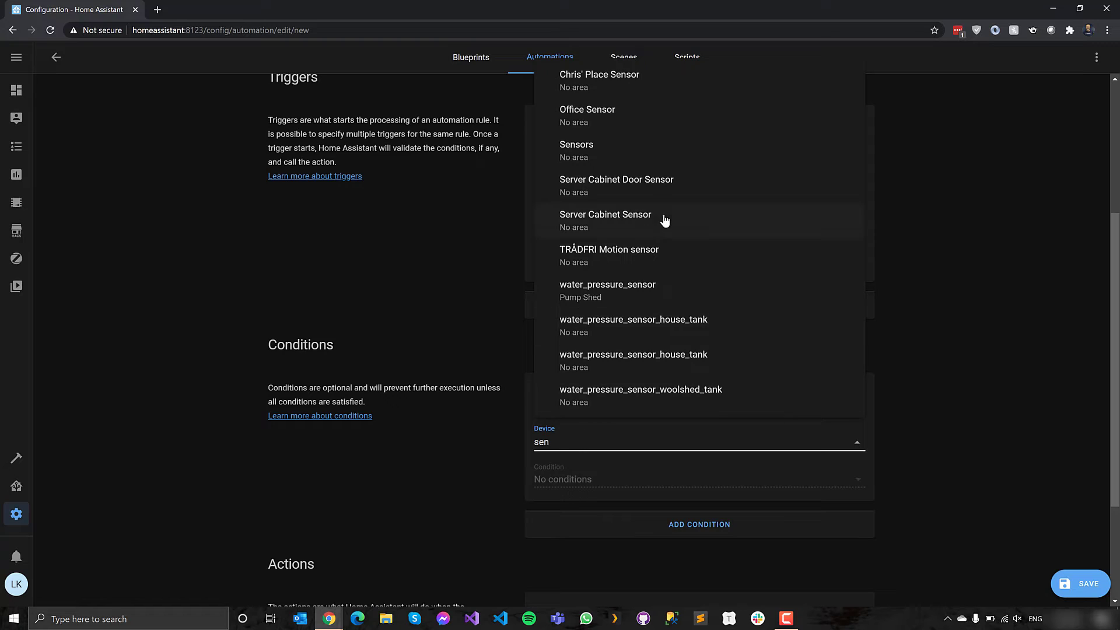
pyautogui.click(605, 215)
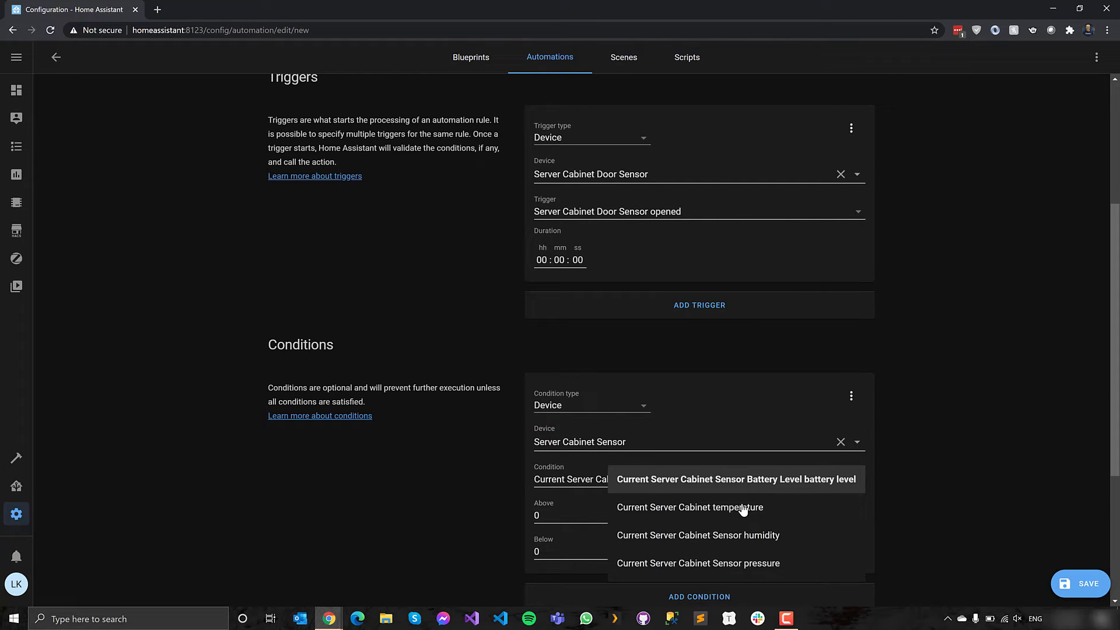
pyautogui.click(690, 507)
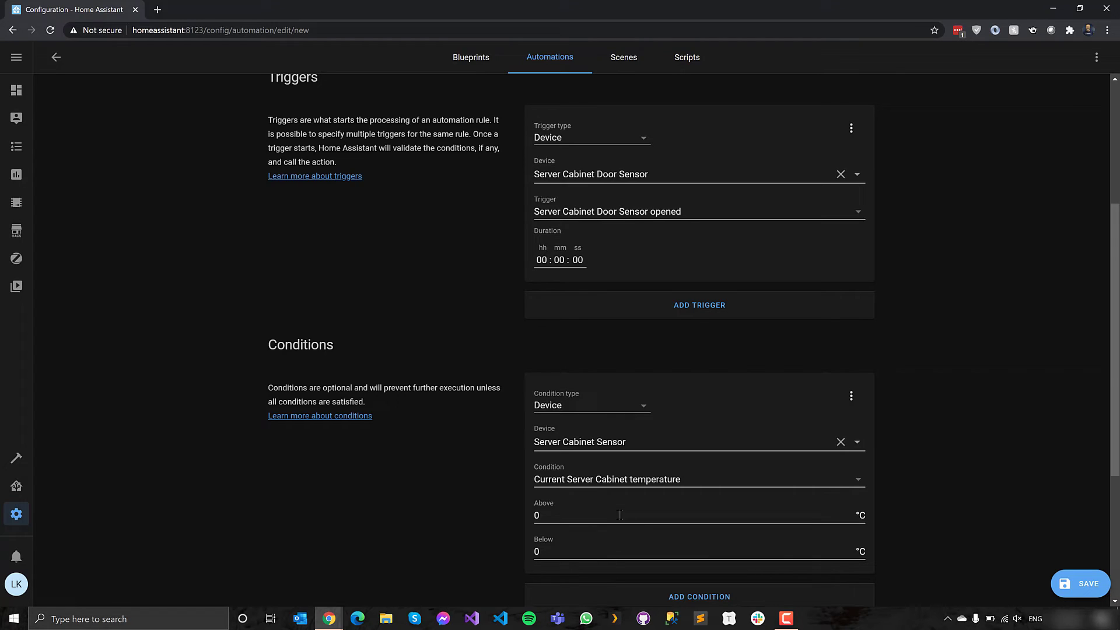
pyautogui.click(621, 515)
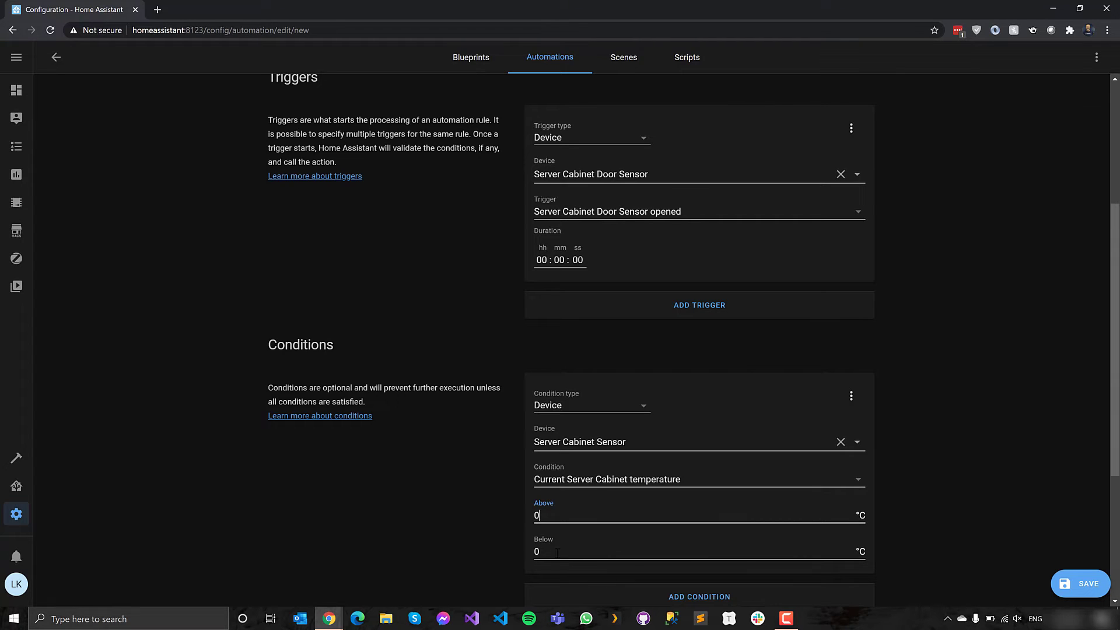
pyautogui.click(557, 552)
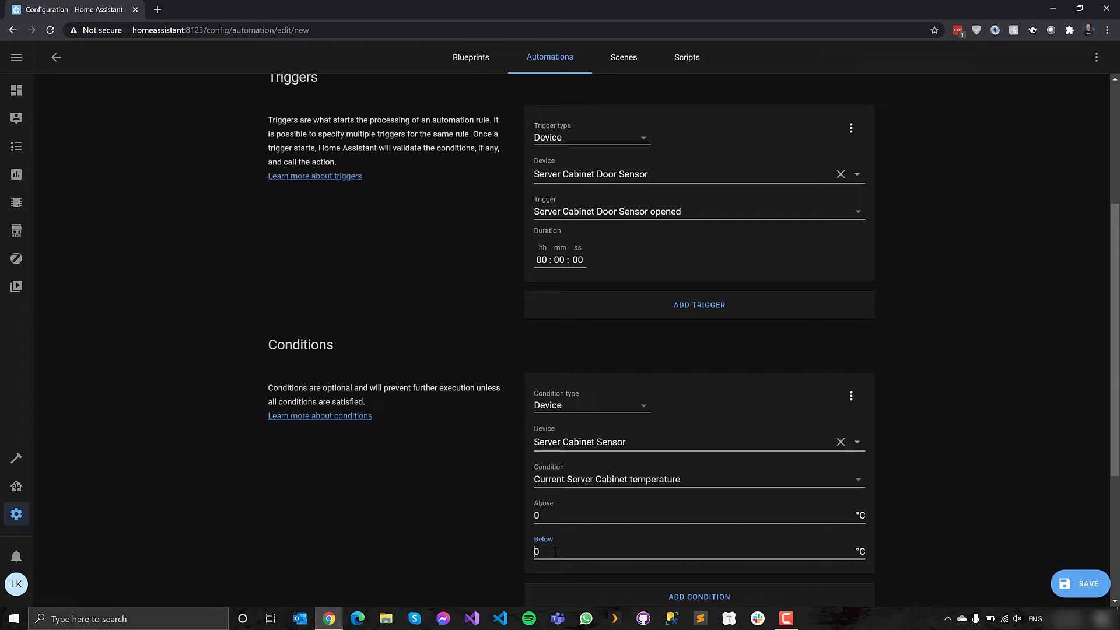
pyautogui.write('30')
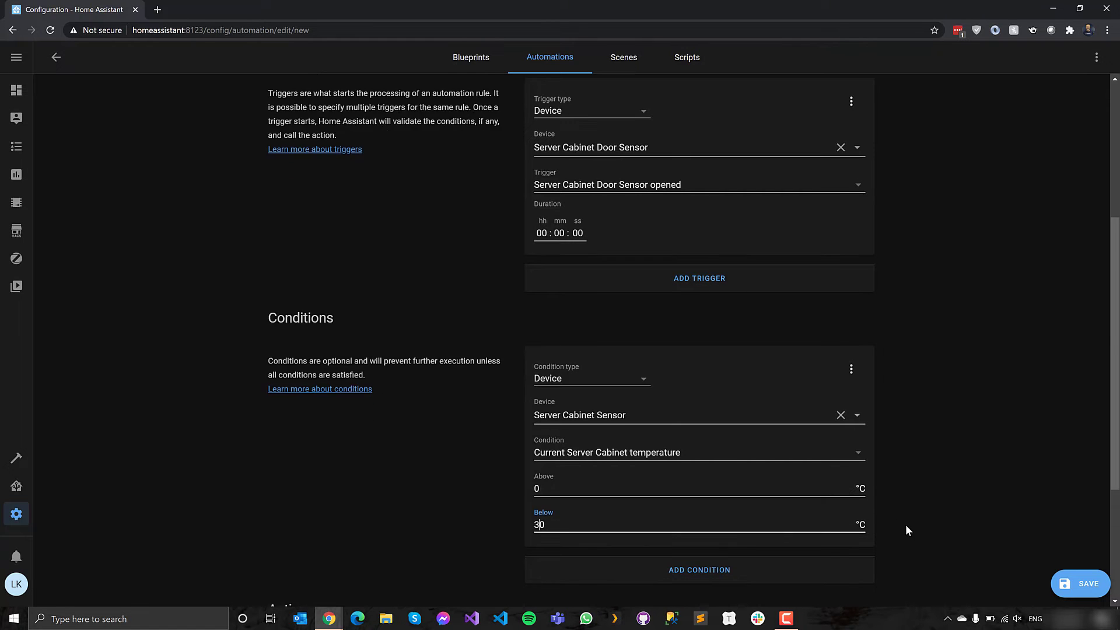
pyautogui.scroll(-3)
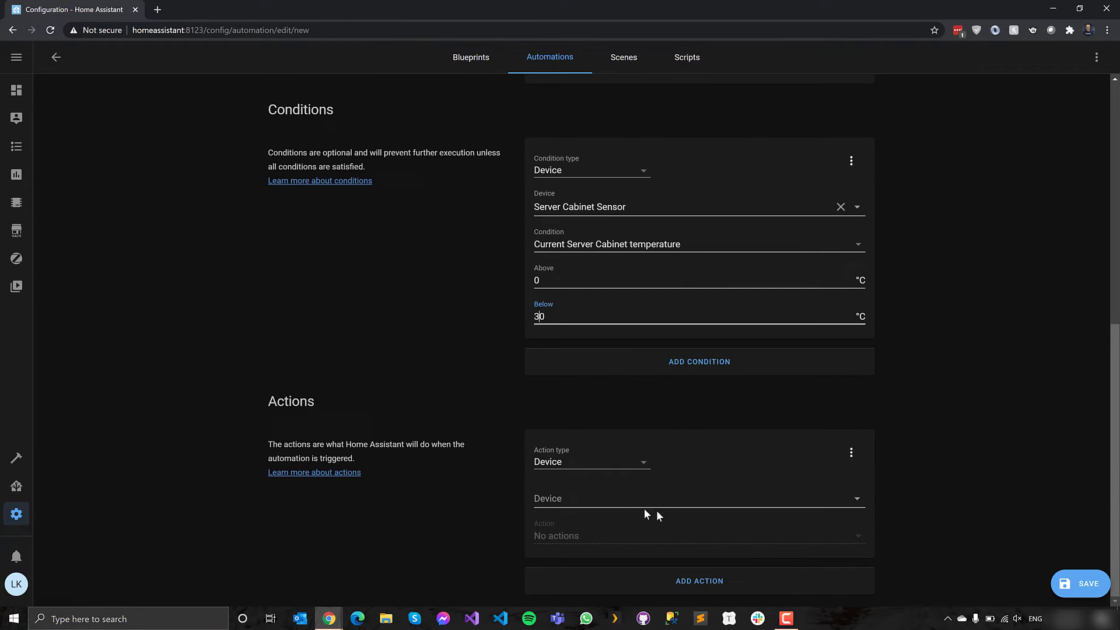
# Step: Add an action turning on Server Cabinet Light at brightness 100
pyautogui.click(700, 499)
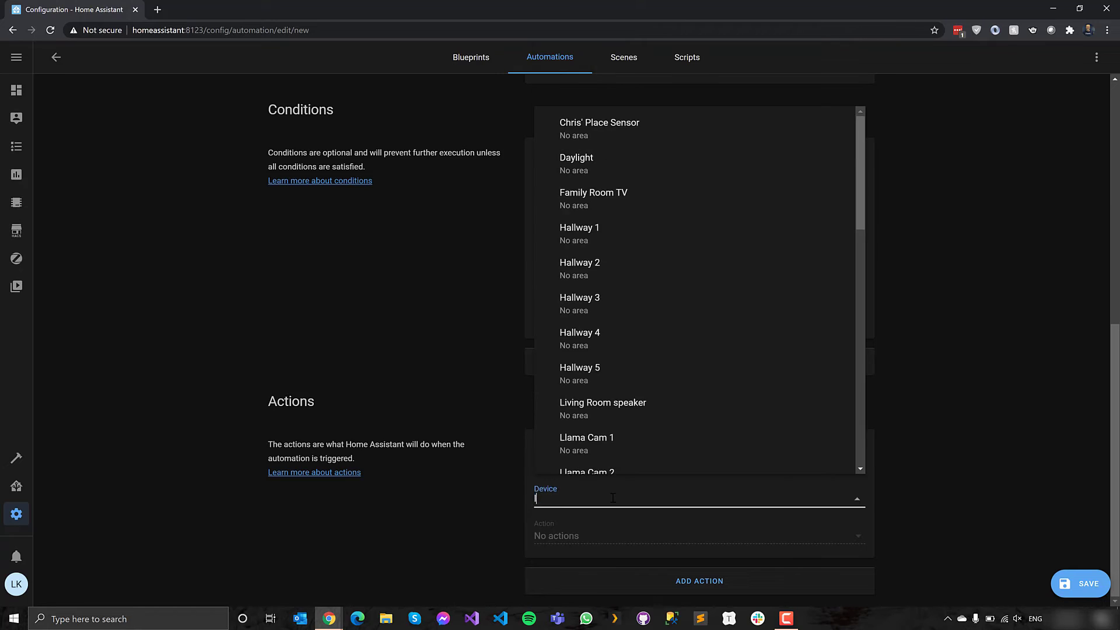
pyautogui.write('lig')
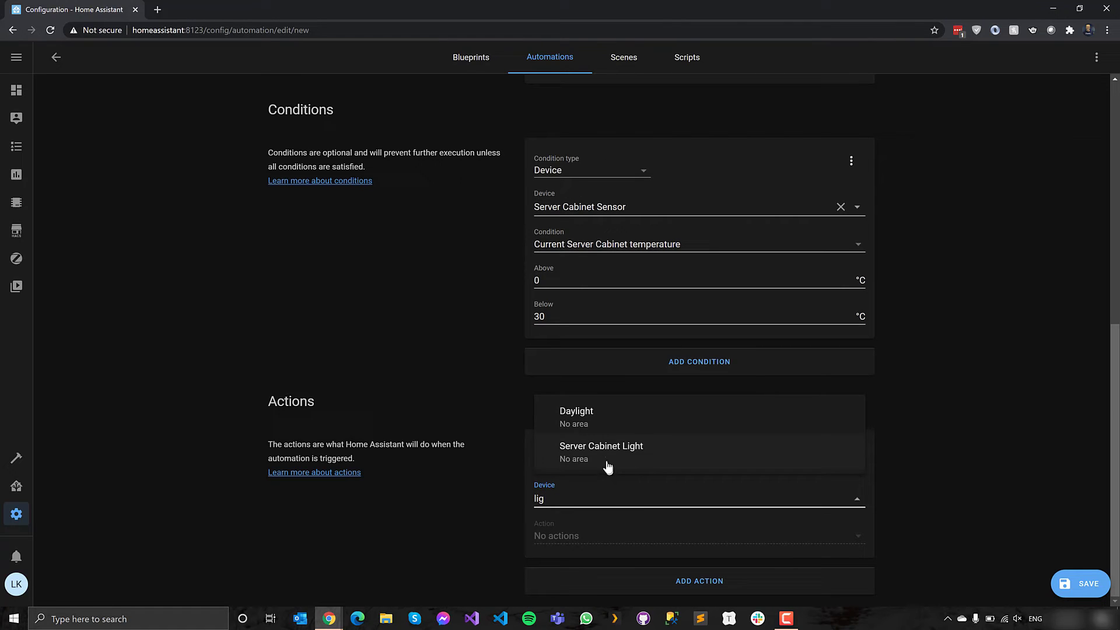
pyautogui.click(601, 449)
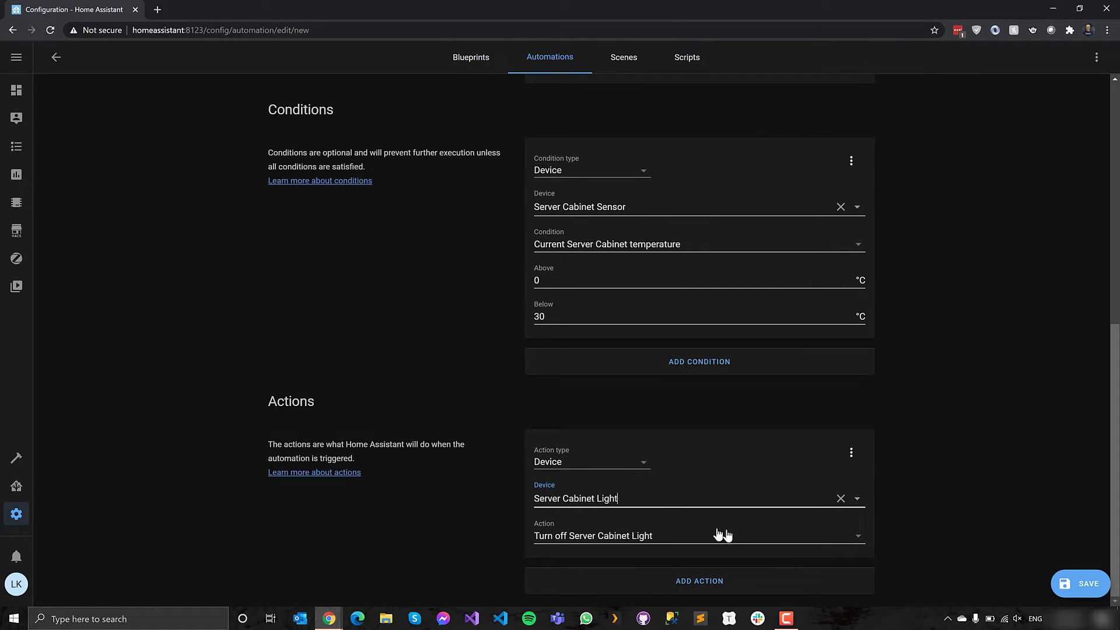
pyautogui.click(720, 536)
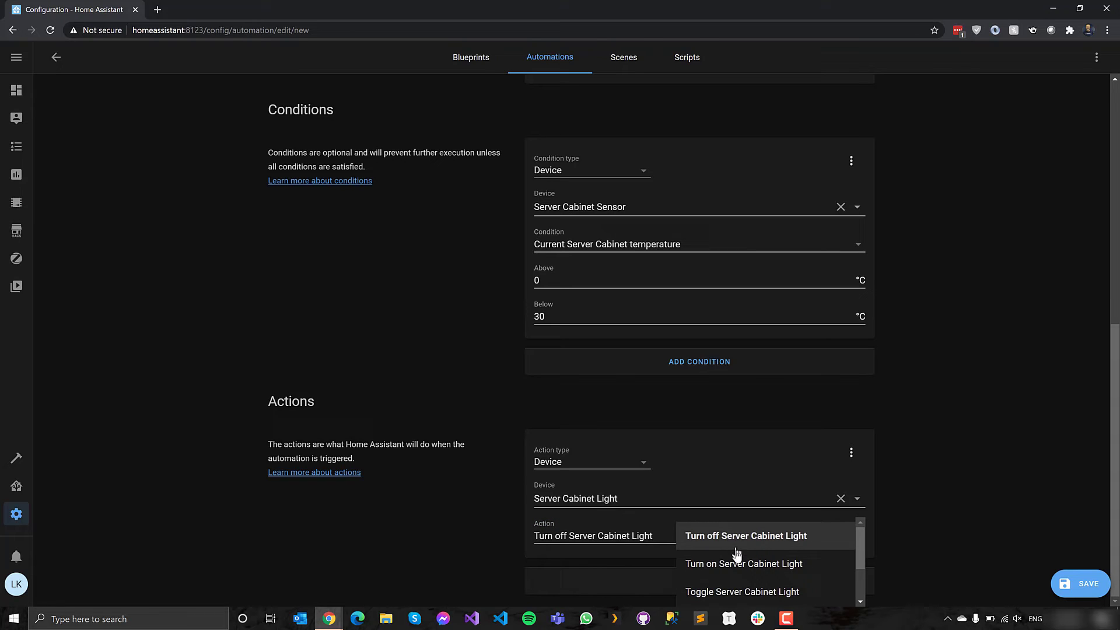
pyautogui.click(743, 564)
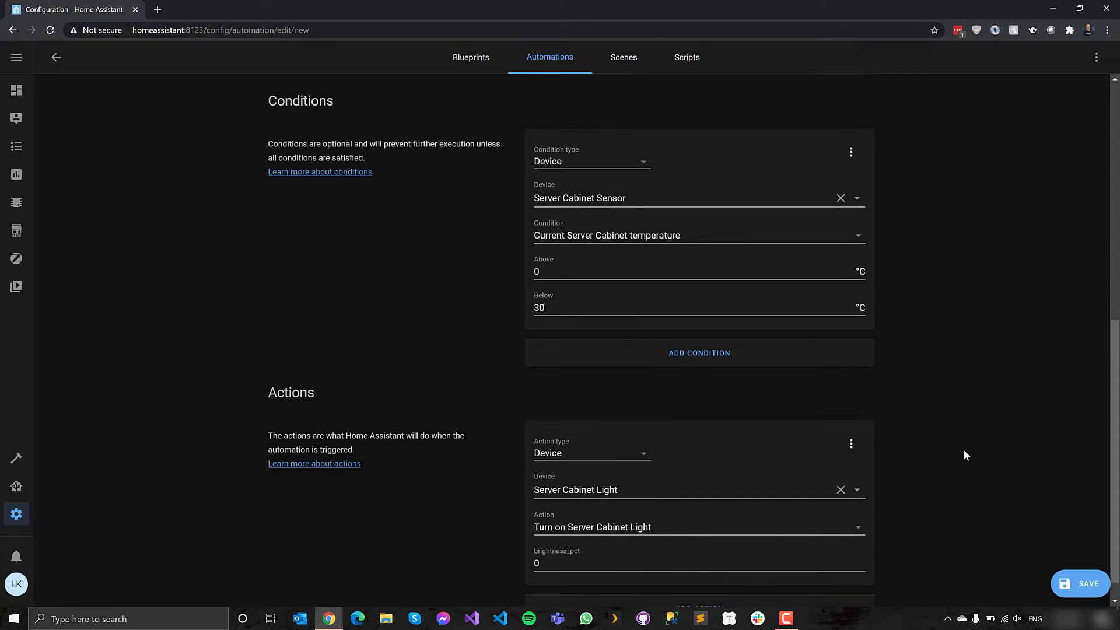
pyautogui.scroll(-3)
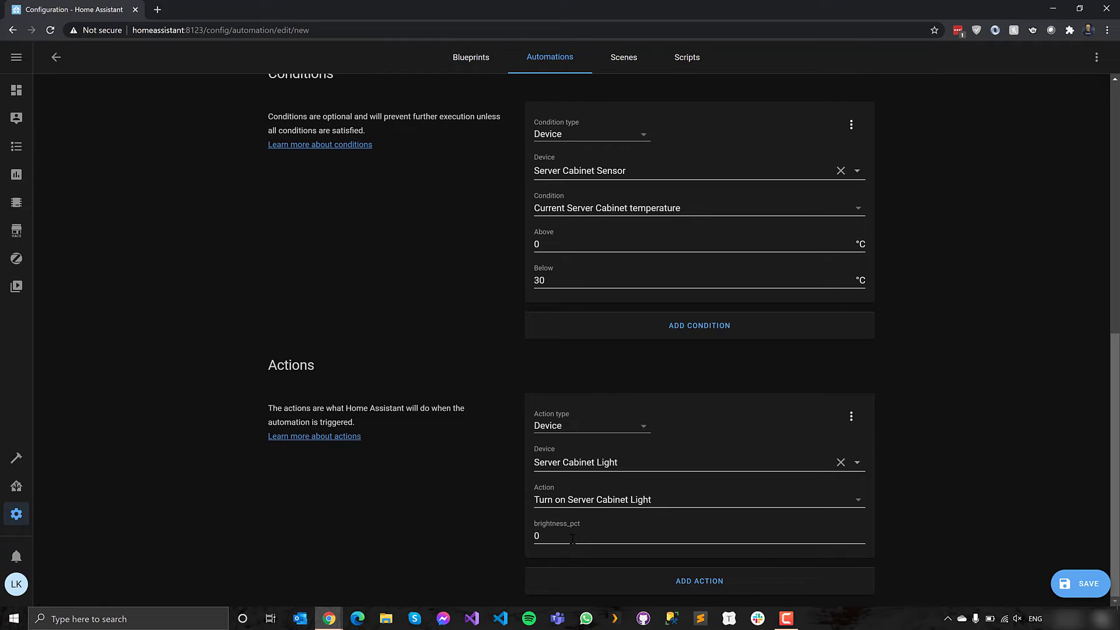
pyautogui.write('100')
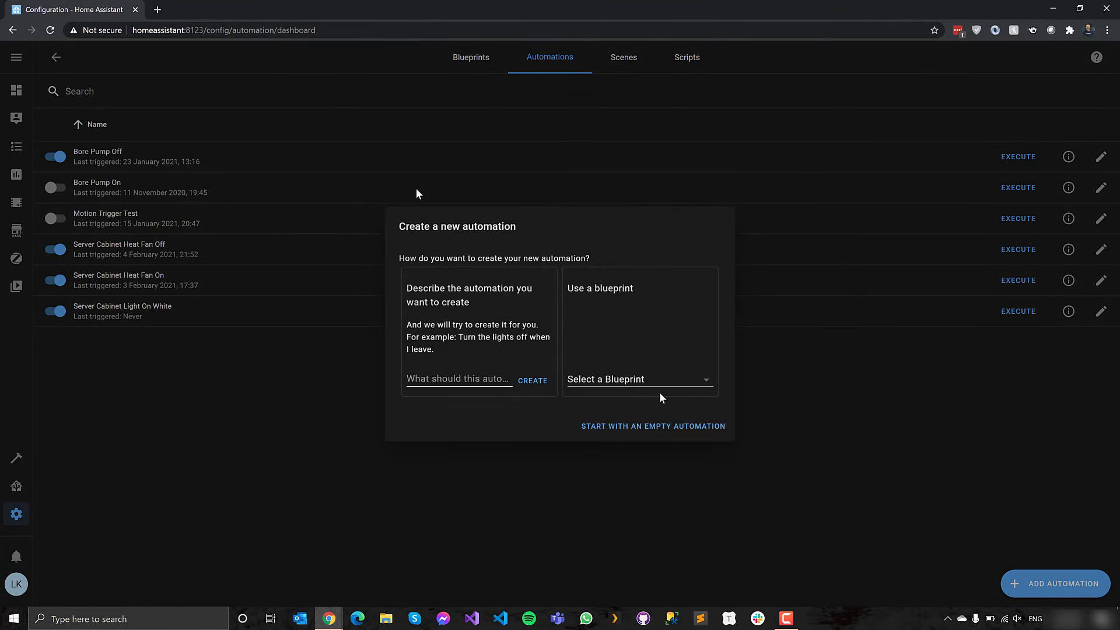
pyautogui.moveTo(690, 433)
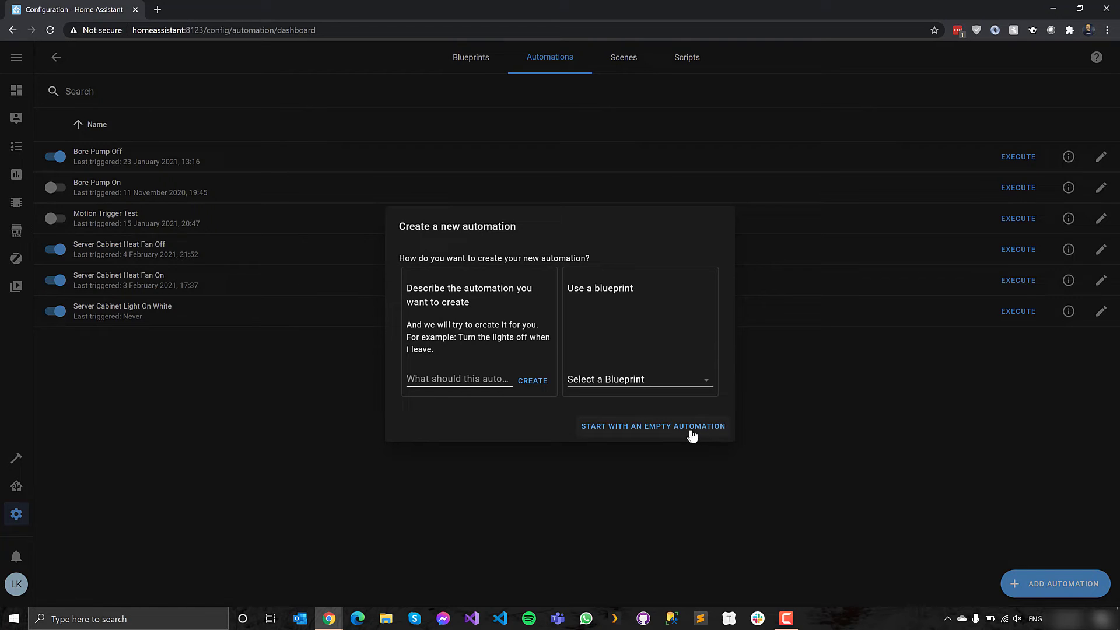
# Step: Start a blank automation named 'Server Cabinet Light Off'
pyautogui.click(652, 426)
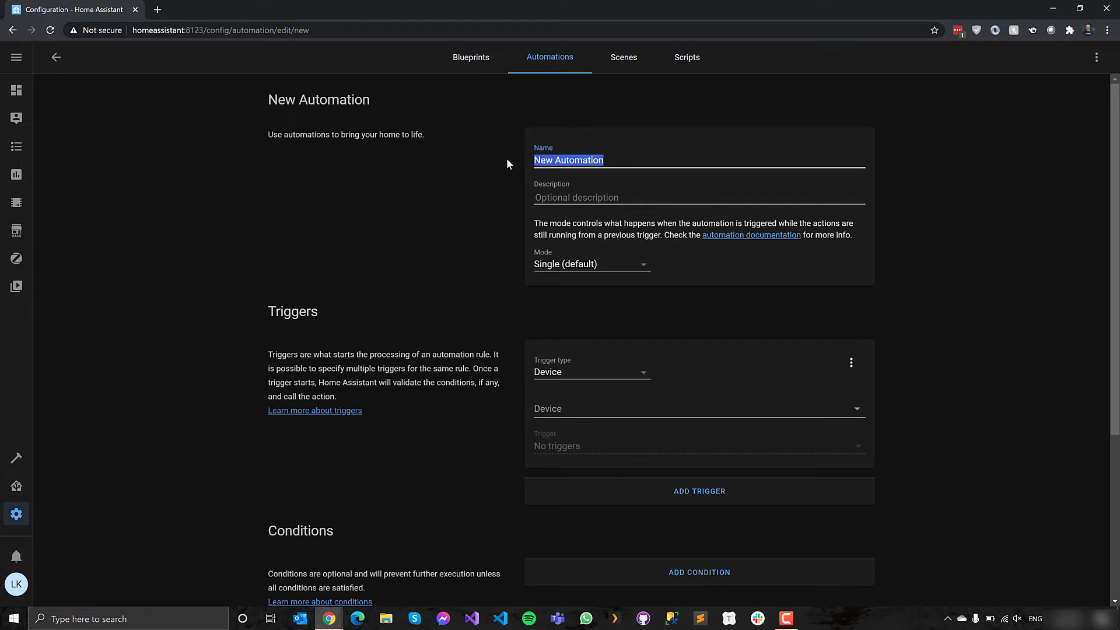
pyautogui.write('Server Cabinet Light O')
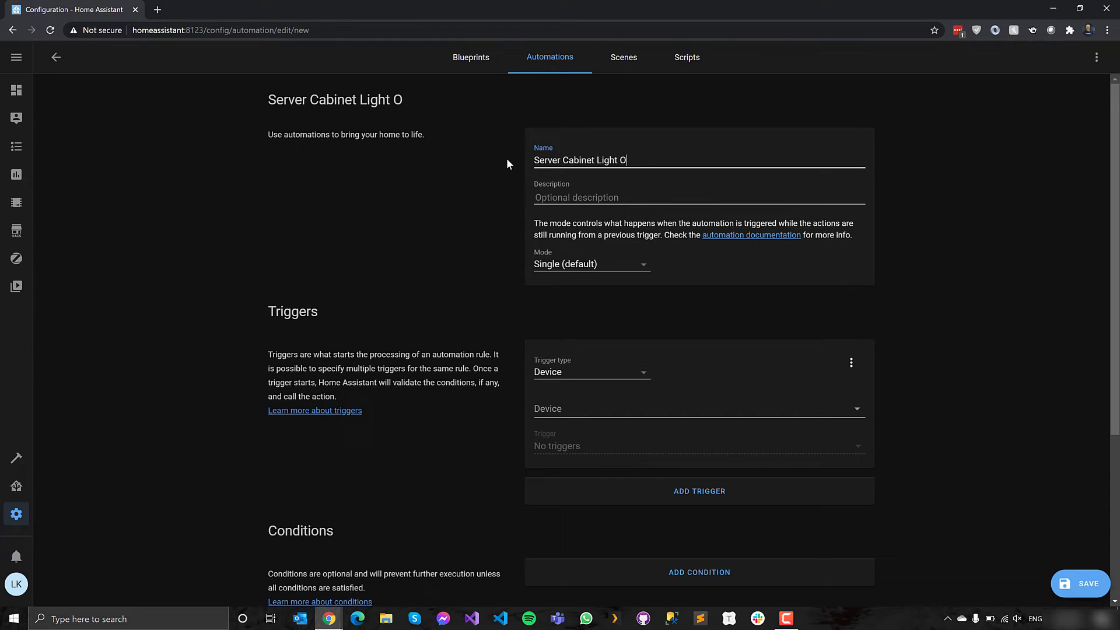
pyautogui.write('ff')
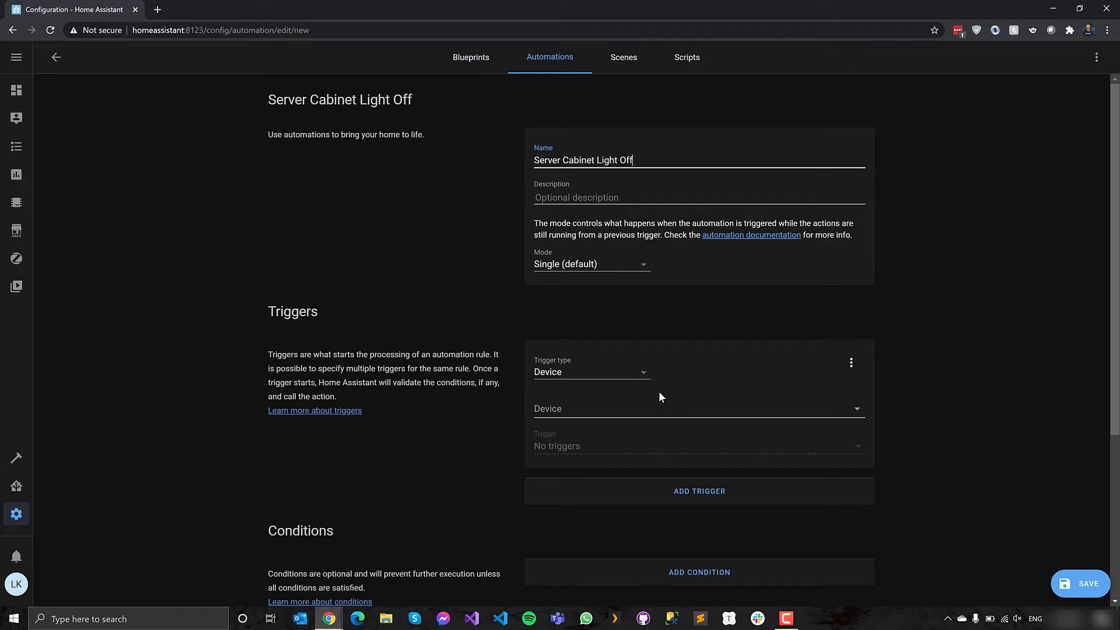
# Step: Trigger it when the Server Cabinet Door Sensor closes
pyautogui.click(698, 409)
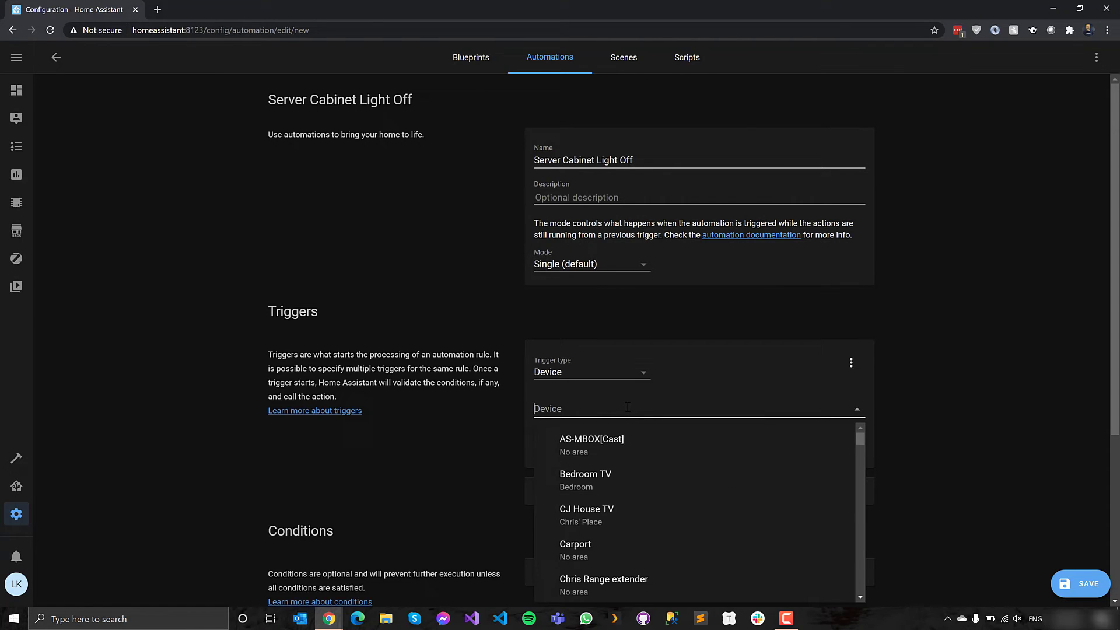
pyautogui.write('sens')
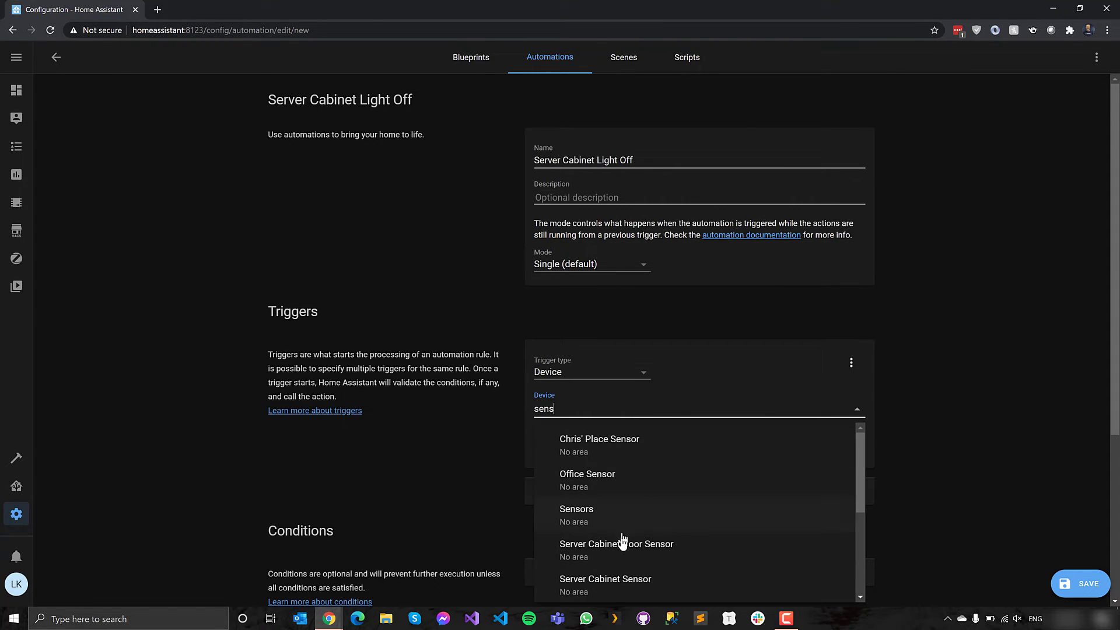
pyautogui.click(617, 544)
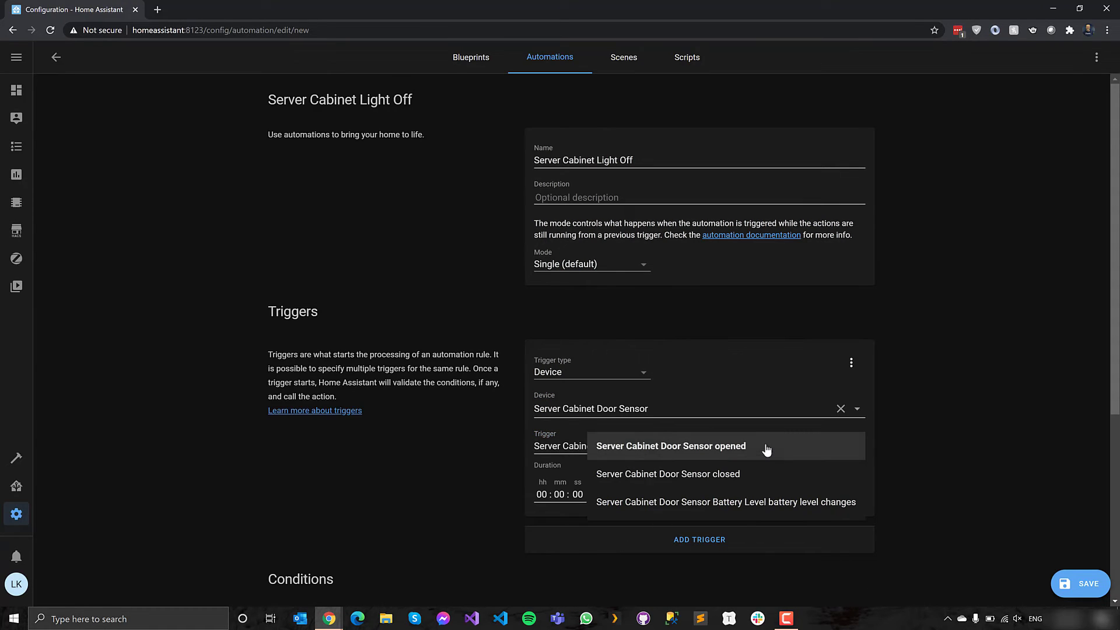
pyautogui.click(668, 474)
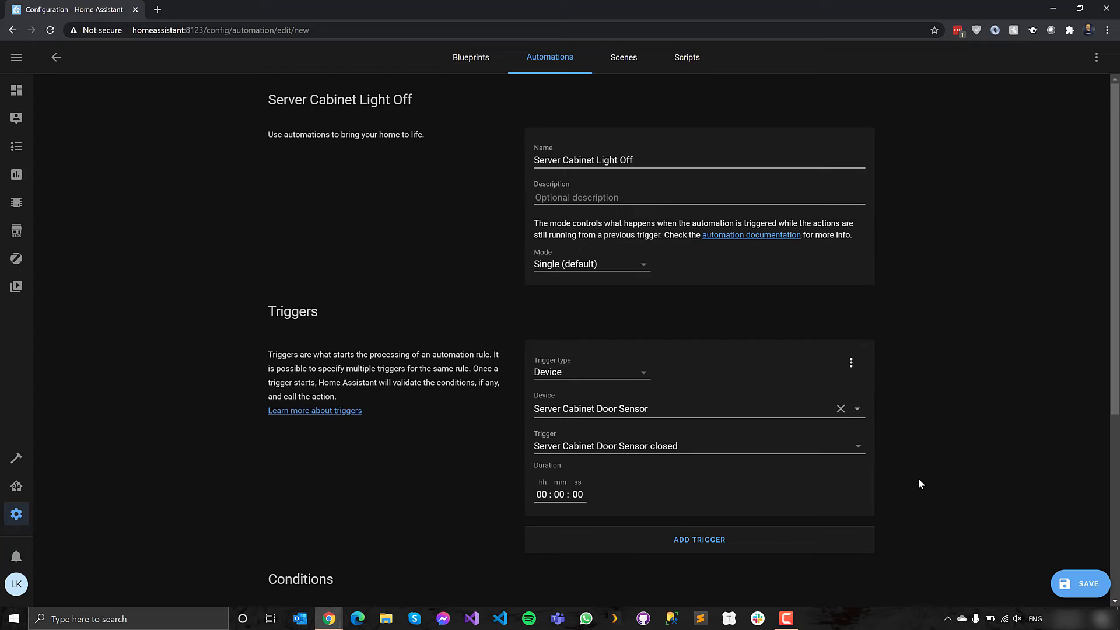
pyautogui.scroll(-3)
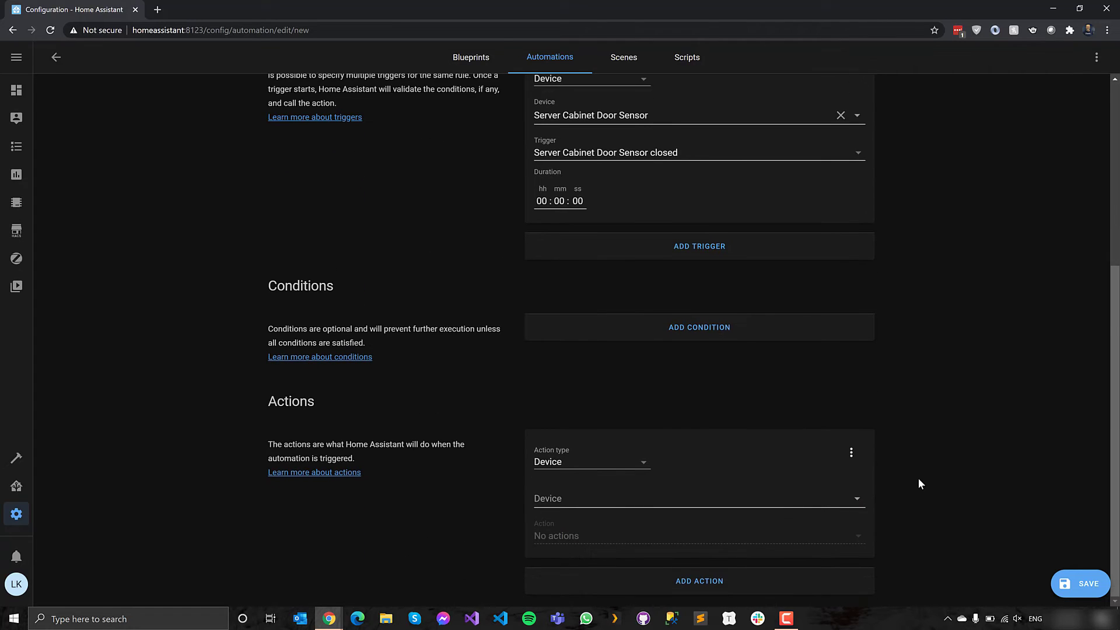
# Step: Set the action to turn off Server Cabinet Light, save, and return to automations
pyautogui.write('li')
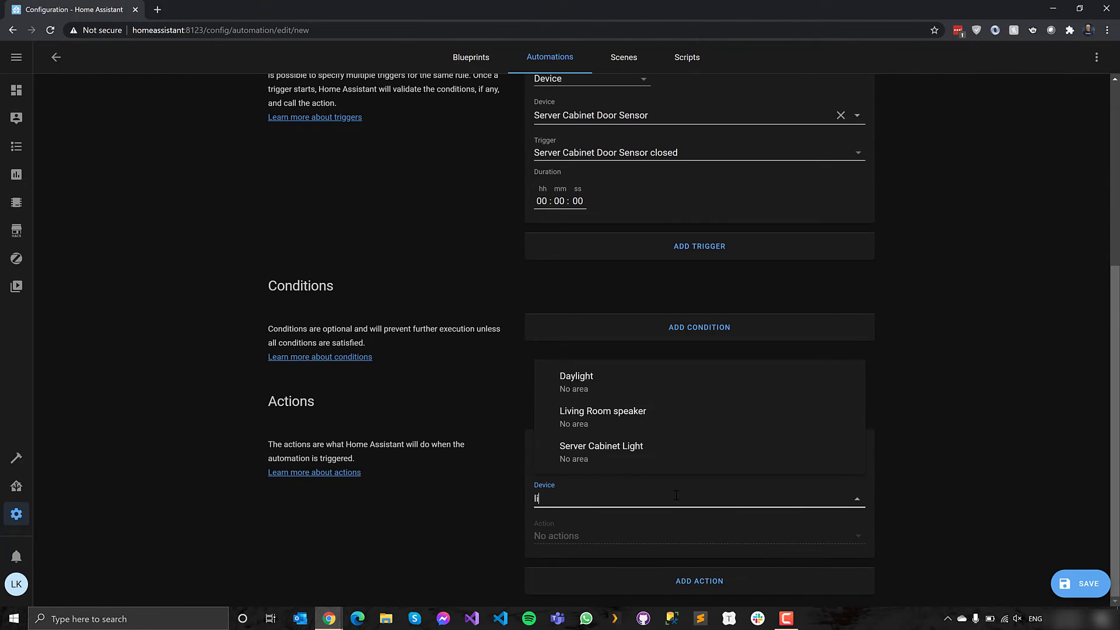
pyautogui.click(601, 447)
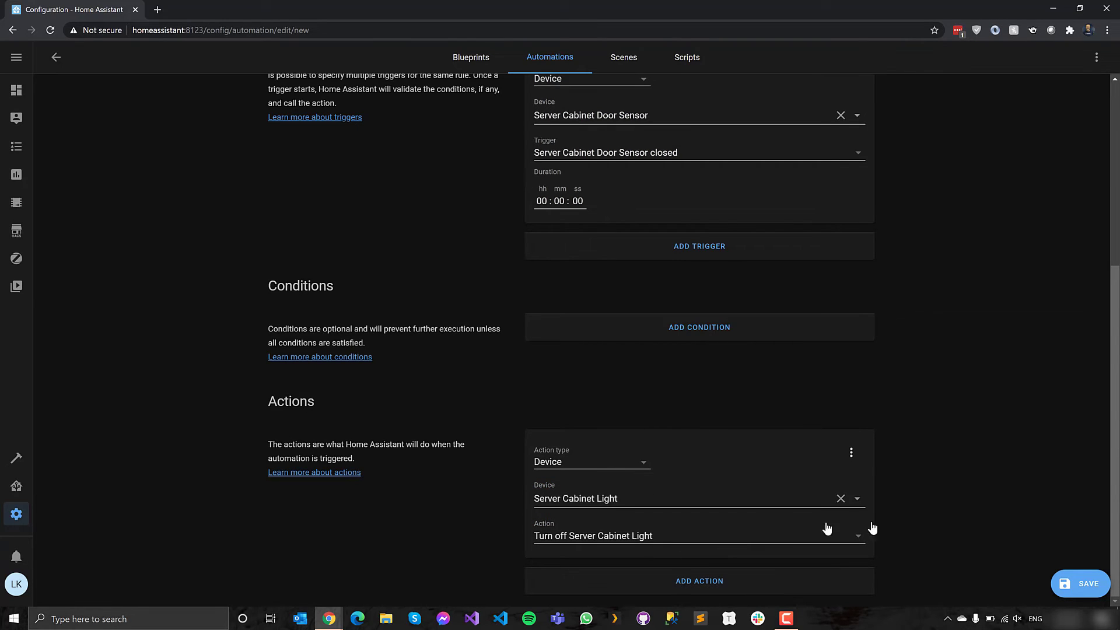
pyautogui.click(1081, 584)
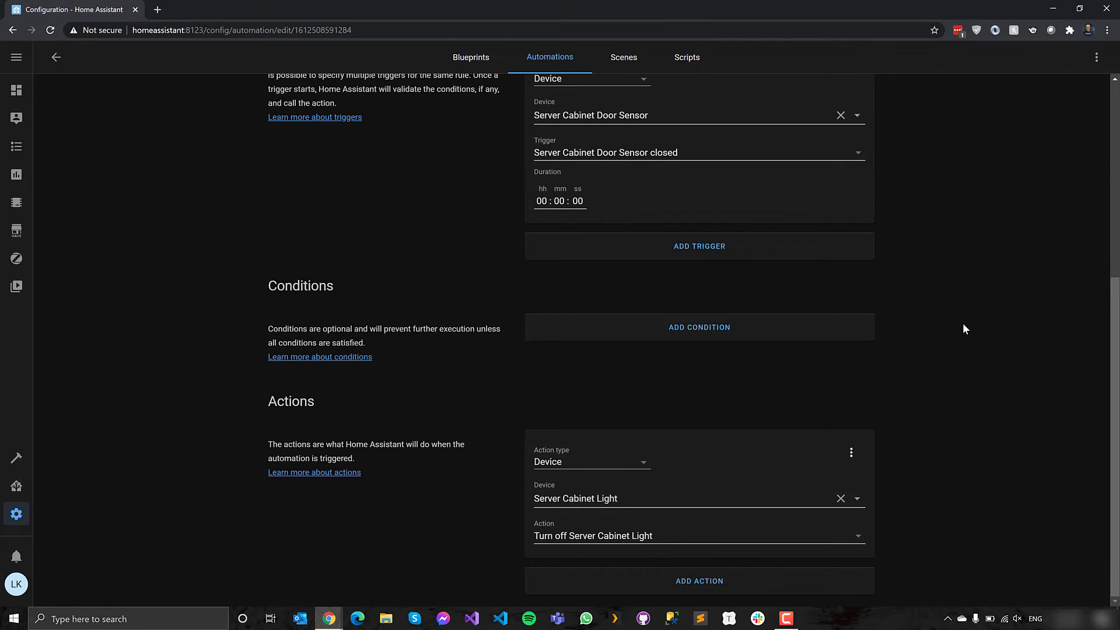
pyautogui.click(56, 58)
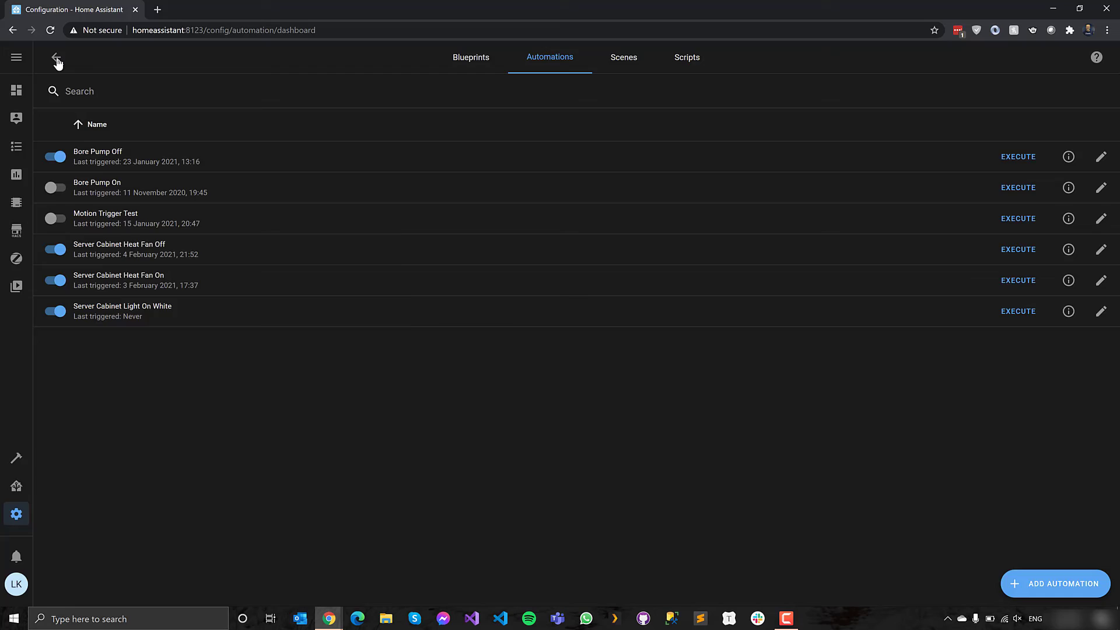
pyautogui.click(1055, 584)
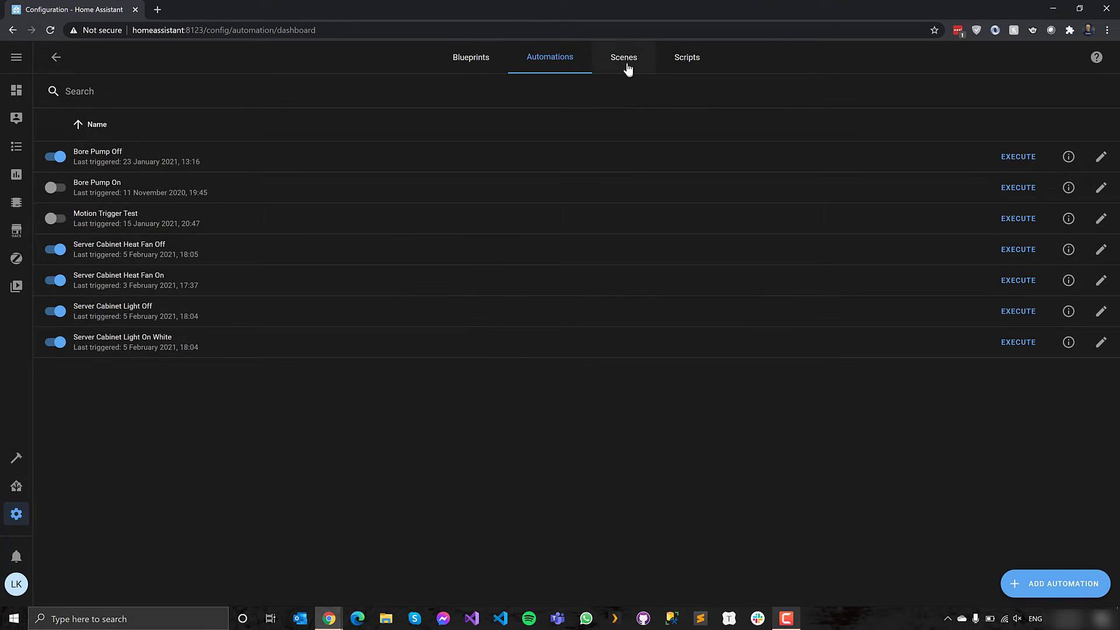
# Step: Create a new scene named 'Server Cabinet Light Red'
pyautogui.click(623, 57)
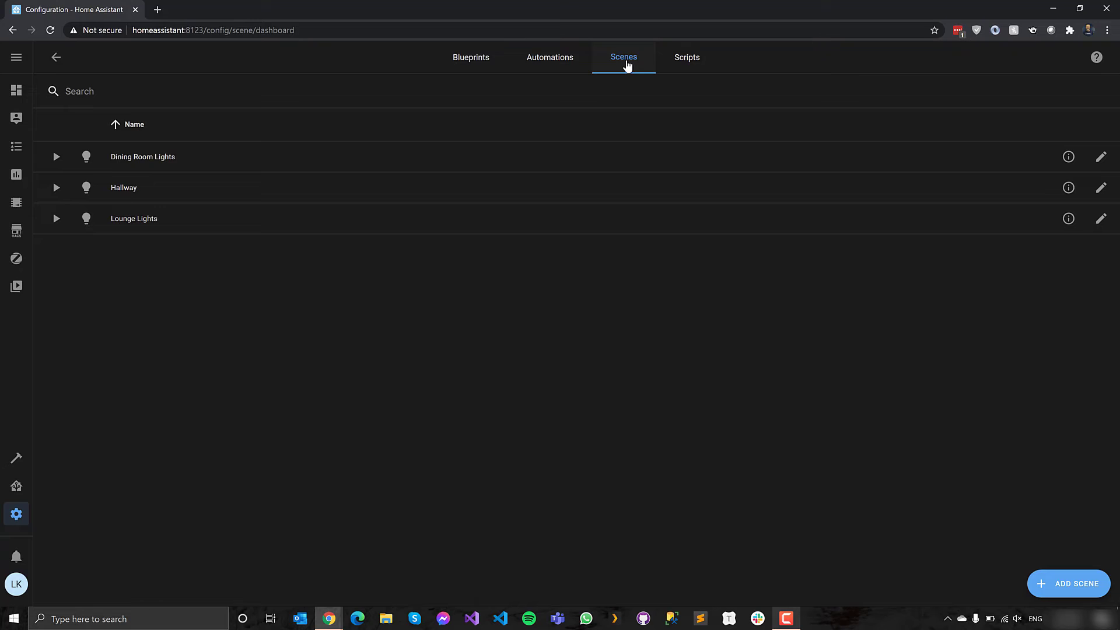
pyautogui.moveTo(1069, 588)
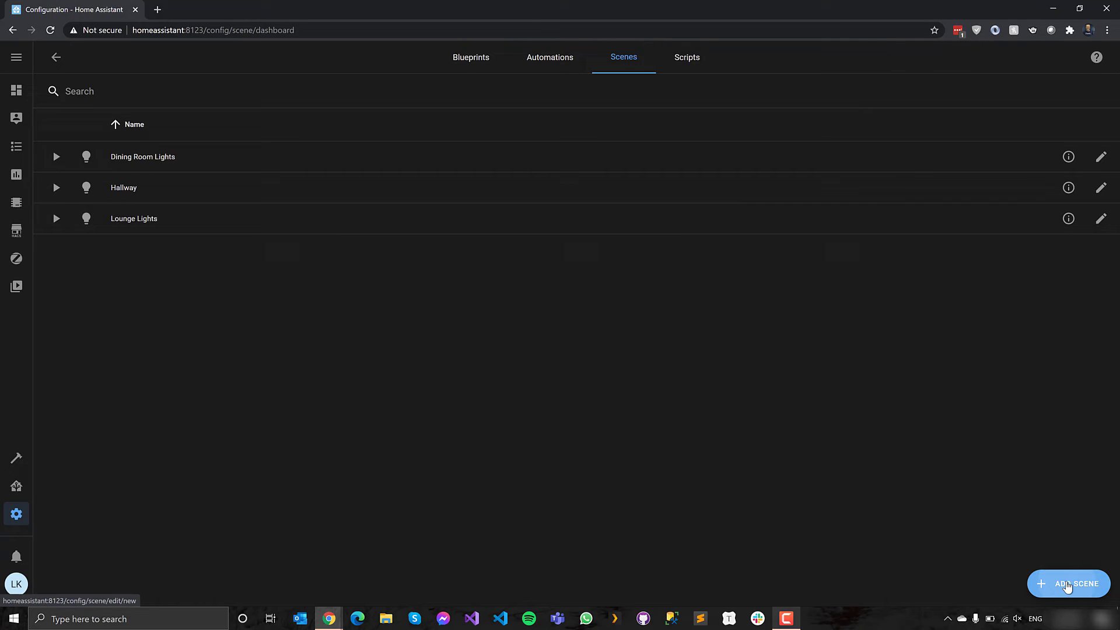
pyautogui.click(1068, 583)
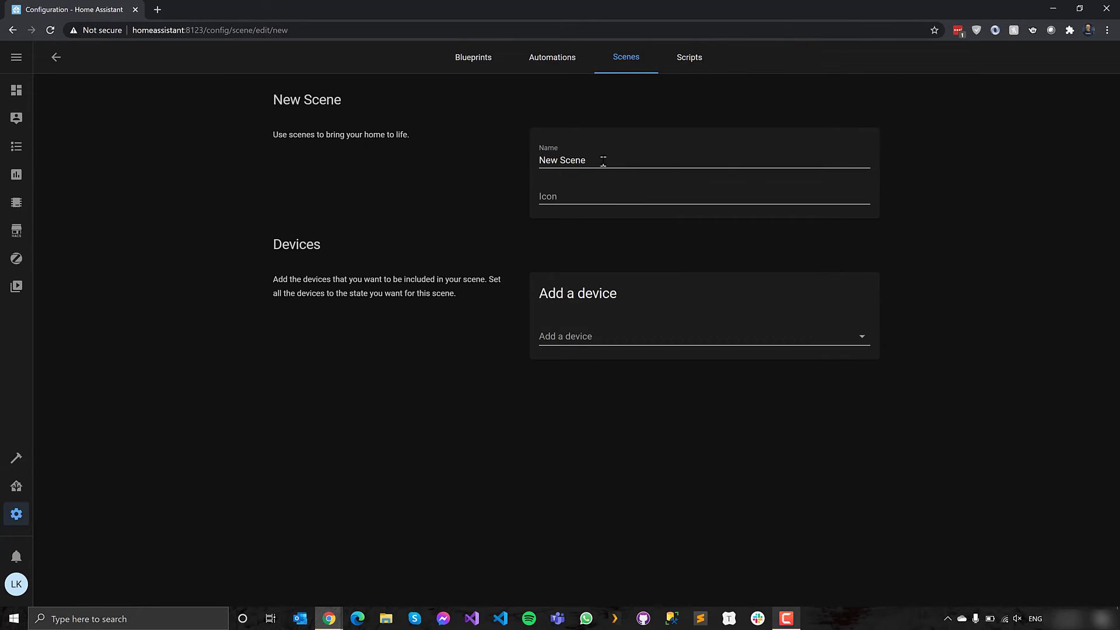
pyautogui.write('Server Cabinet')
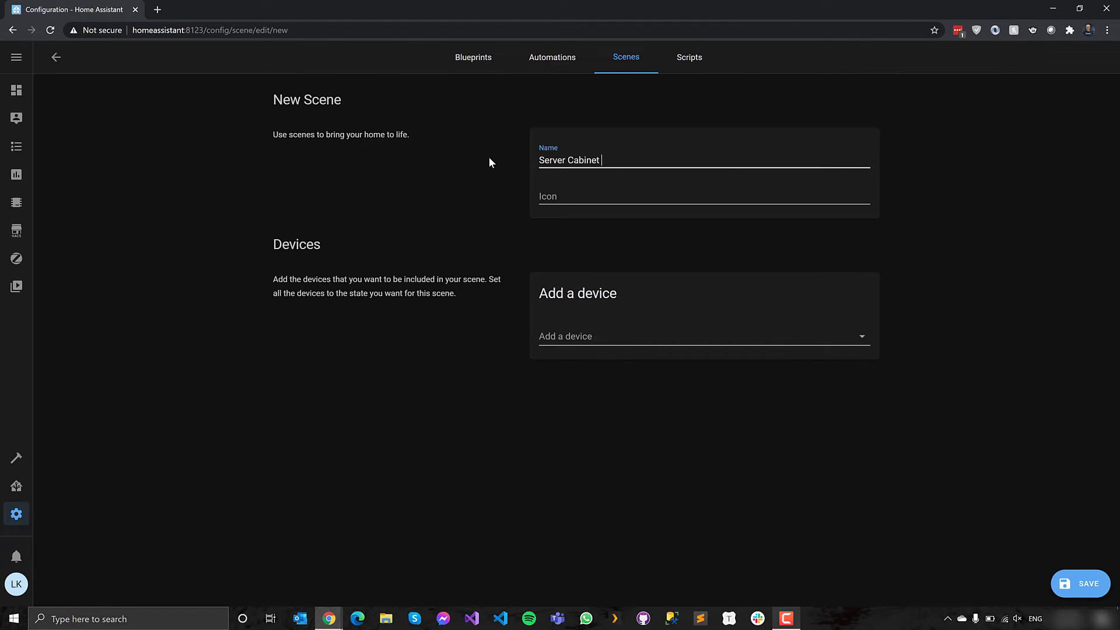
pyautogui.write('Light')
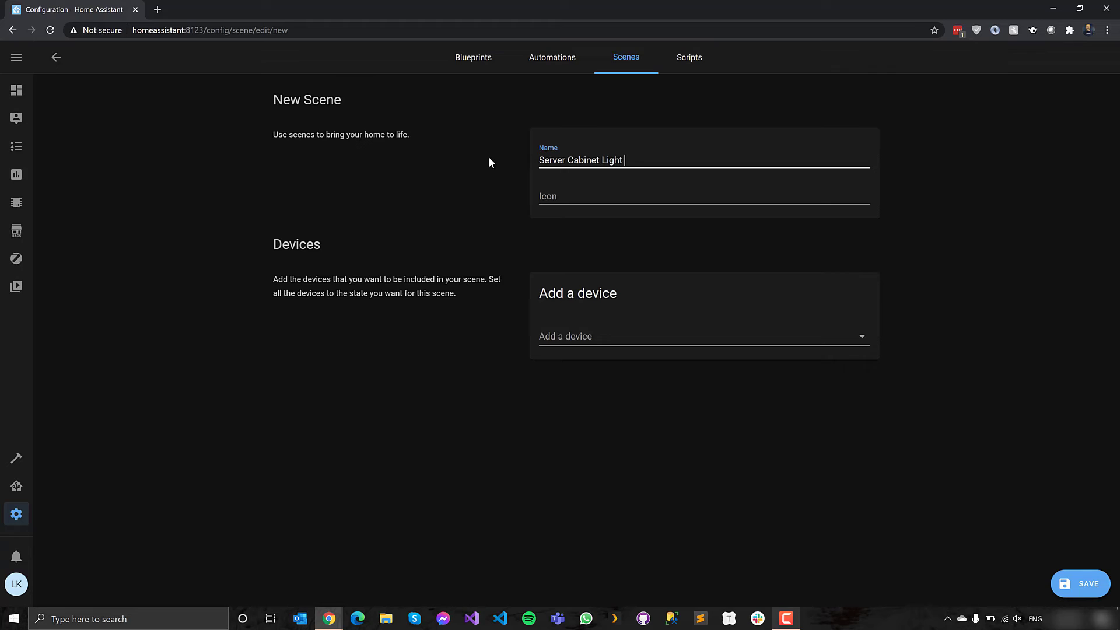
pyautogui.write('Red')
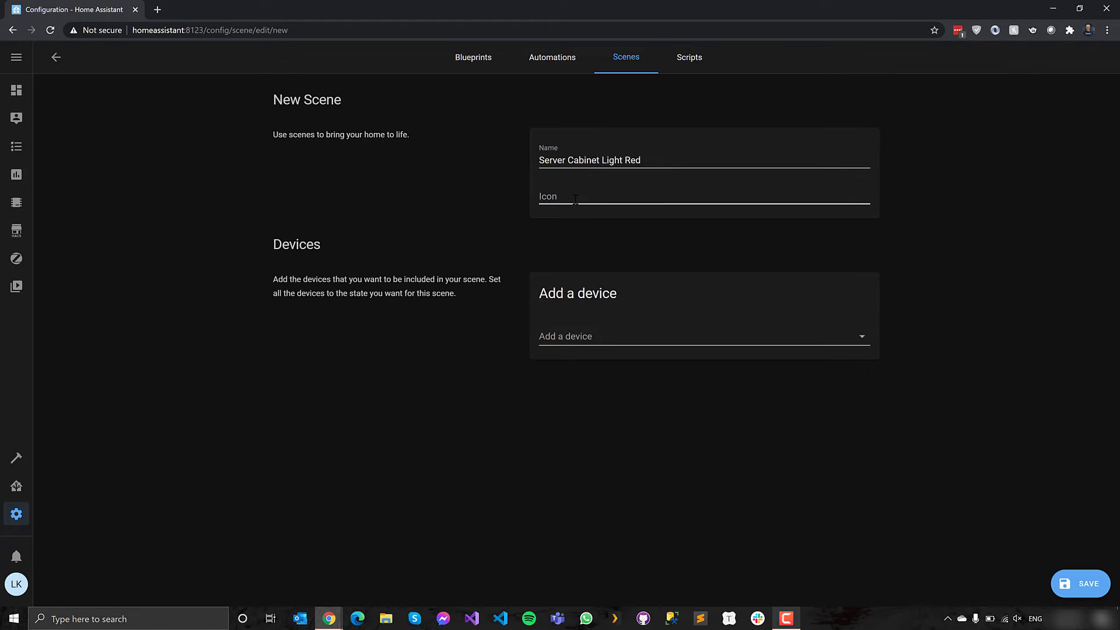
# Step: Add Server Cabinet Light to the scene and bring up its light controls
pyautogui.click(702, 336)
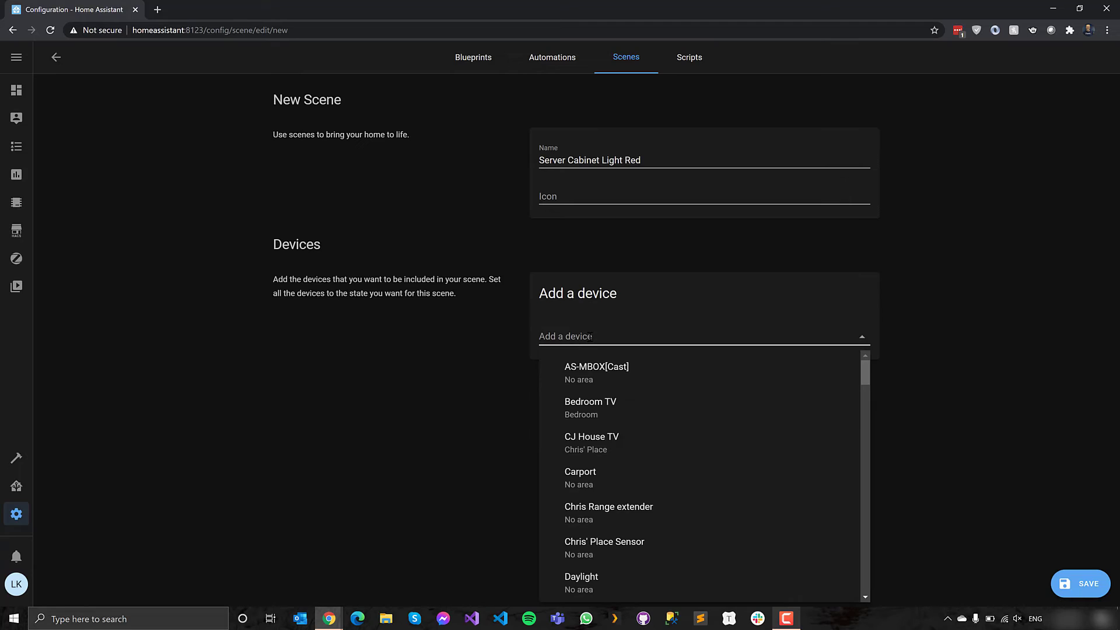
pyautogui.write('ser')
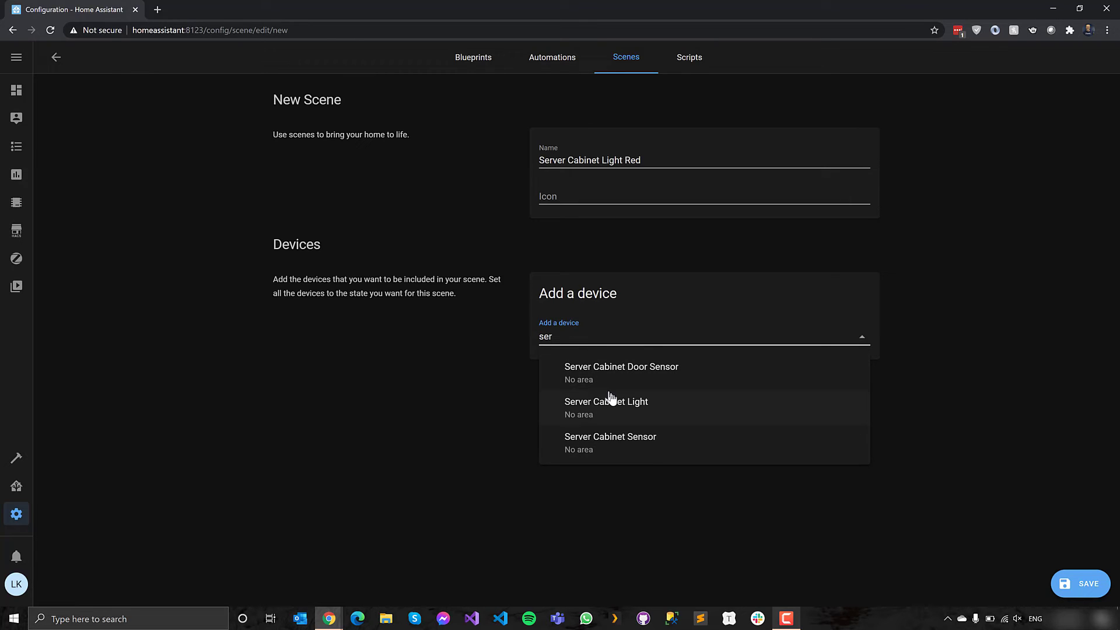
pyautogui.click(607, 401)
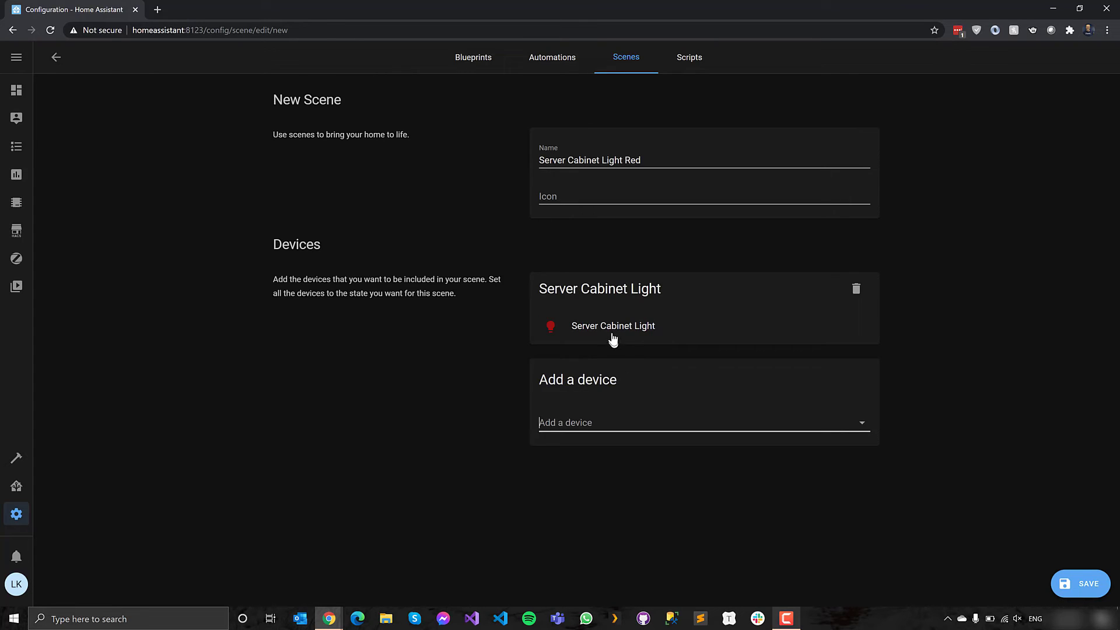
pyautogui.click(613, 326)
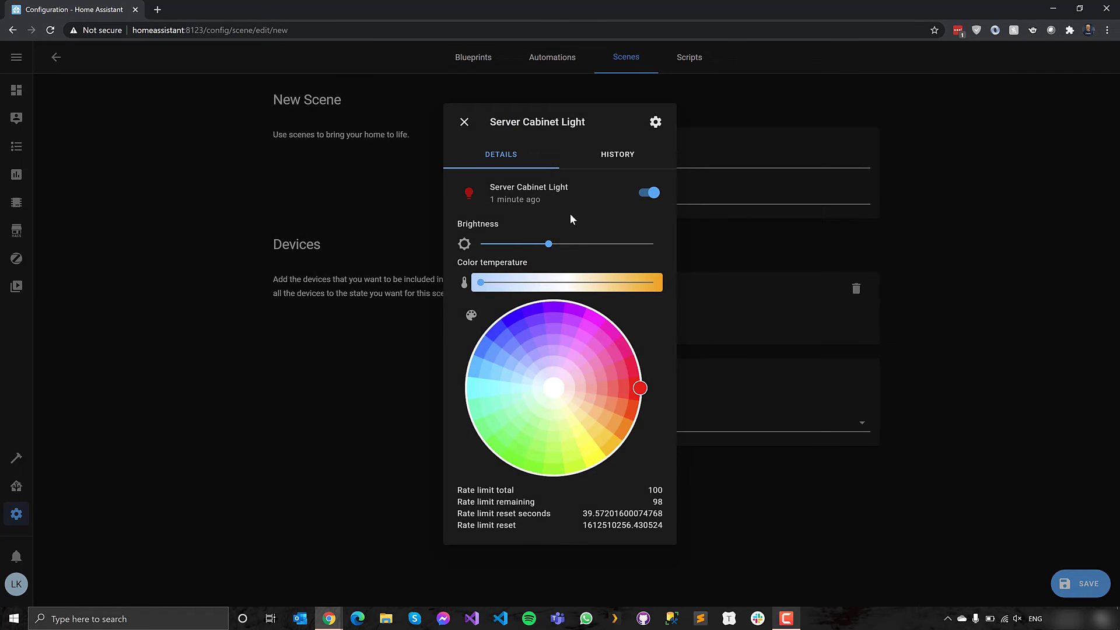
# Step: Set the light colour to red, save the scene, and start a new automation
pyautogui.moveTo(548, 244); pyautogui.dragTo(652, 244)
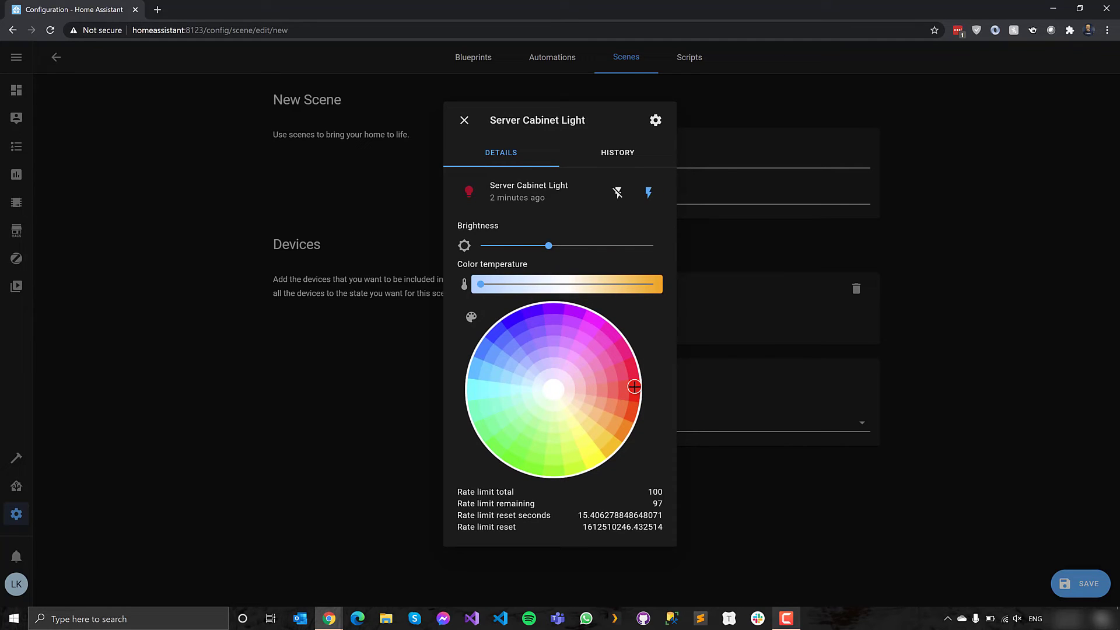
pyautogui.moveTo(633, 387); pyautogui.dragTo(531, 310)
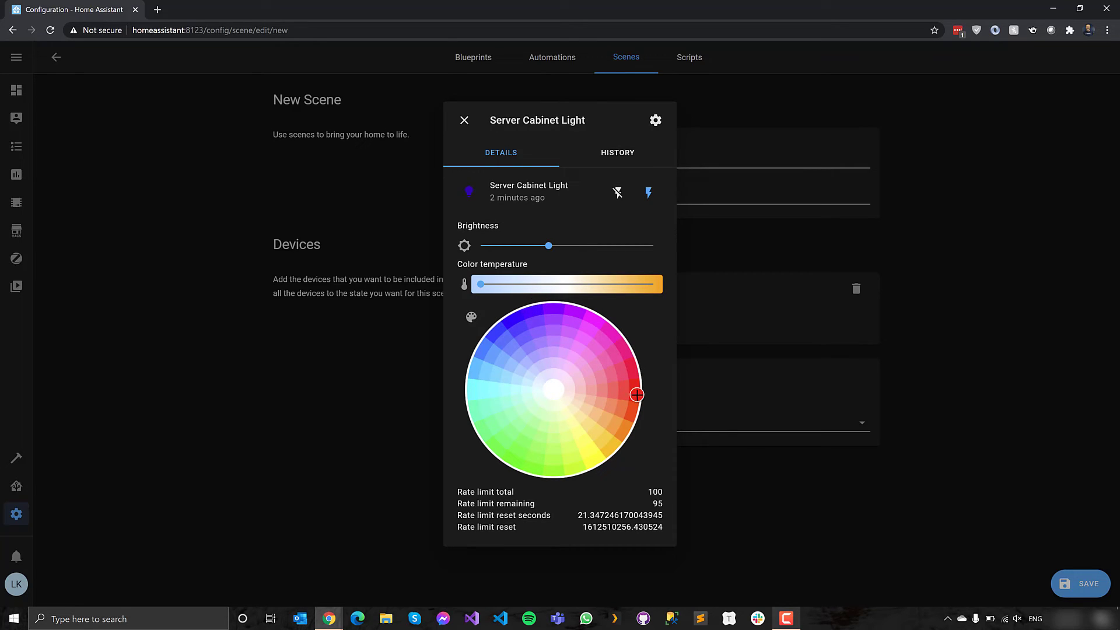
pyautogui.click(465, 120)
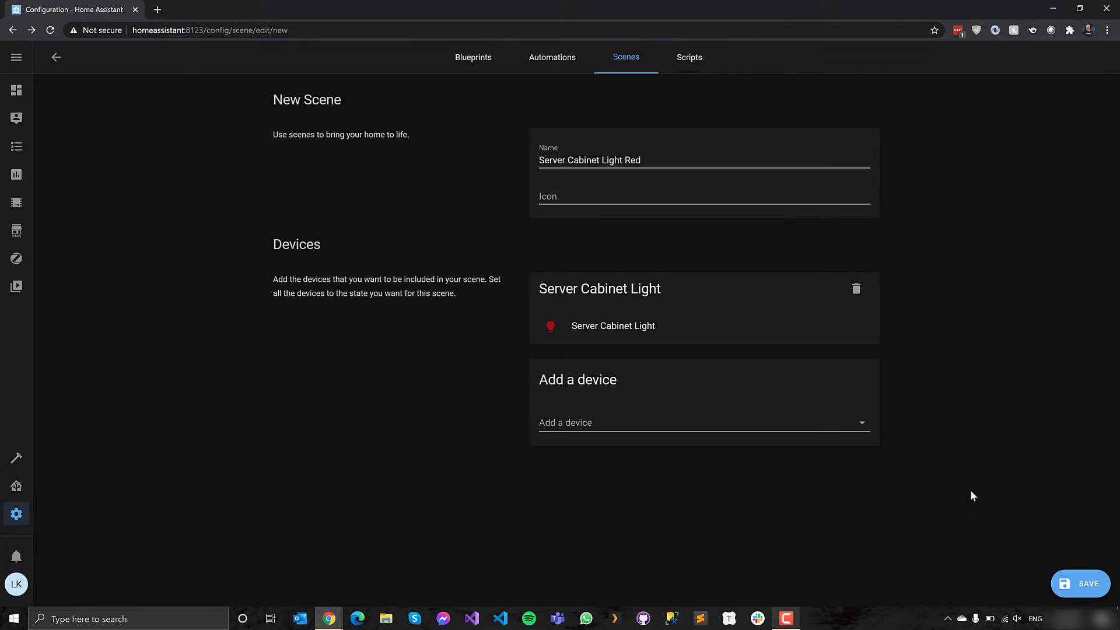
pyautogui.click(1081, 584)
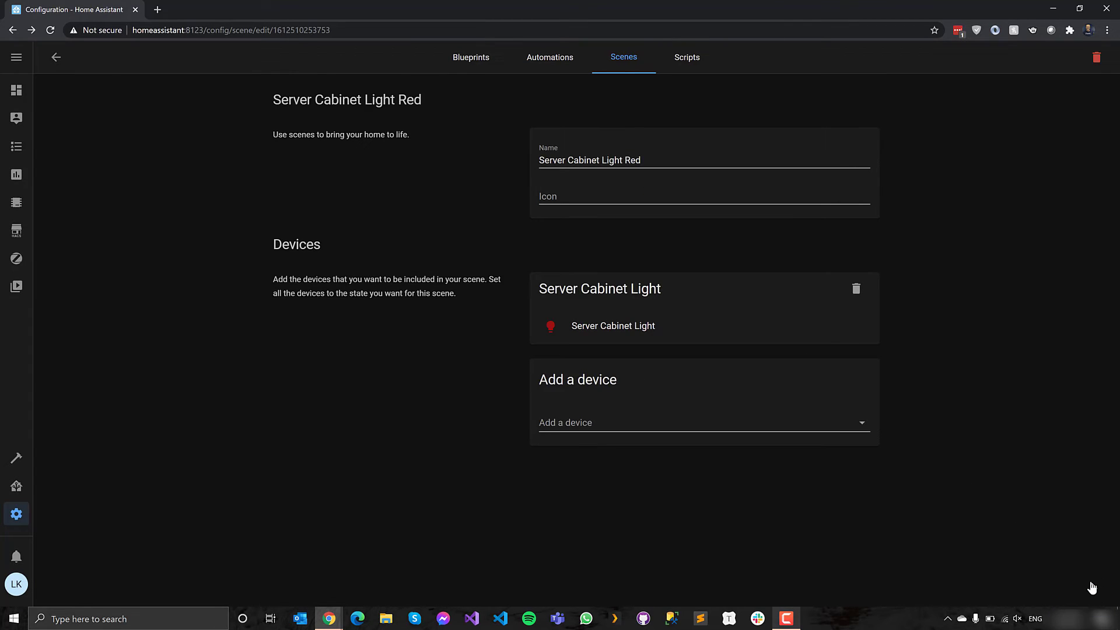
pyautogui.moveTo(558, 64)
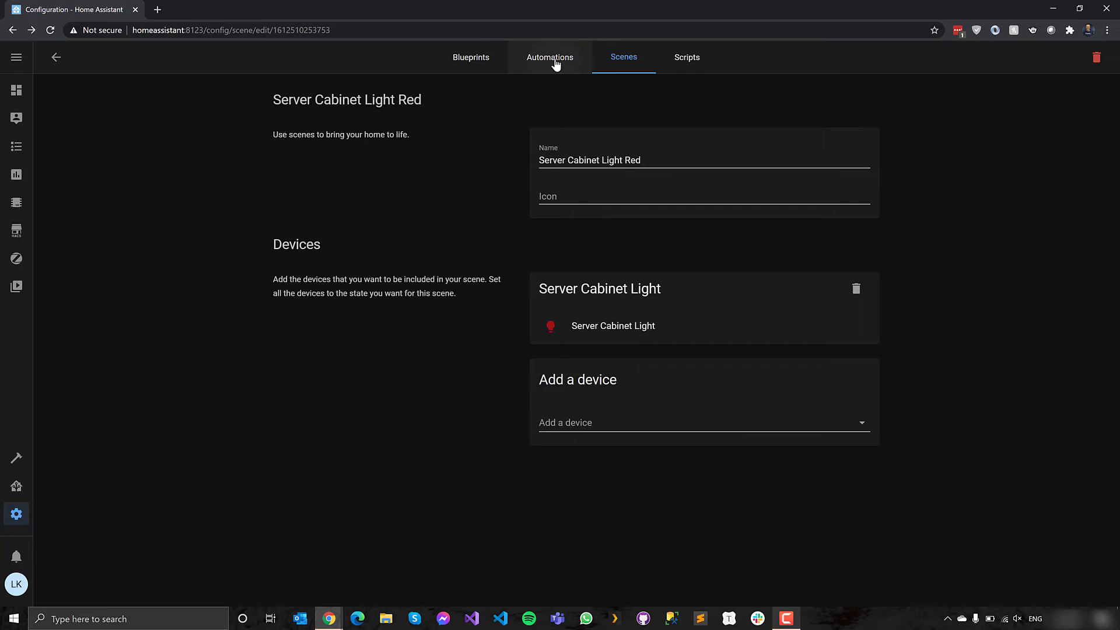
pyautogui.click(549, 58)
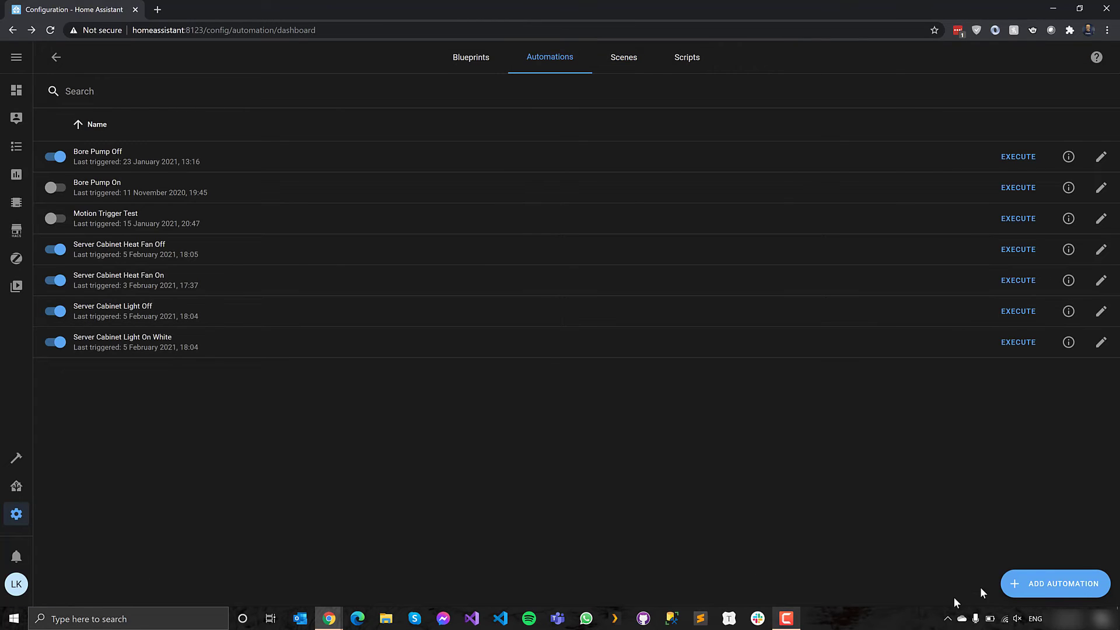
pyautogui.click(1058, 584)
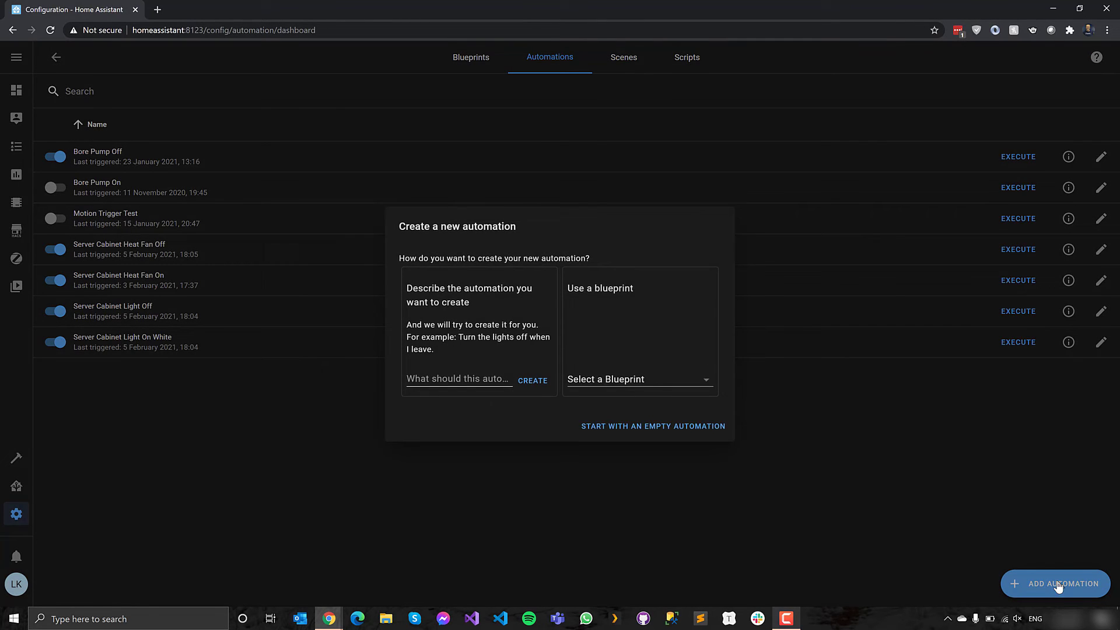
# Step: Name a blank automation 'Server Cabinet Light On Red' with Server Cabinet Door Sensor as trigger
pyautogui.click(653, 426)
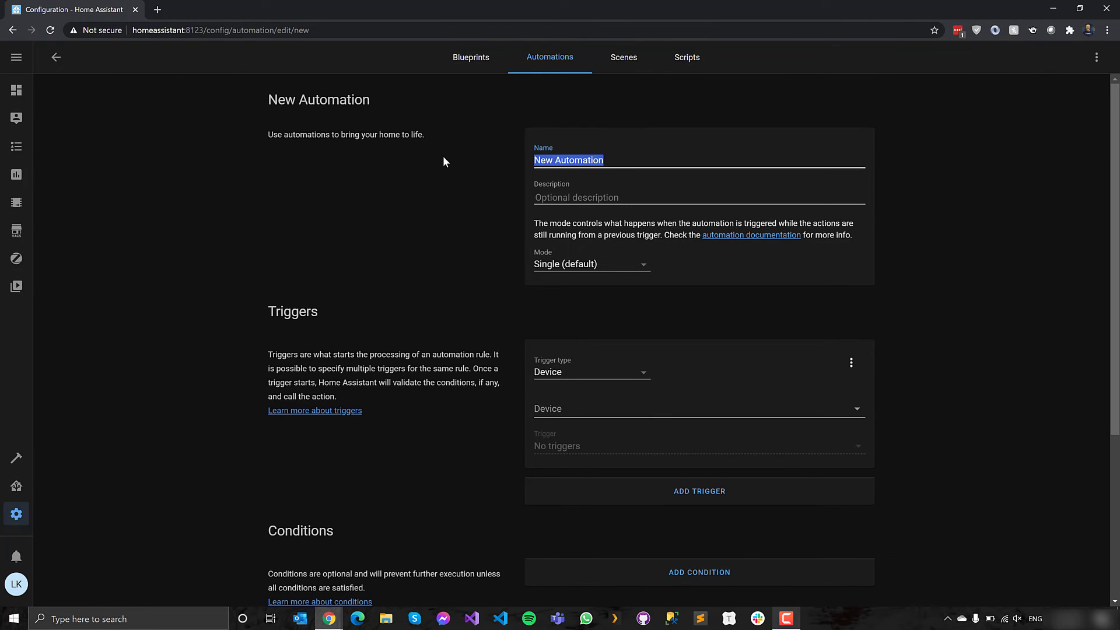
pyautogui.write('Server')
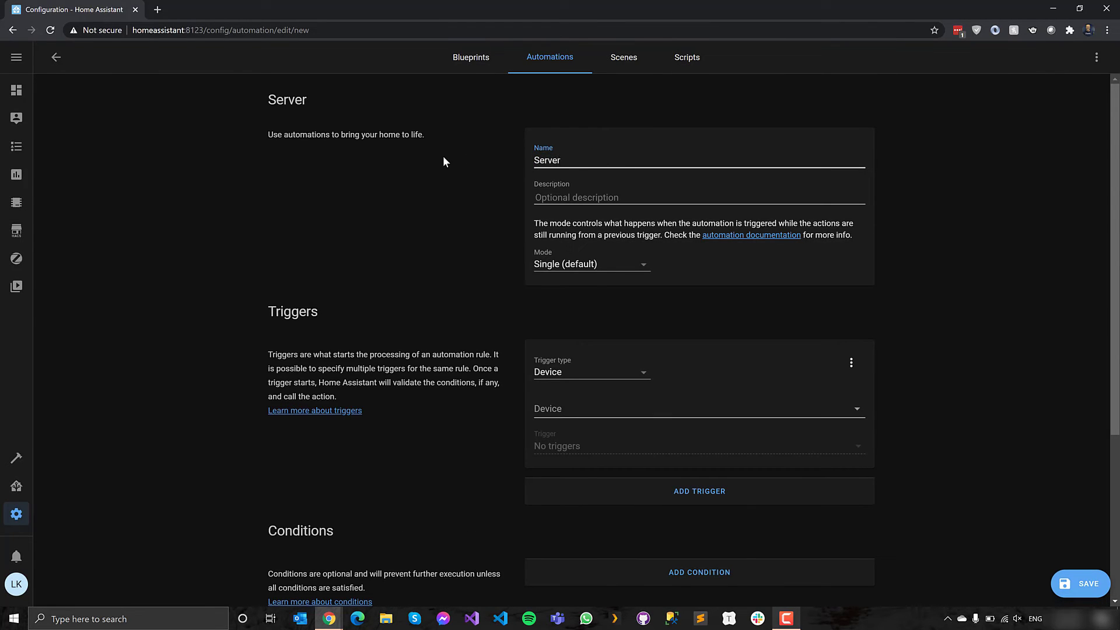
pyautogui.write('Cabinet Light')
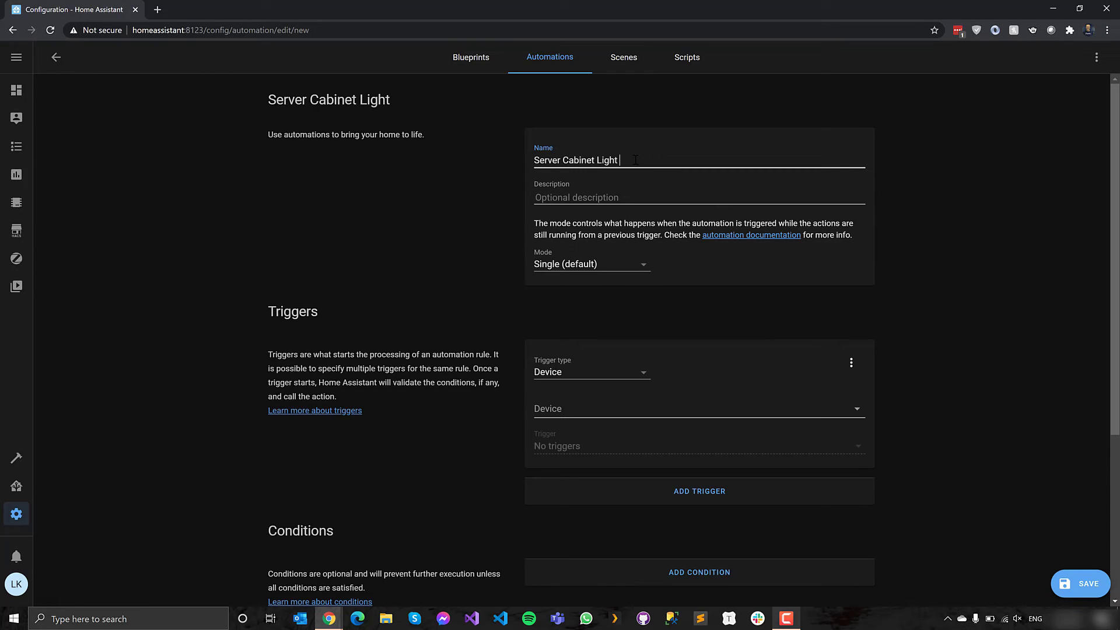
pyautogui.write('On Red')
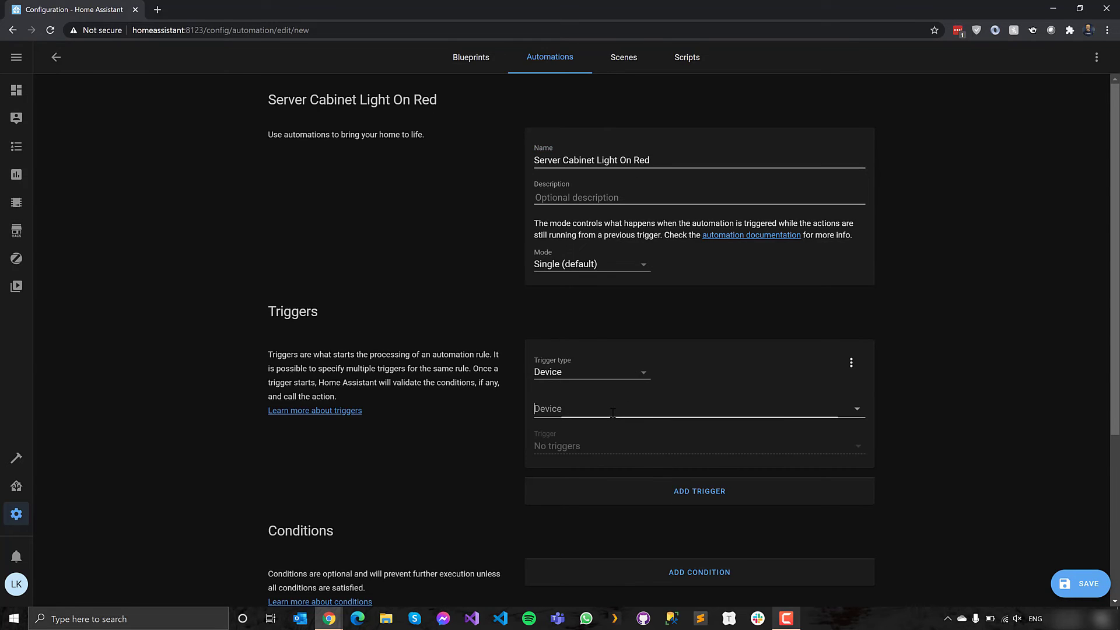
pyautogui.write('server')
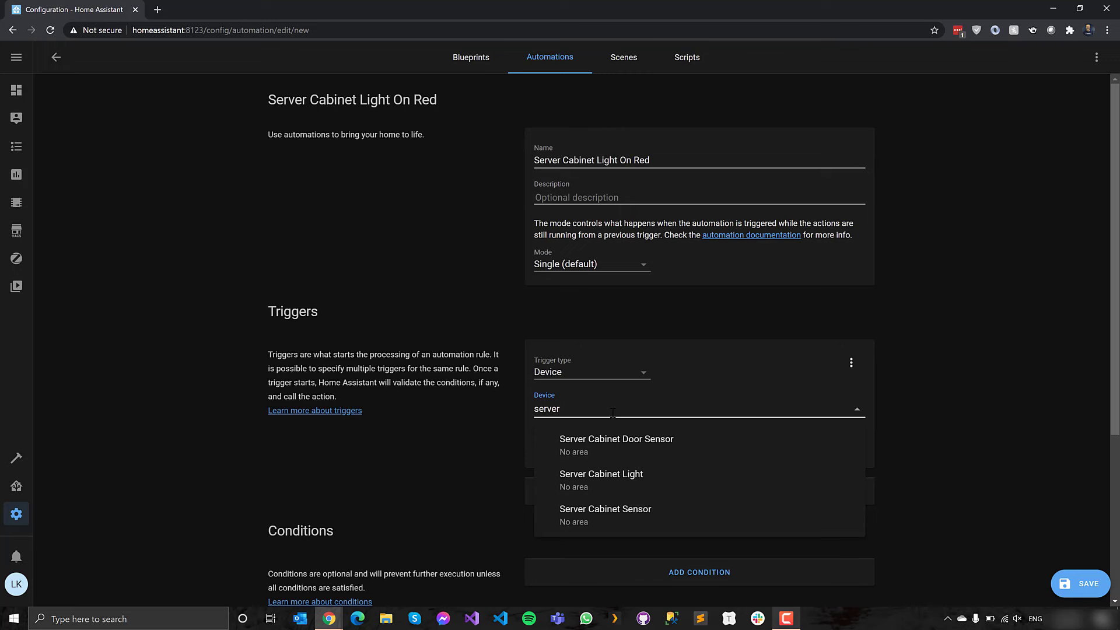
pyautogui.click(617, 439)
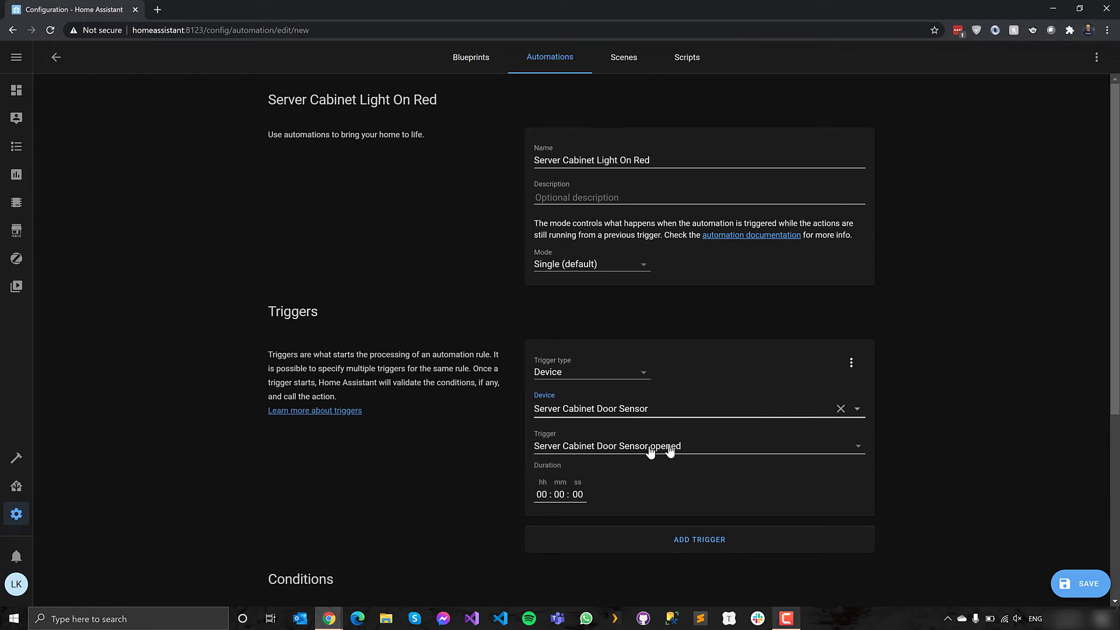
# Step: Add a Server Cabinet Sensor 'Current temperature' device condition with Above set to 30.1
pyautogui.scroll(-3)
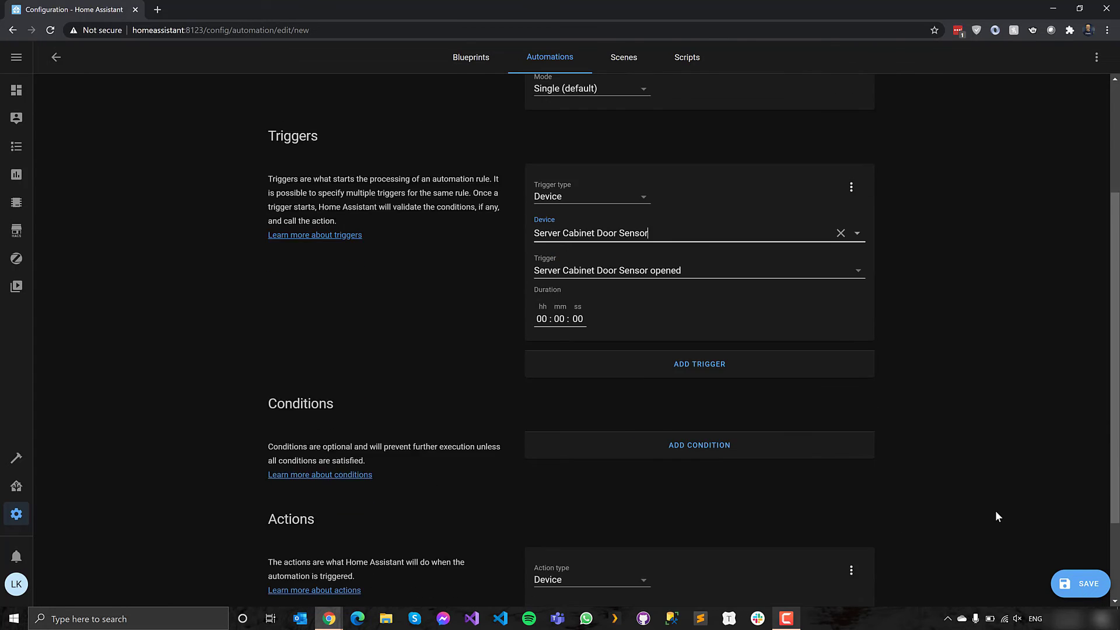
pyautogui.click(699, 445)
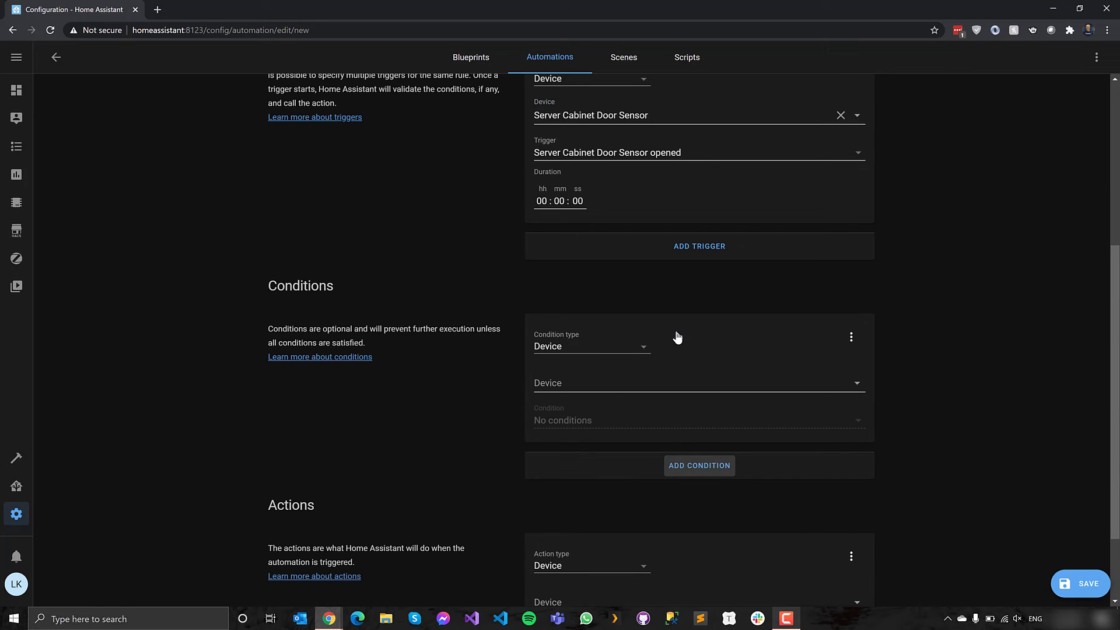
pyautogui.click(698, 383)
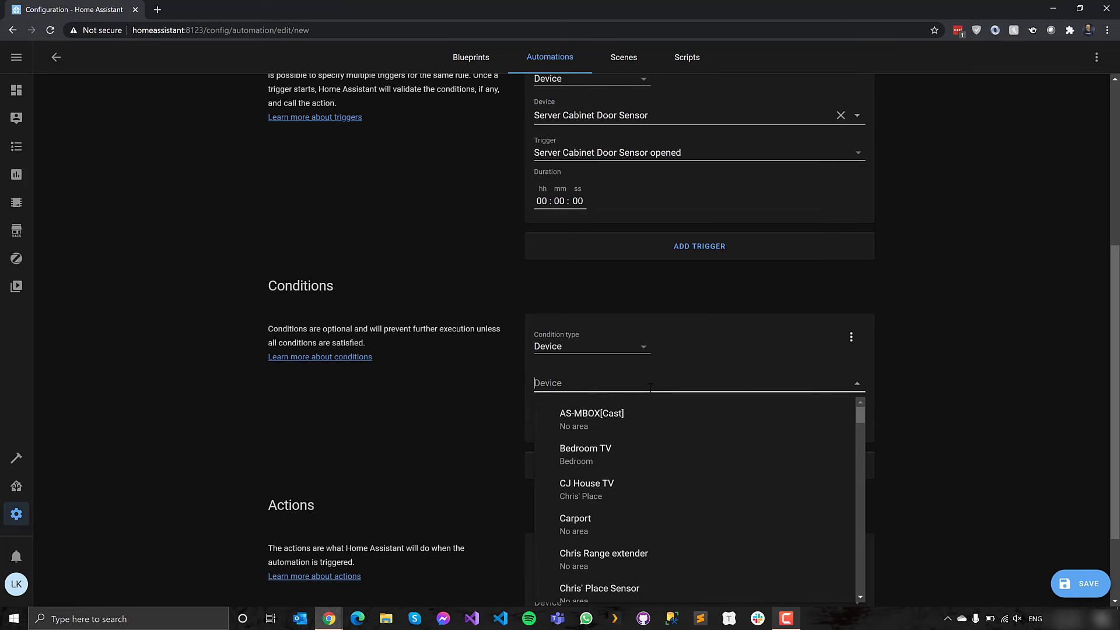
pyautogui.write('server')
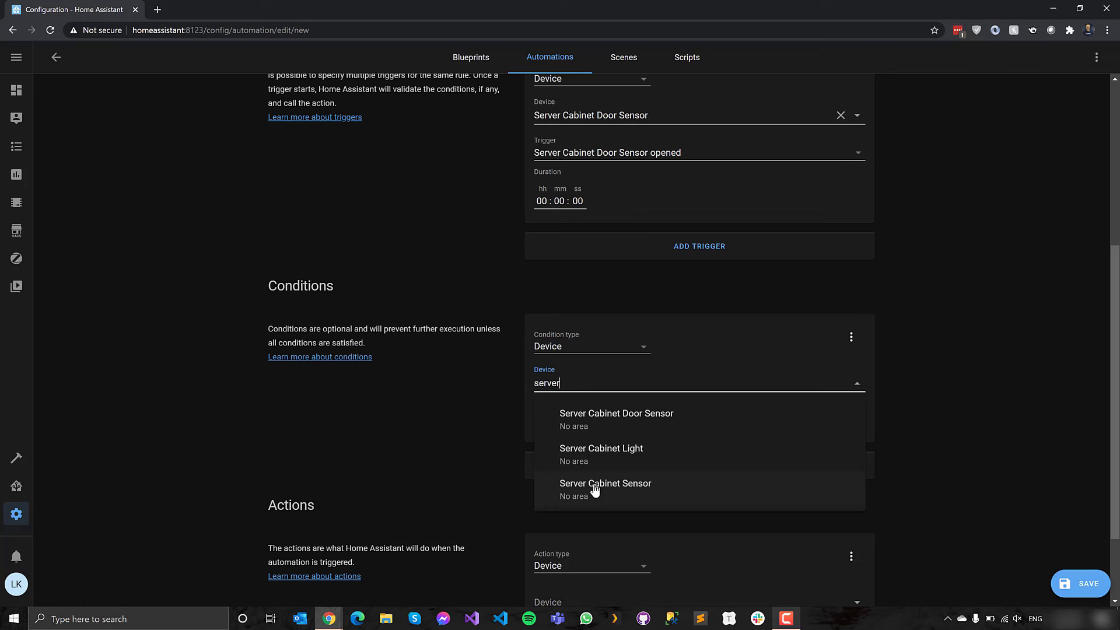
pyautogui.click(606, 484)
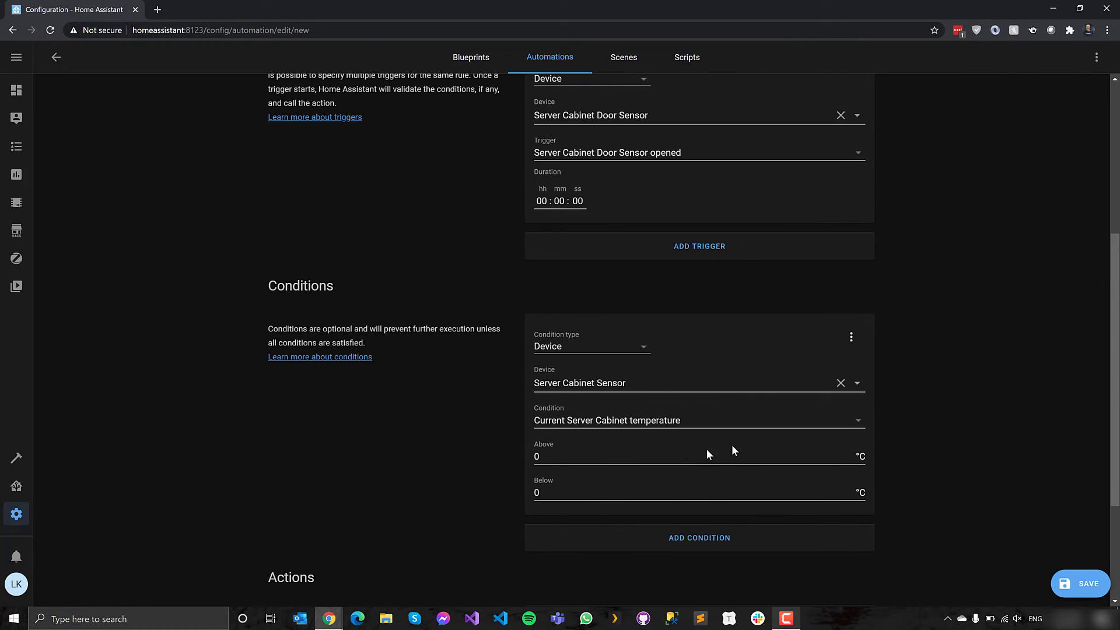
pyautogui.click(674, 457)
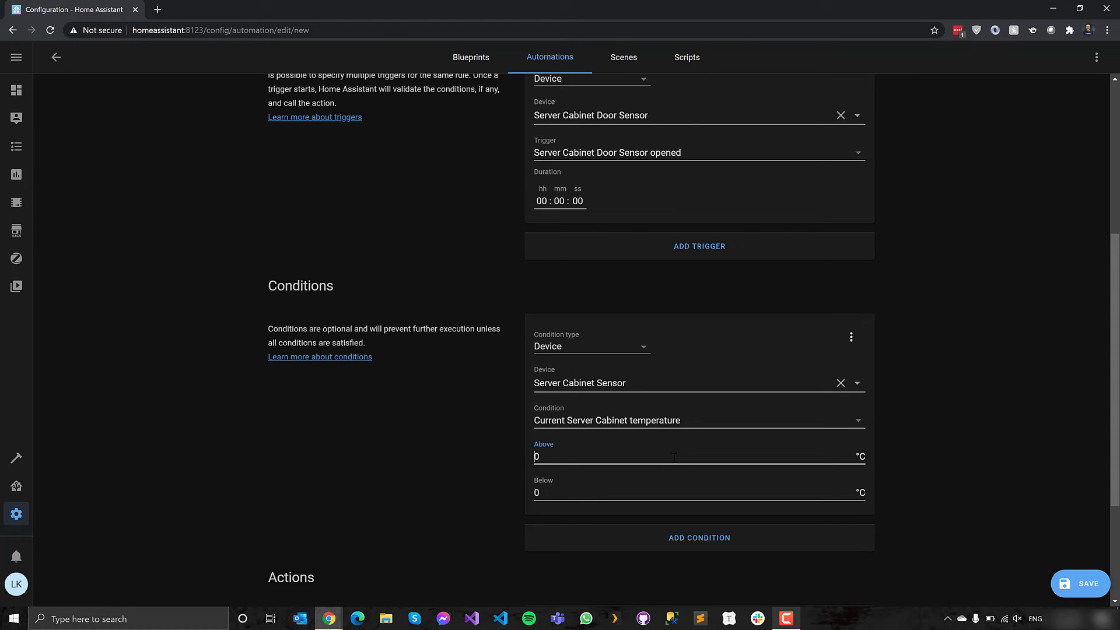
pyautogui.write('30')
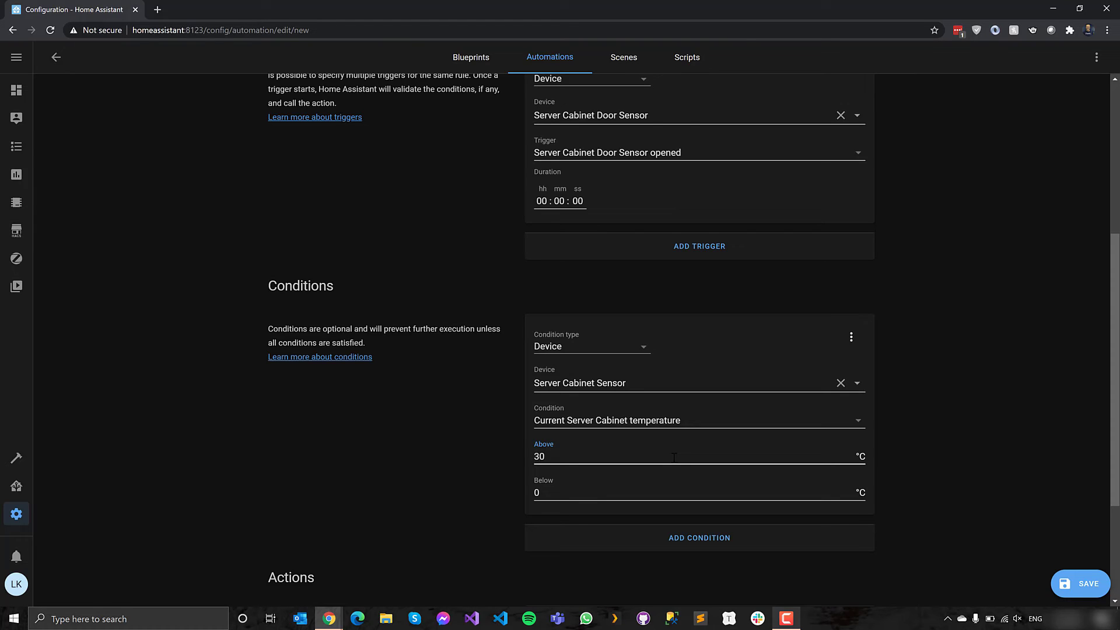
pyautogui.write('.1')
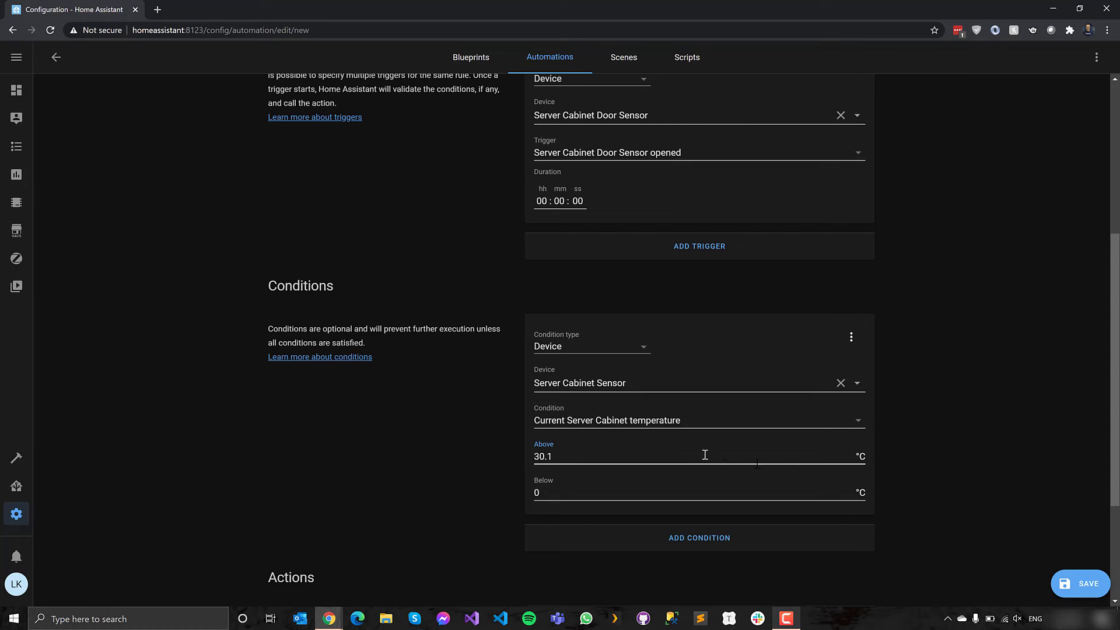
pyautogui.scroll(-3)
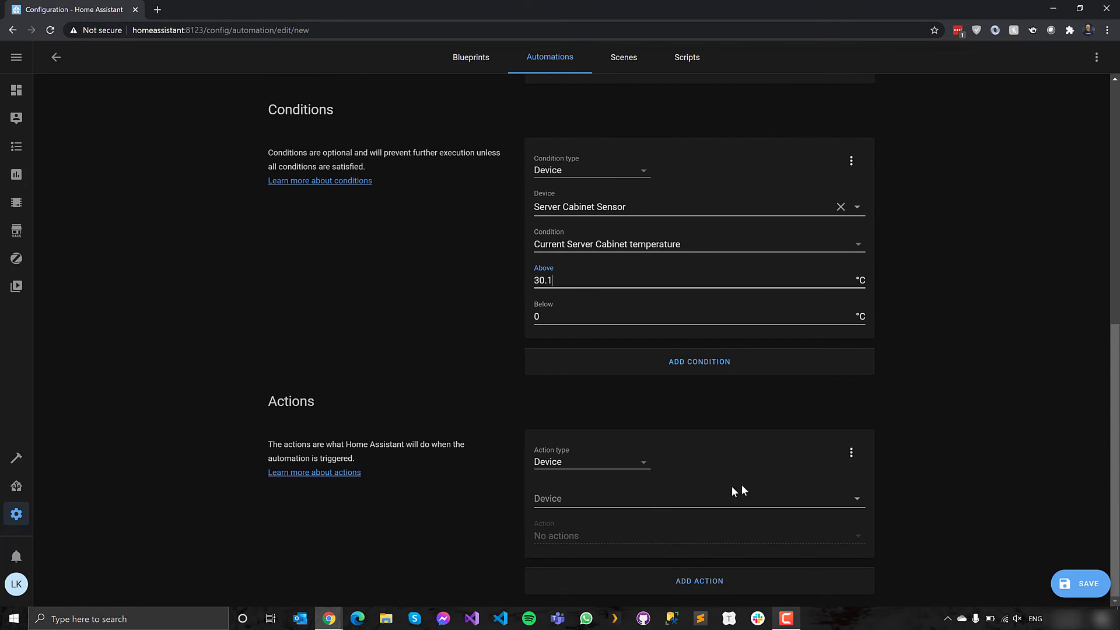
# Step: Set the action to activate scene.server_cabinet_light_red and save the automation
pyautogui.click(589, 461)
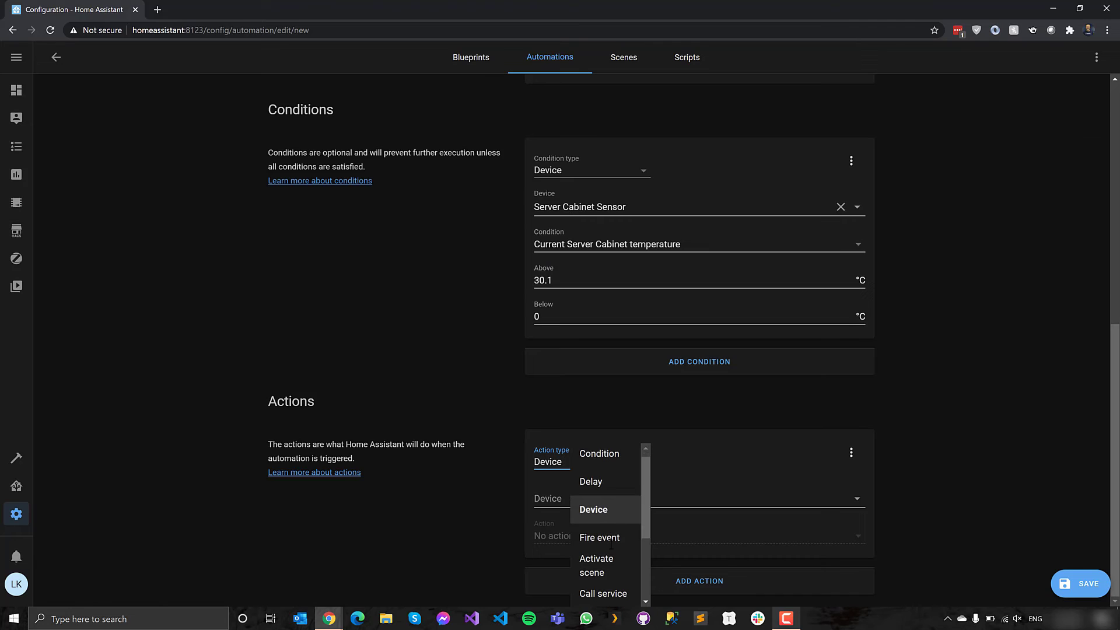
pyautogui.scroll(-3)
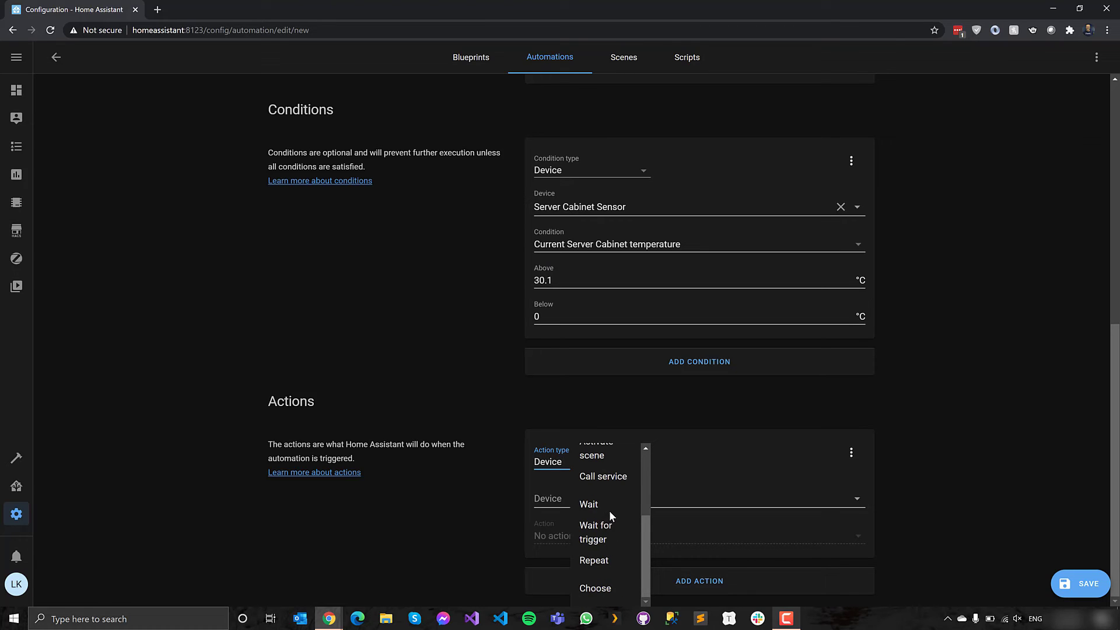
pyautogui.click(595, 452)
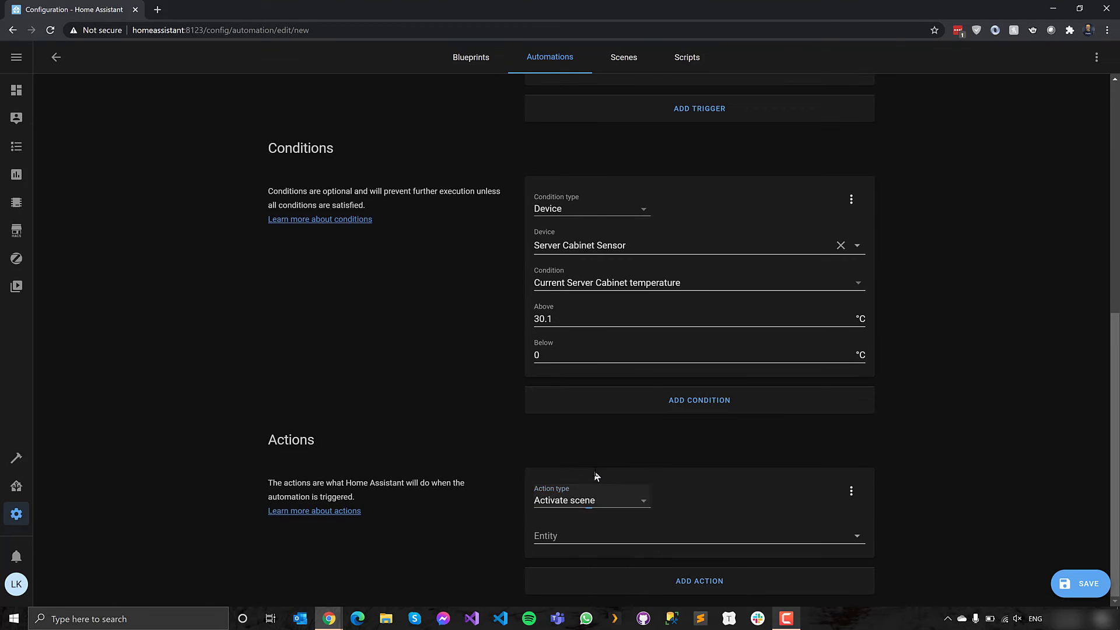
pyautogui.click(698, 535)
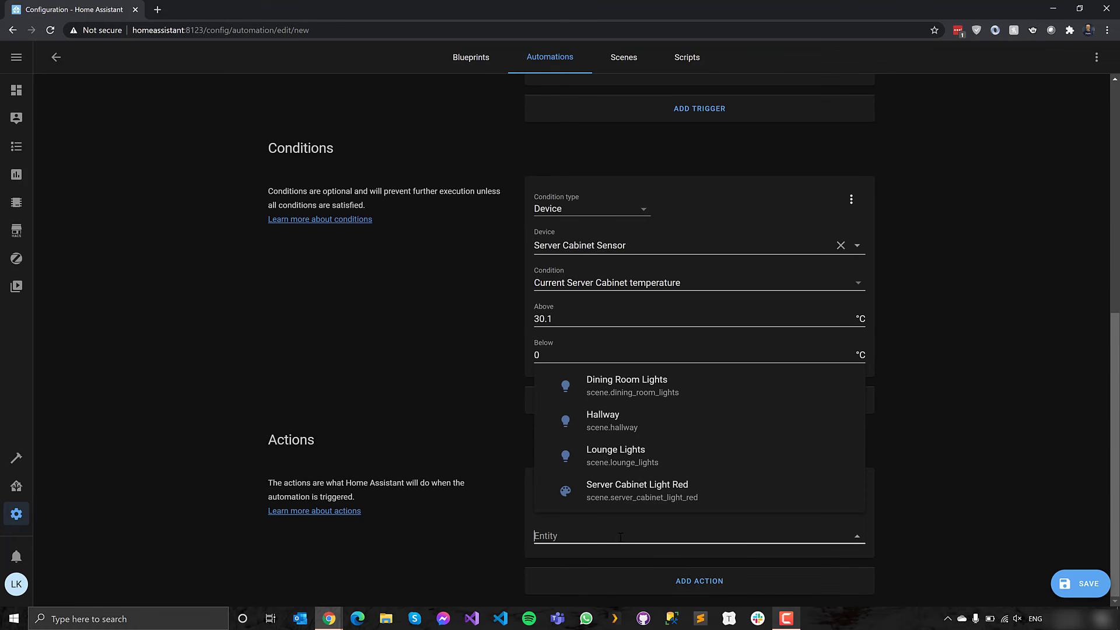
pyautogui.click(637, 485)
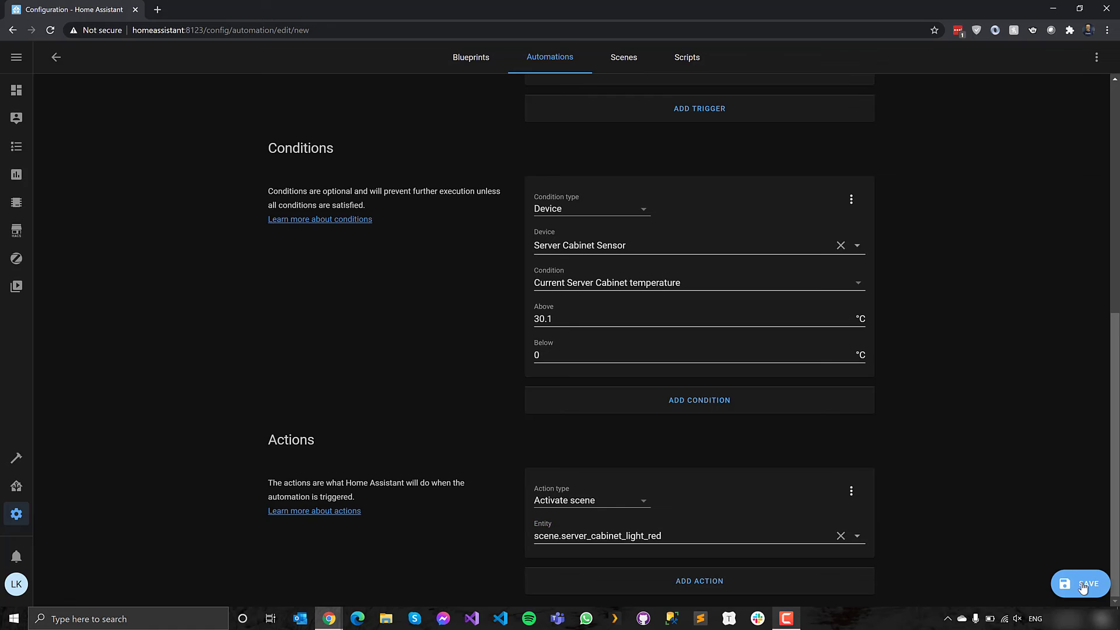
pyautogui.click(1080, 584)
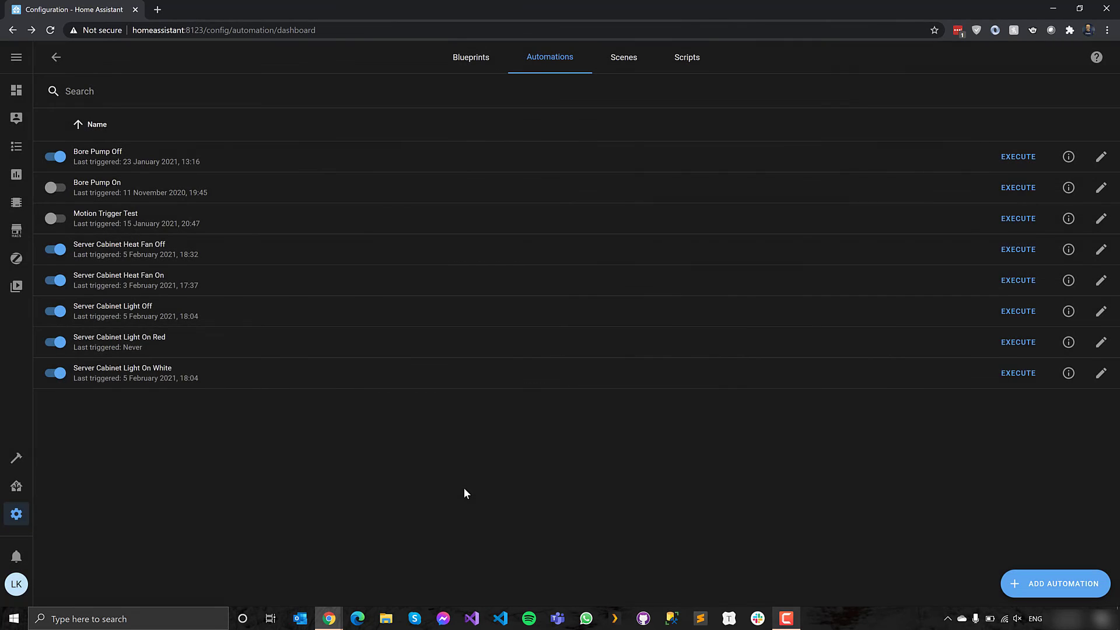
# Step: Start a new scene named 'Server Cabinet Light White'
pyautogui.click(624, 58)
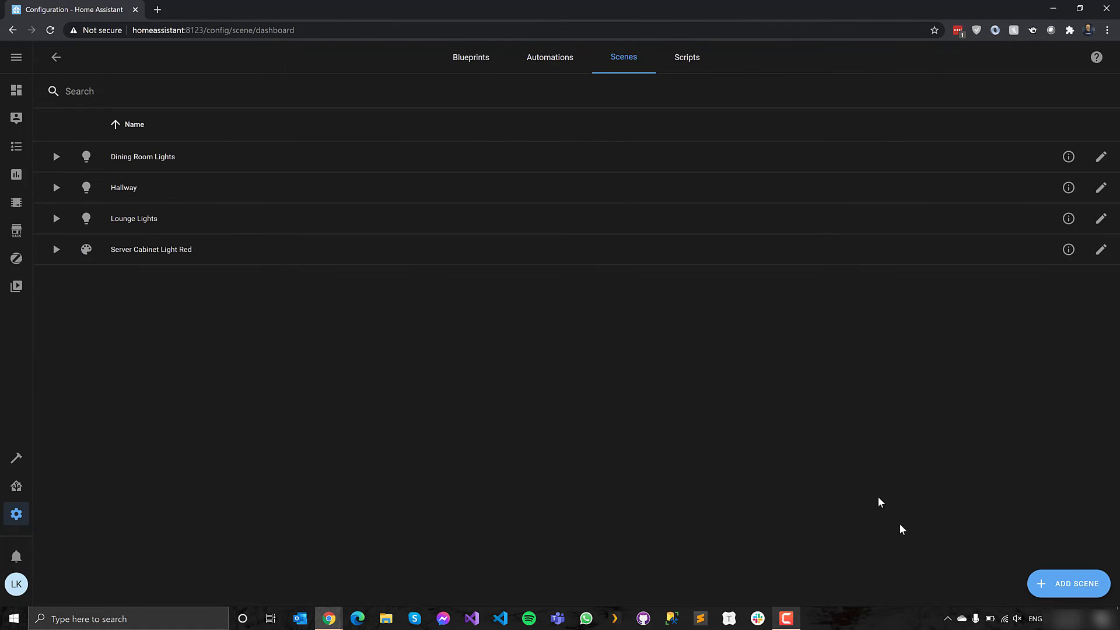
pyautogui.click(1069, 584)
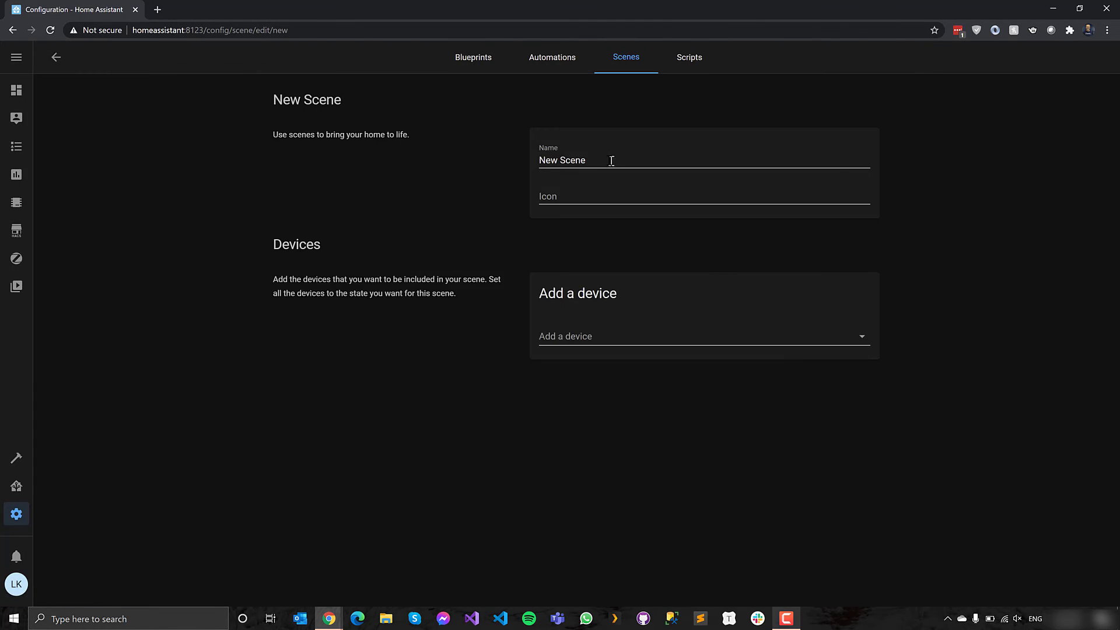
pyautogui.write('Server Cabinet Light White')
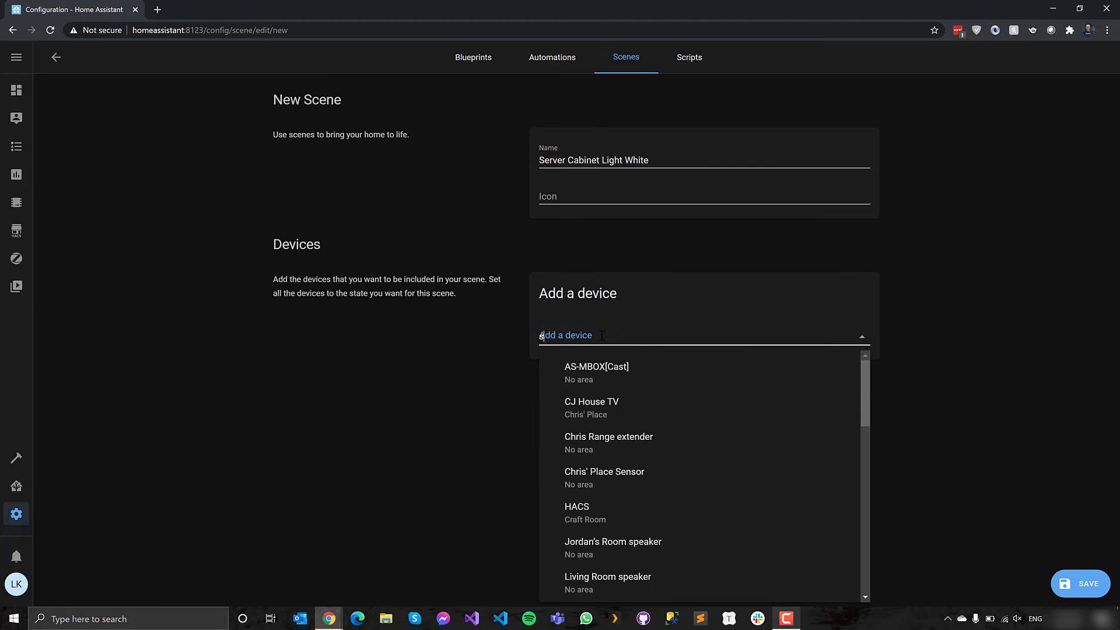
pyautogui.write('Server Cabinet Light')
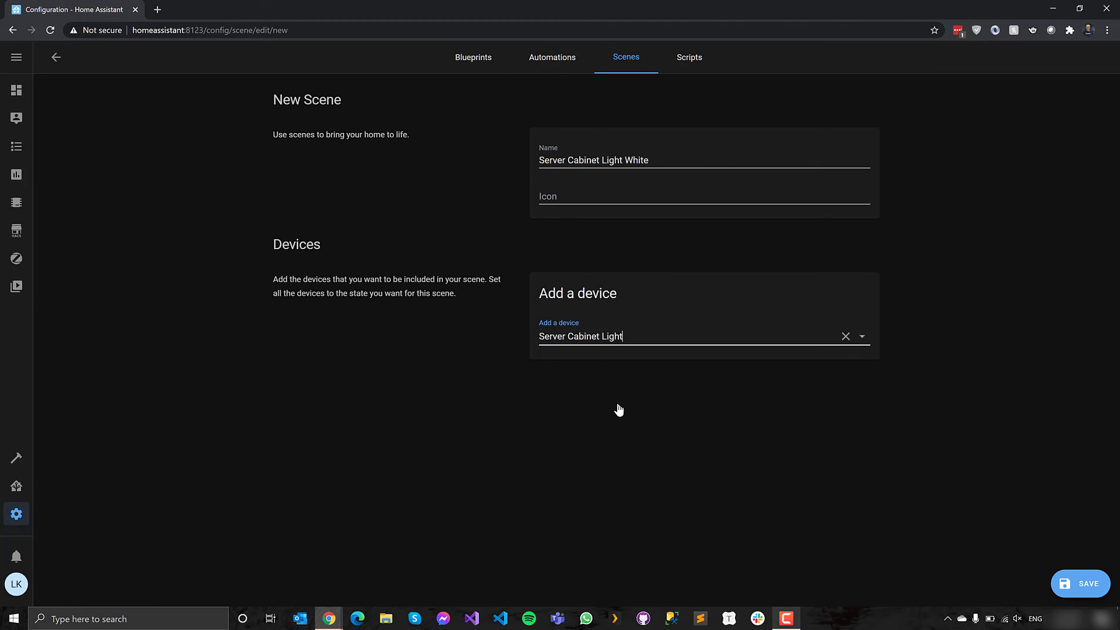
# Step: Add the Server Cabinet Light to the scene, switch it on, and save
pyautogui.click(603, 336)
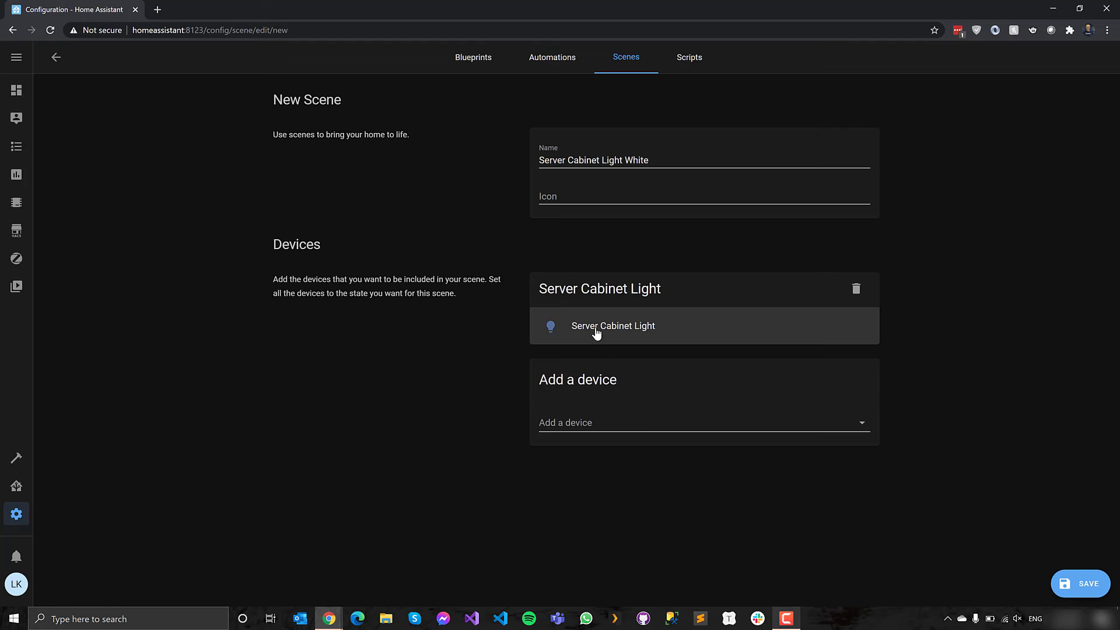
pyautogui.click(613, 326)
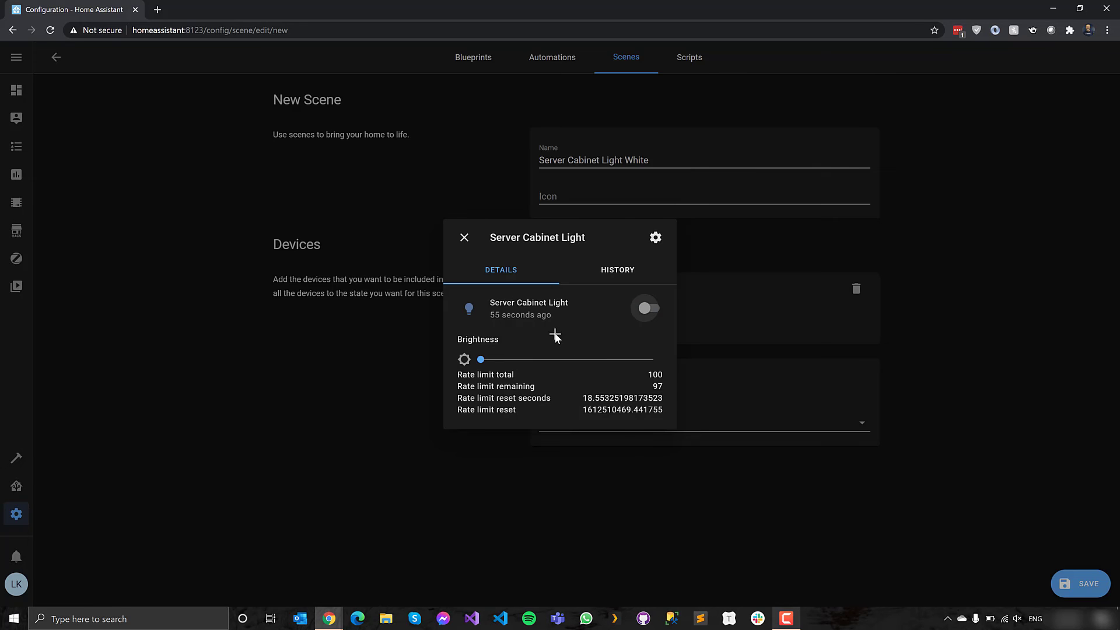
pyautogui.click(645, 309)
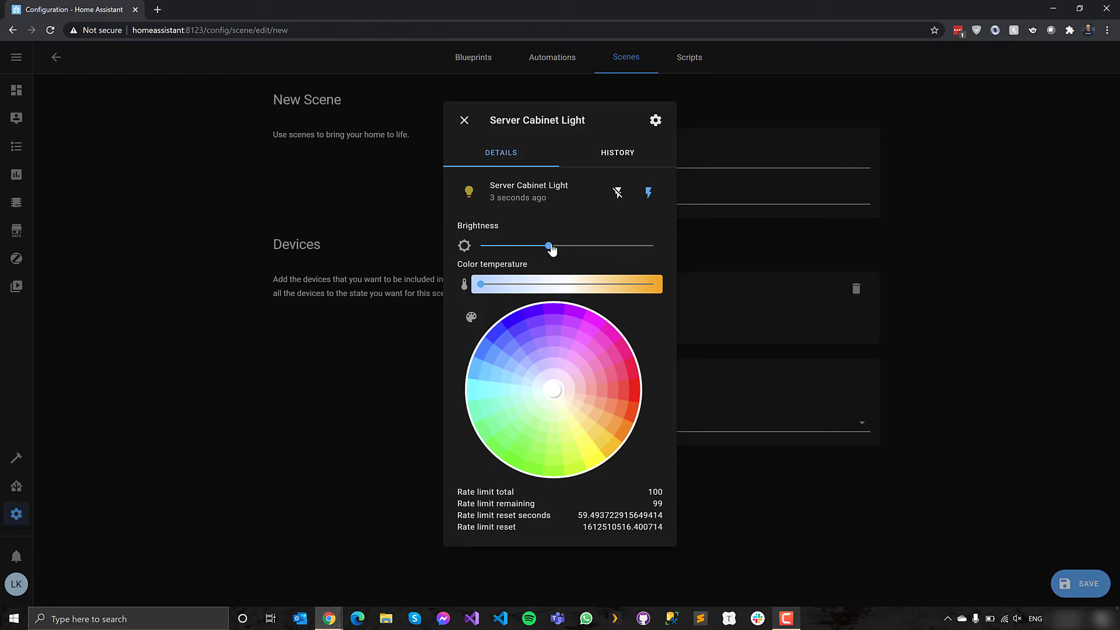
pyautogui.click(463, 120)
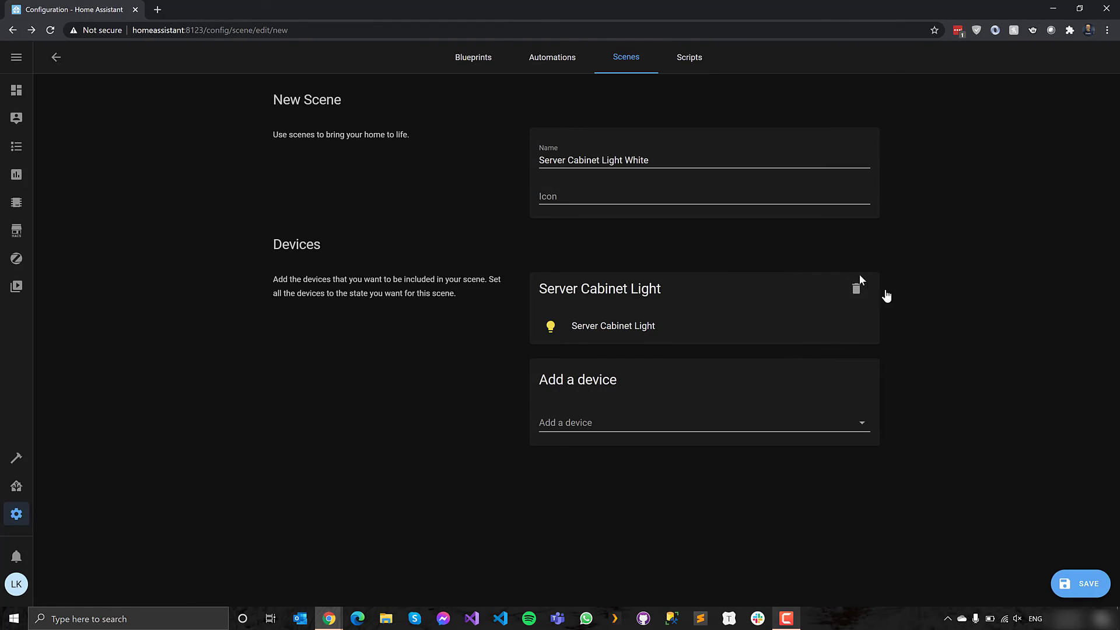
pyautogui.moveTo(1069, 593)
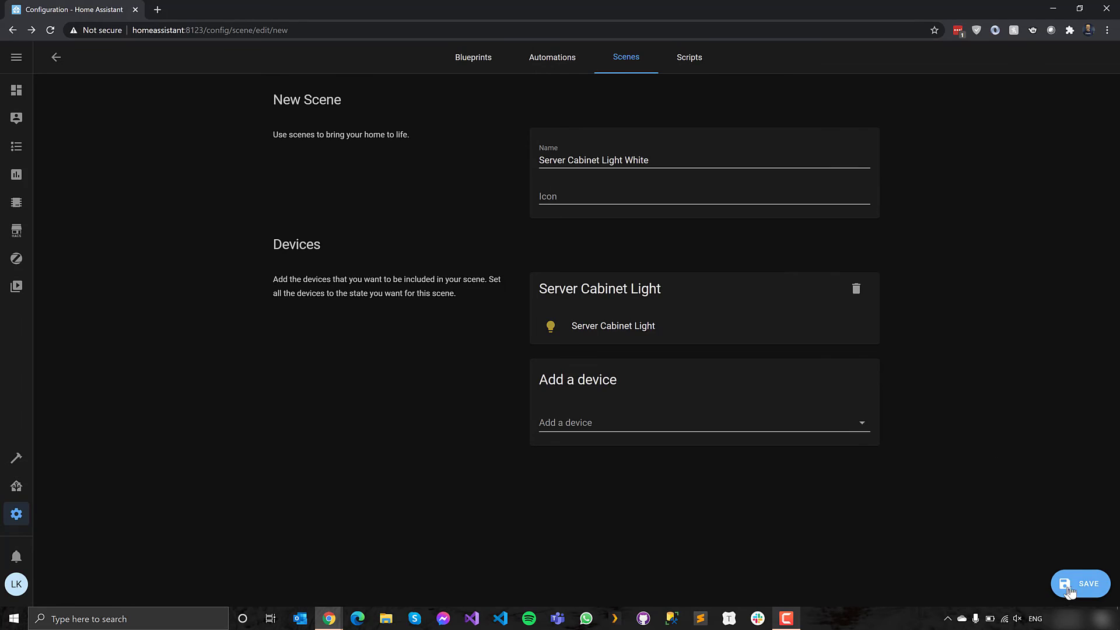
pyautogui.click(1081, 583)
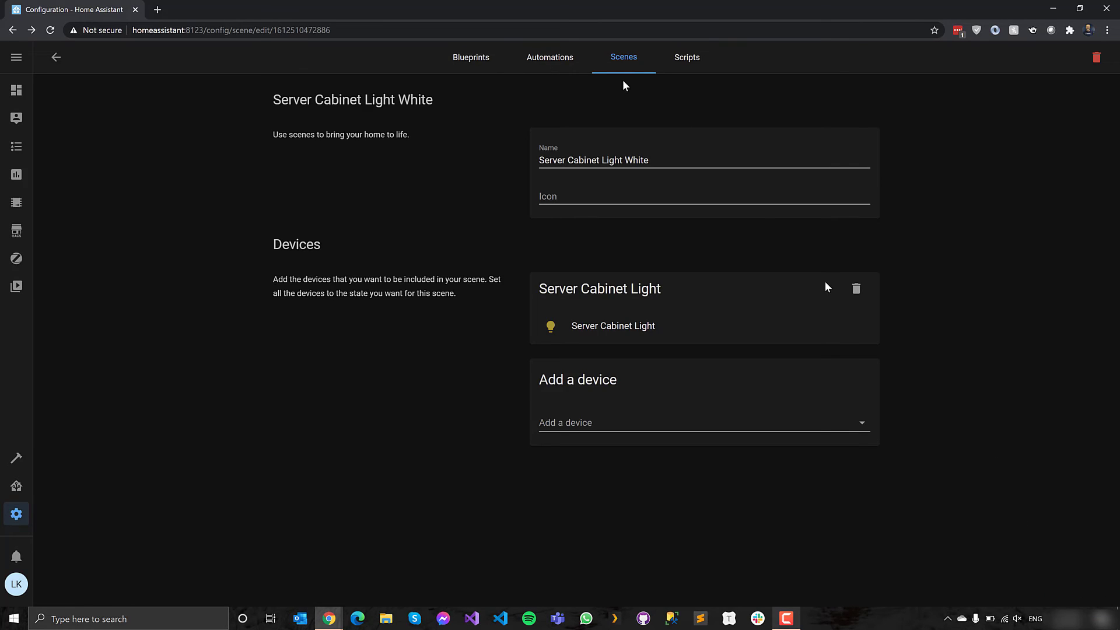
# Step: Change the below-30 °C automation's action to activate scene.server_cabinet_light_white
pyautogui.click(550, 57)
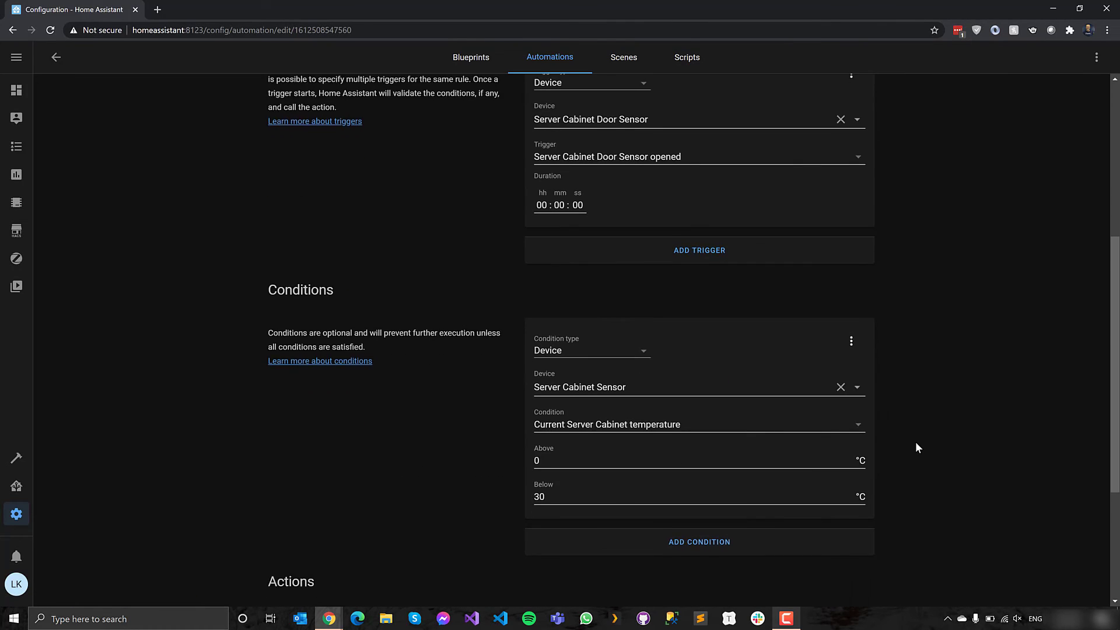
pyautogui.scroll(-3)
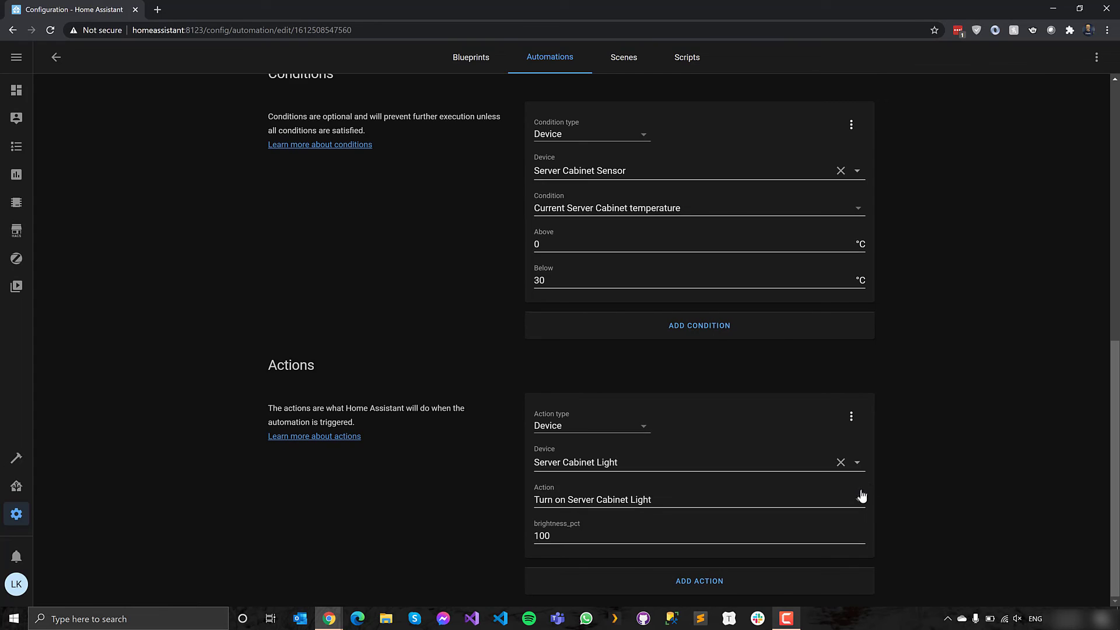
pyautogui.click(592, 426)
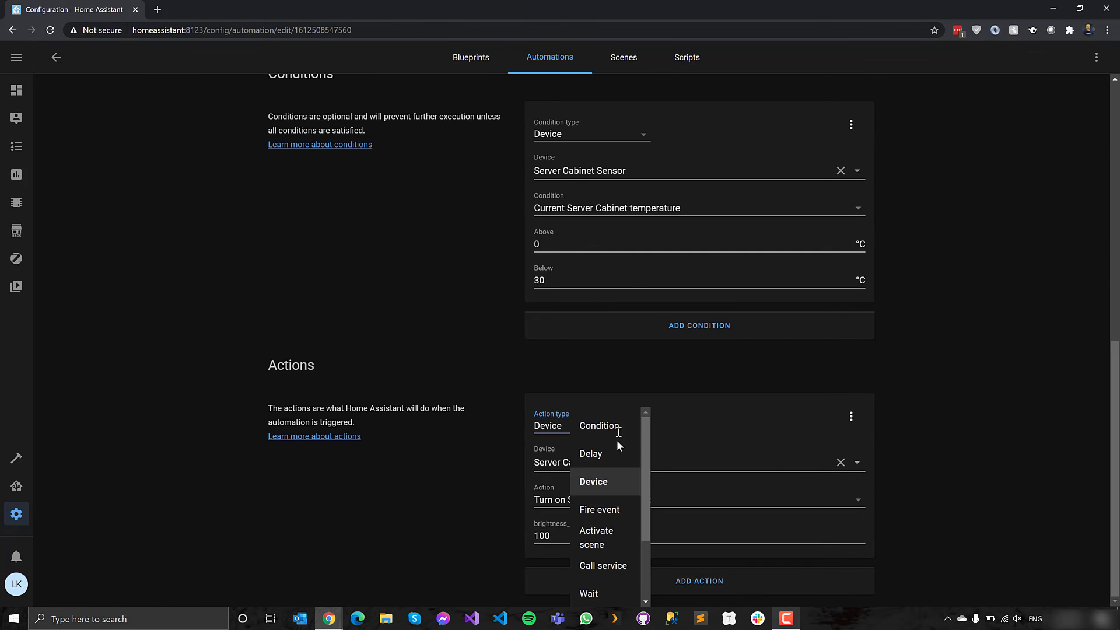
pyautogui.click(597, 537)
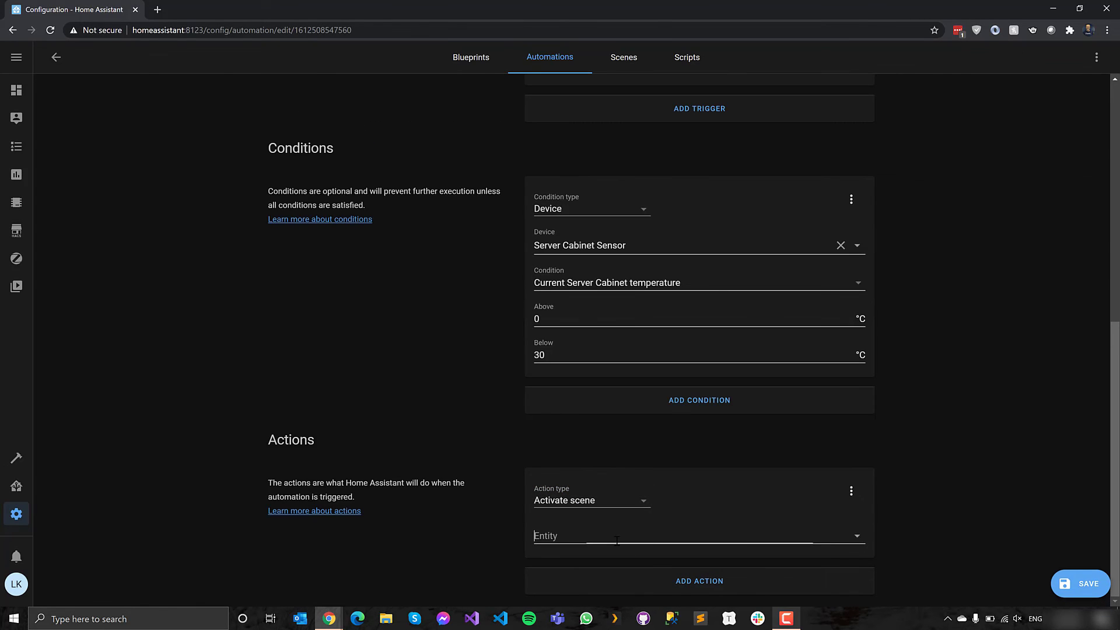
pyautogui.click(700, 535)
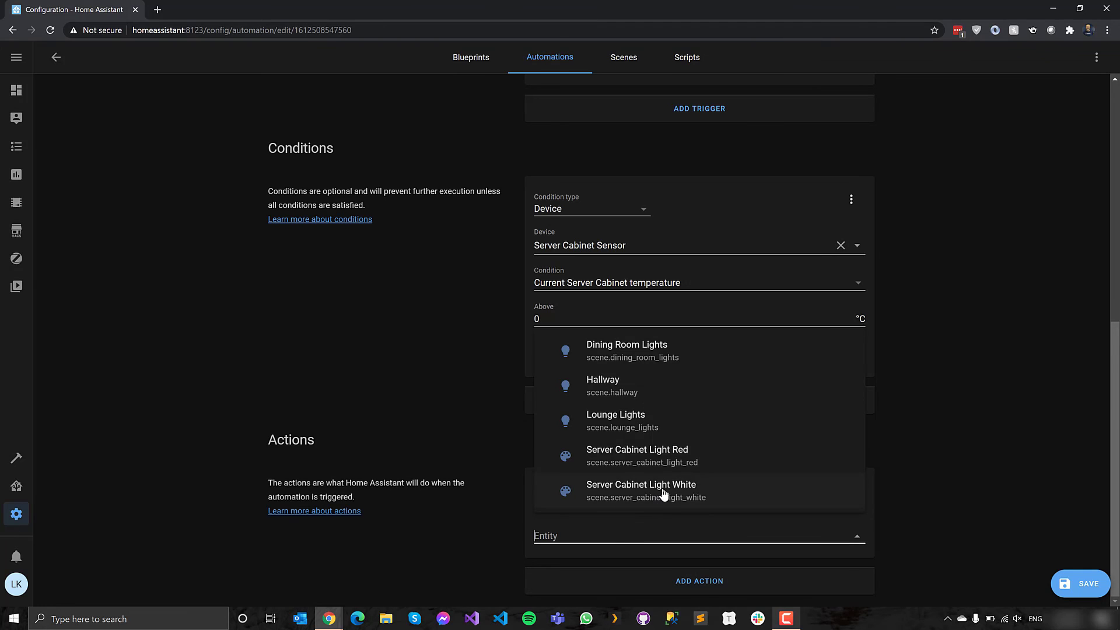
pyautogui.click(641, 485)
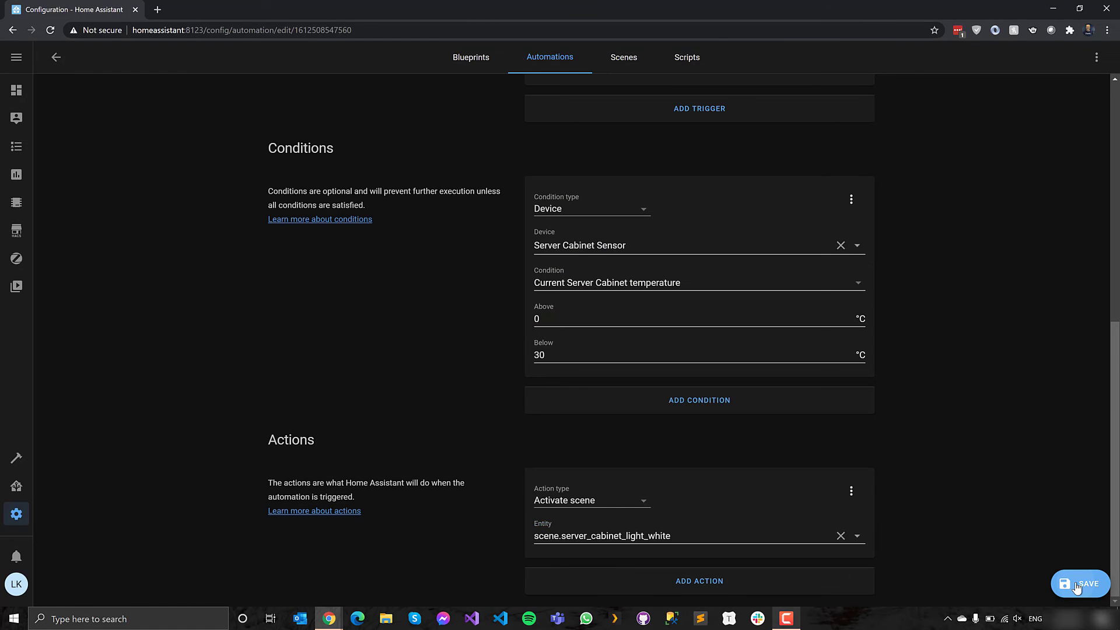